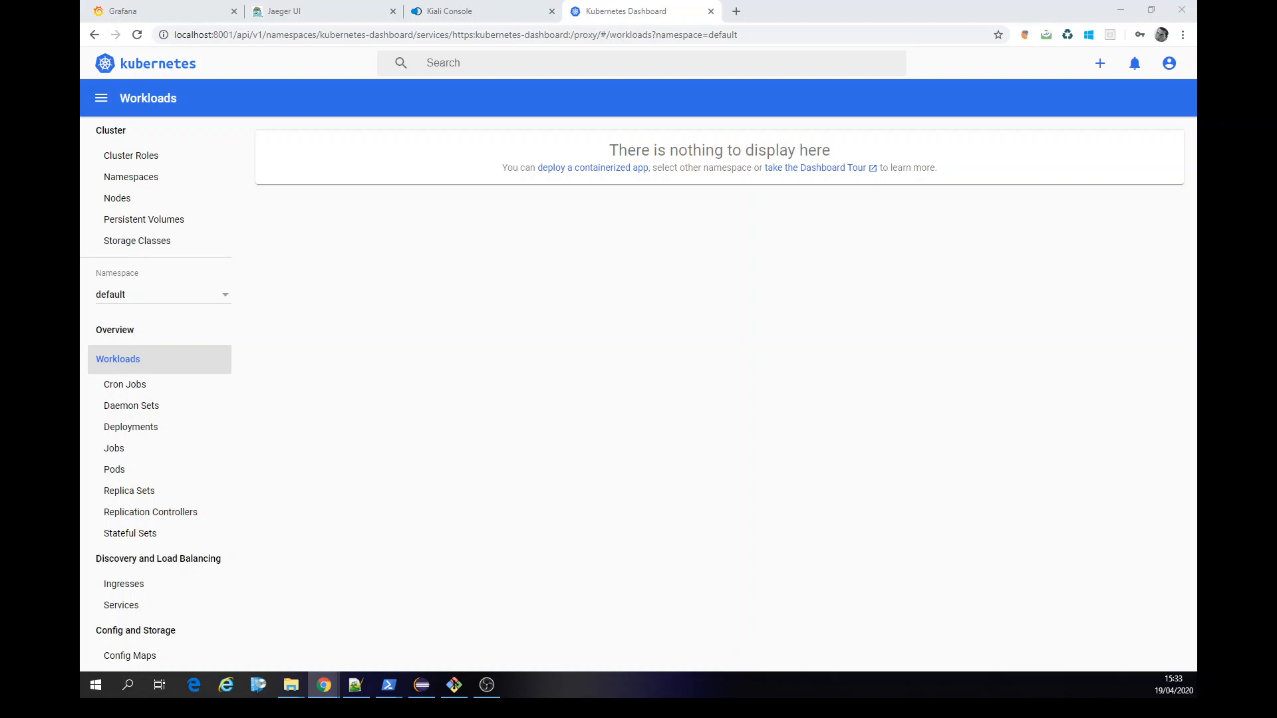
pyautogui.moveTo(772, 393)
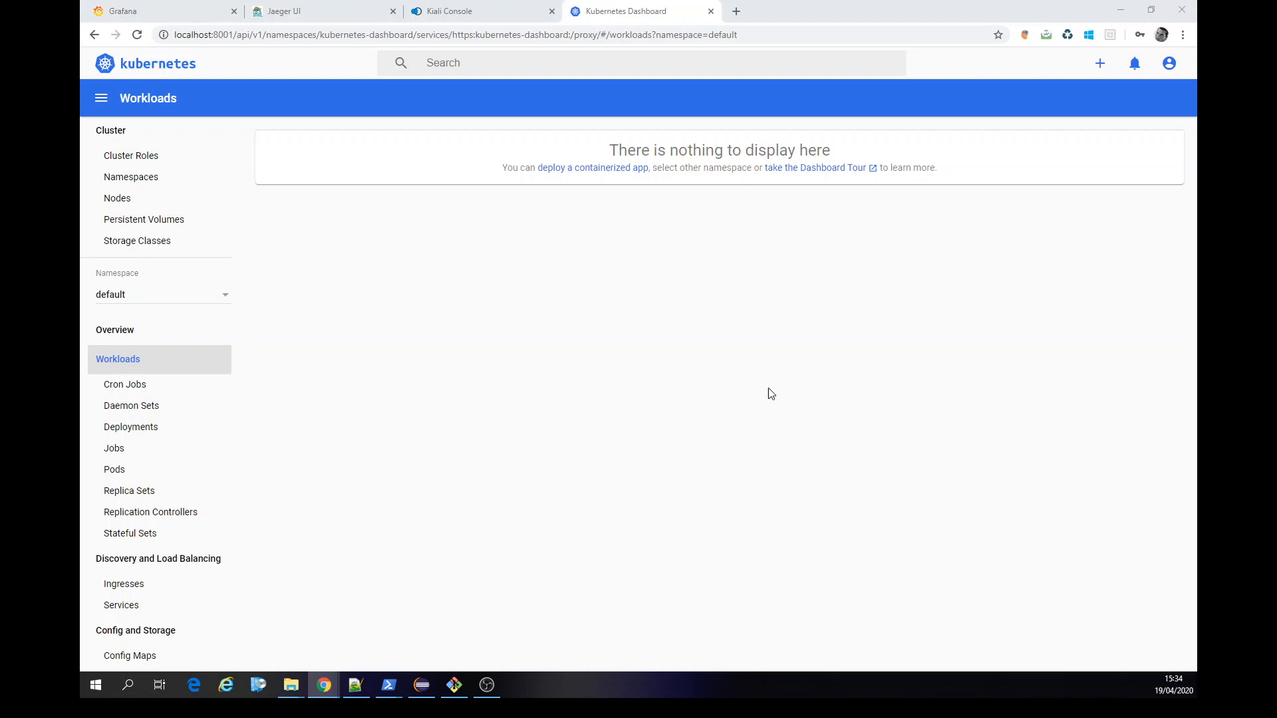
pyautogui.moveTo(792, 393)
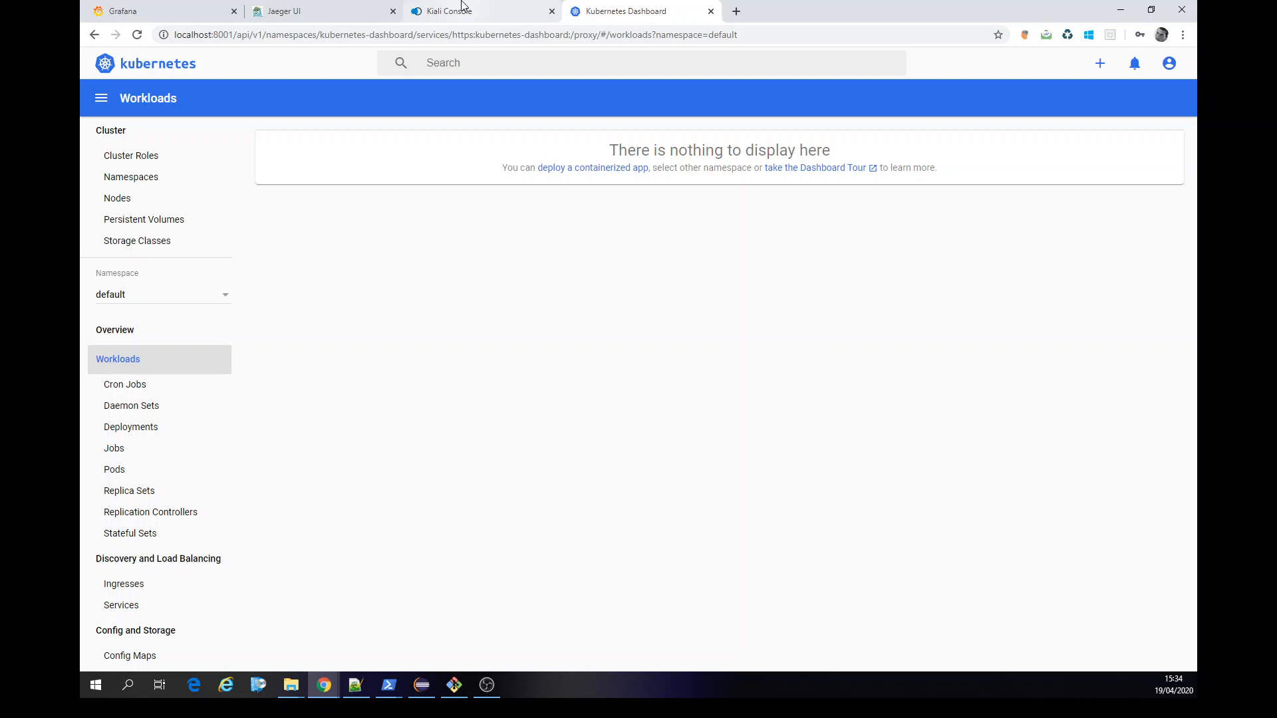
# List the cluster namespaces to check the default namespace's istio-injection label, then return to Workloads.
pyautogui.click(445, 11)
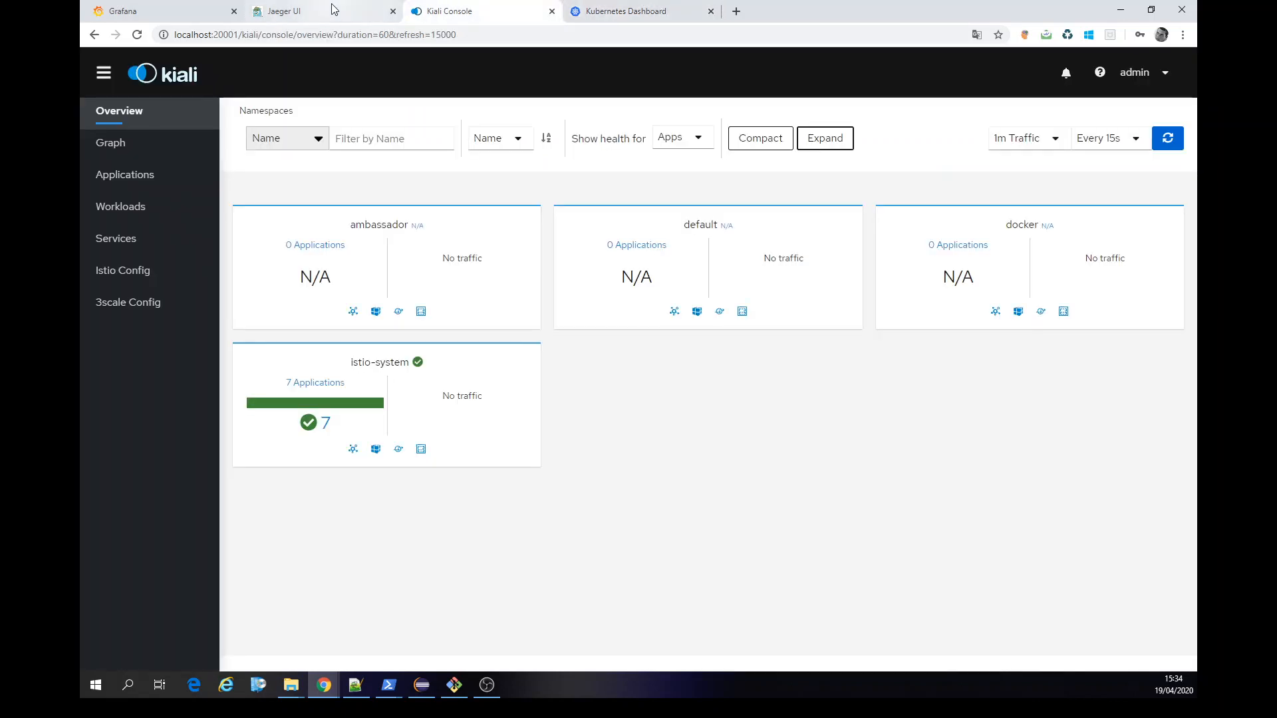
pyautogui.click(640, 10)
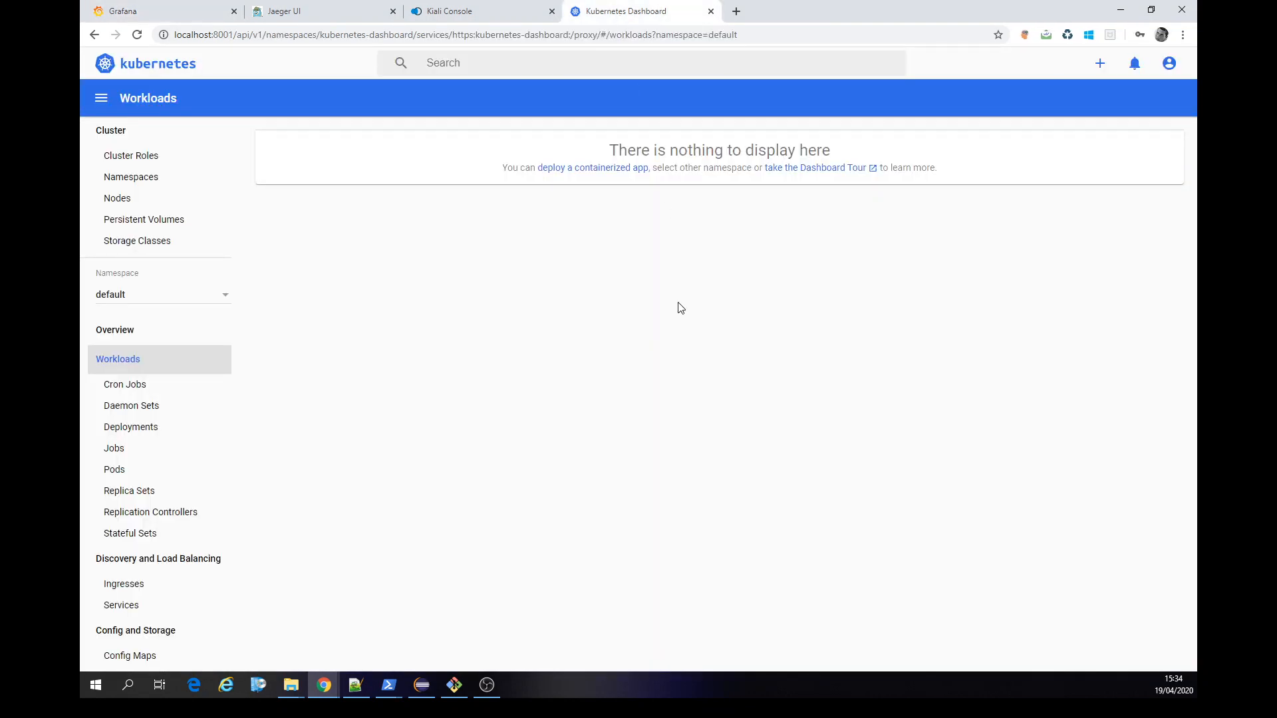
pyautogui.moveTo(161, 213)
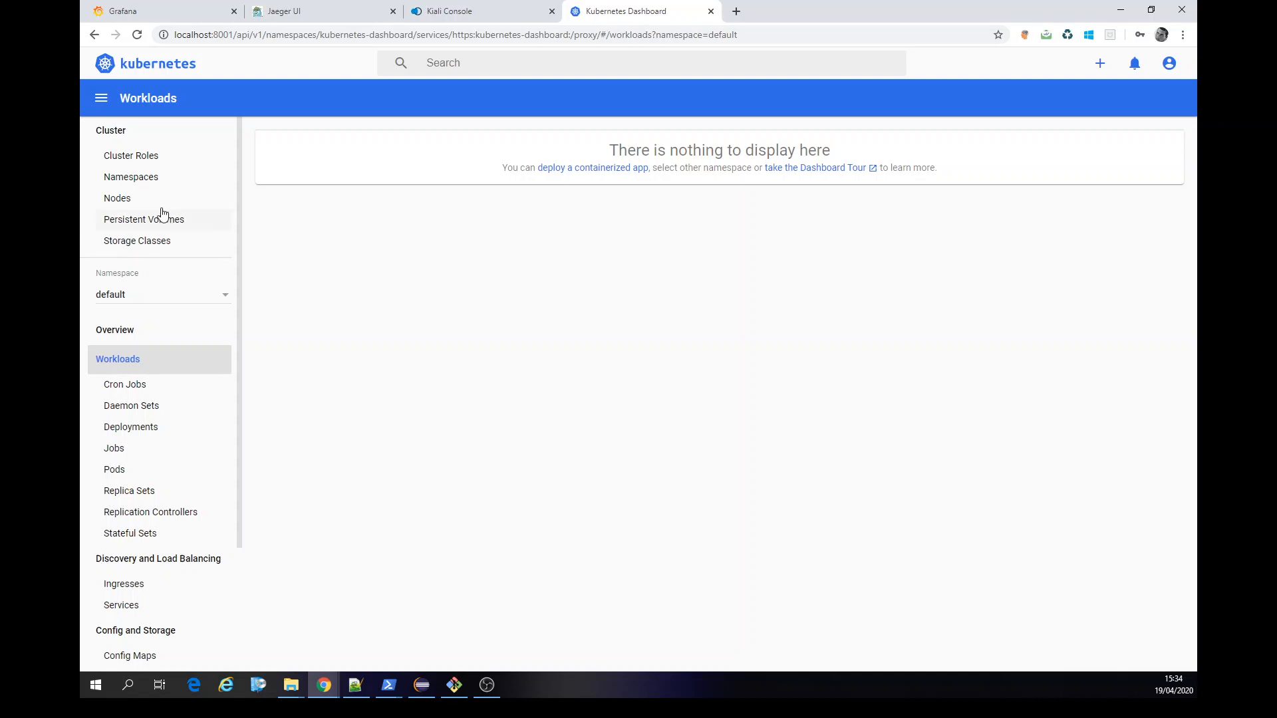
pyautogui.click(132, 177)
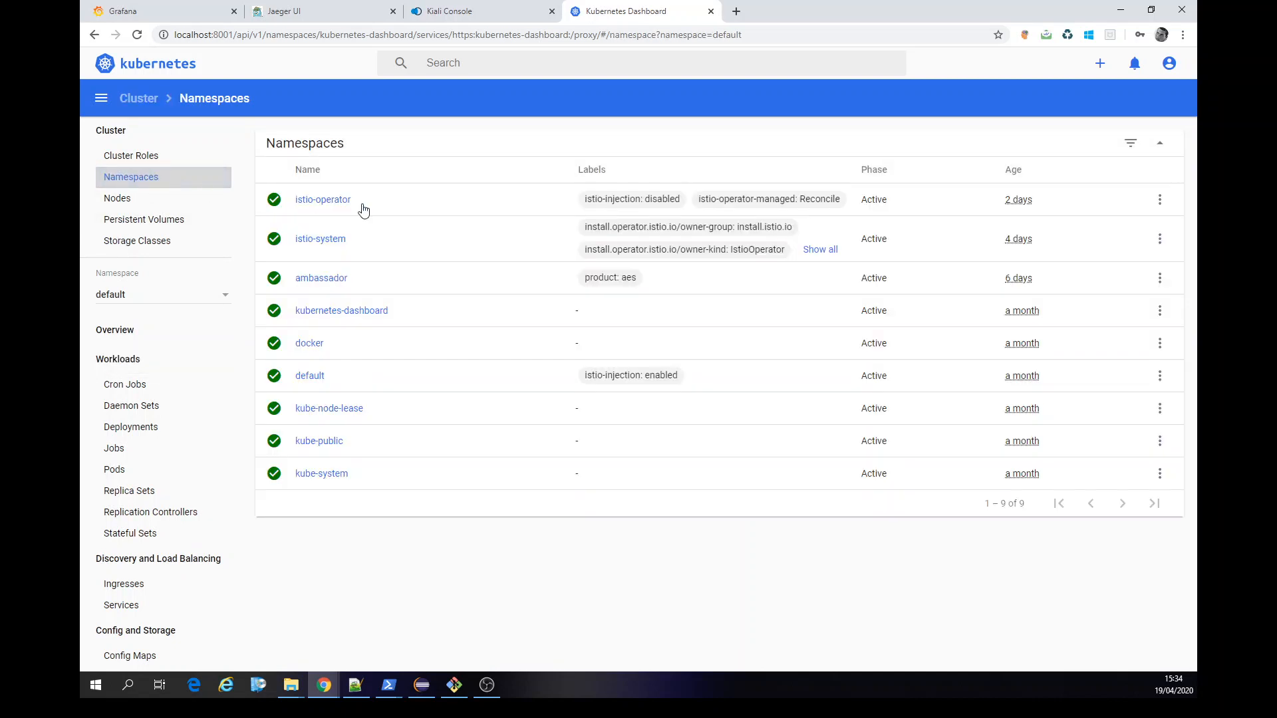
pyautogui.moveTo(389, 495)
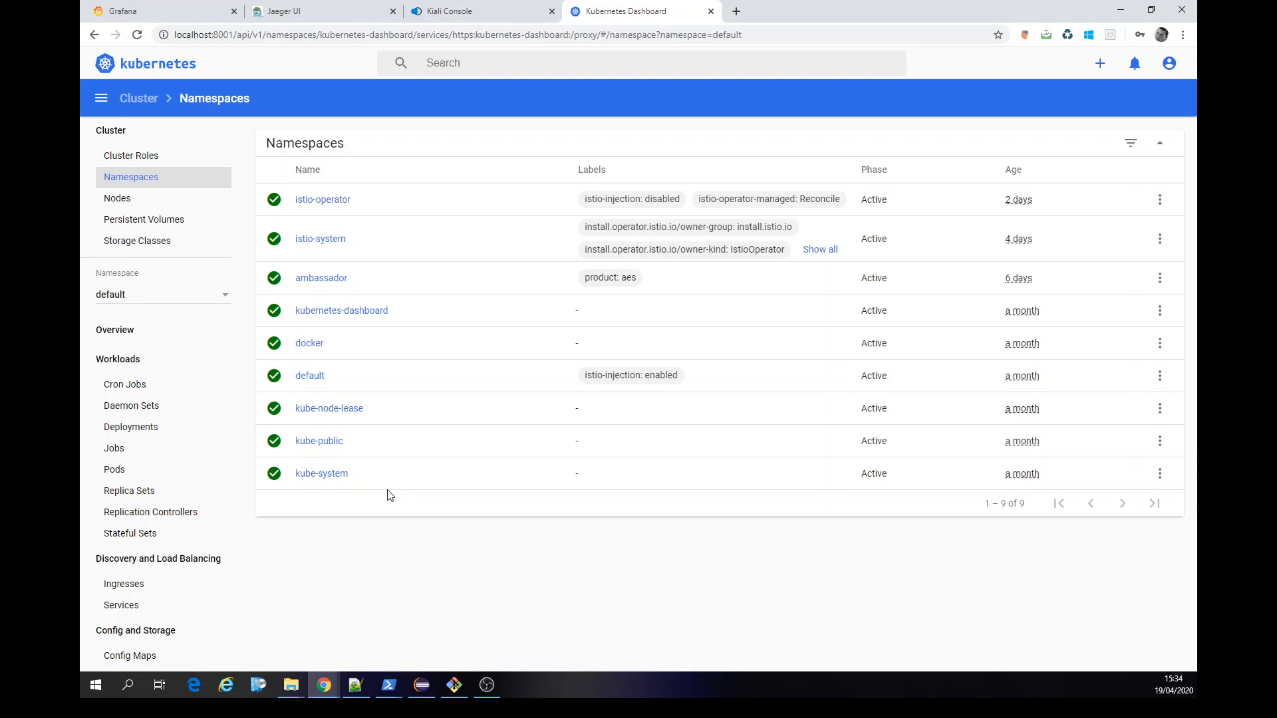
pyautogui.click(118, 359)
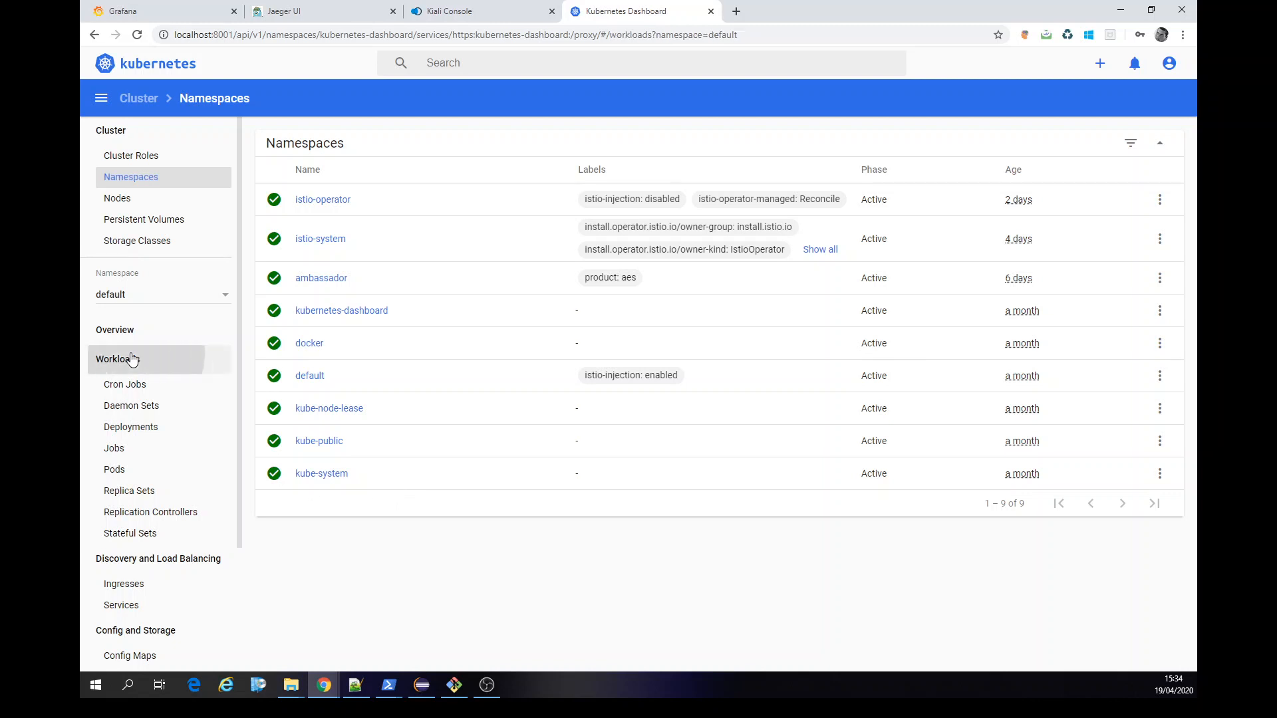
# Tour Kiali's Istio Config, Services, Applications and Graph for the default namespace, returning to Overview.
pyautogui.click(480, 11)
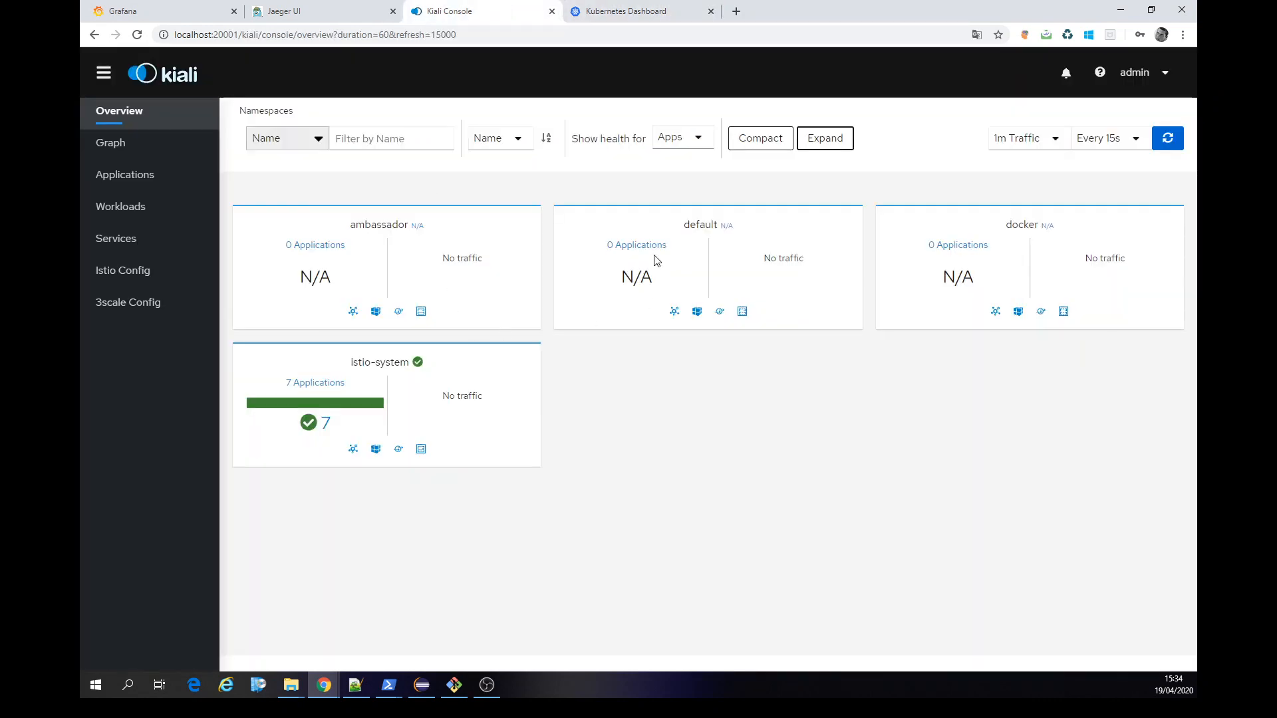
pyautogui.click(124, 270)
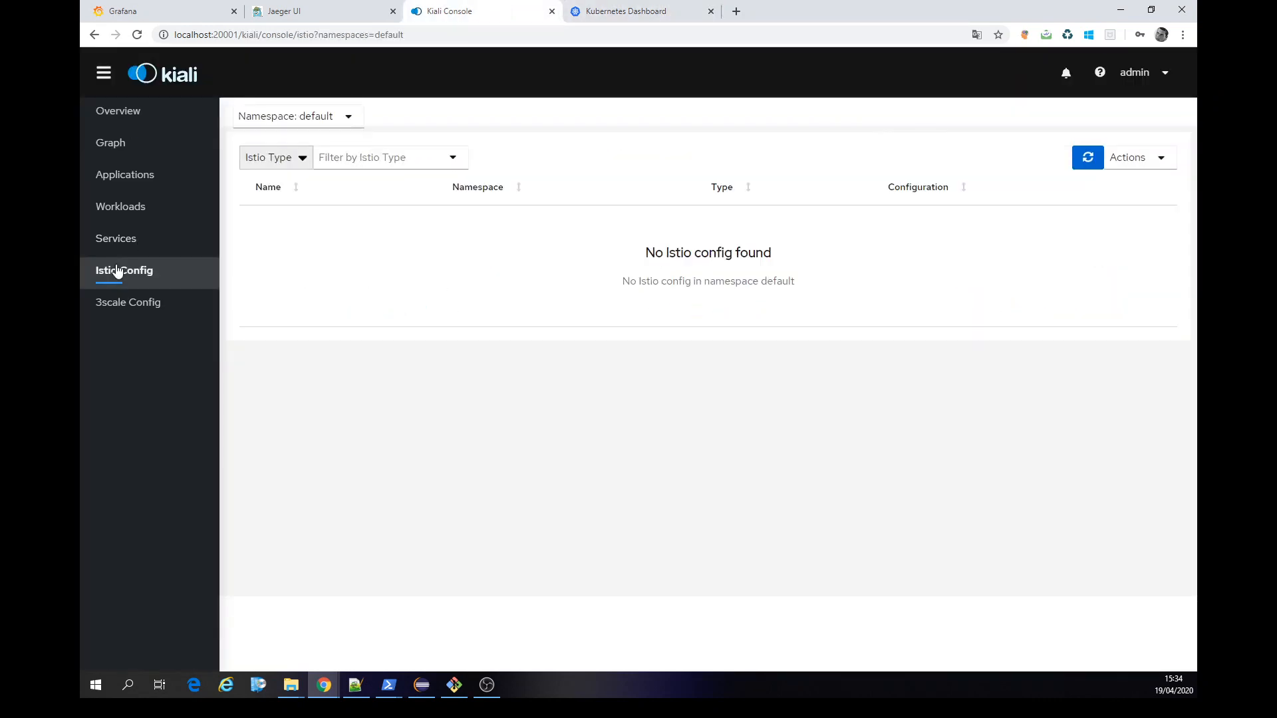
pyautogui.click(242, 250)
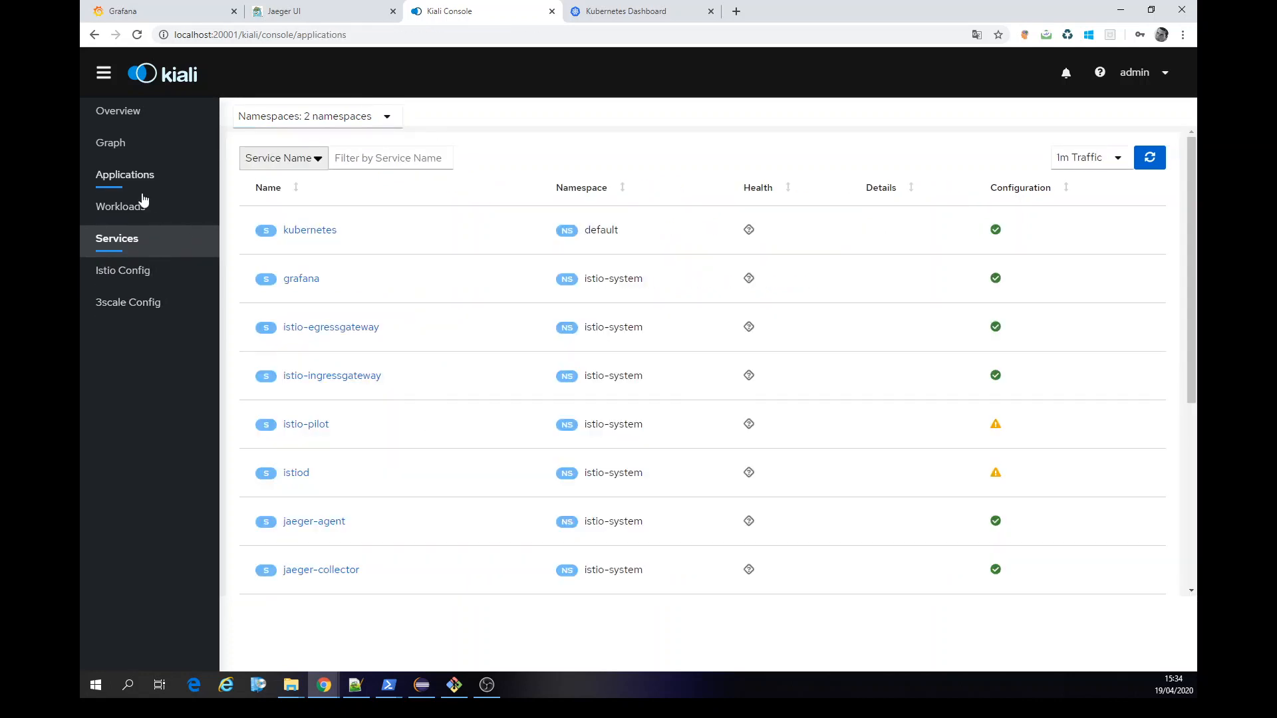
pyautogui.click(126, 174)
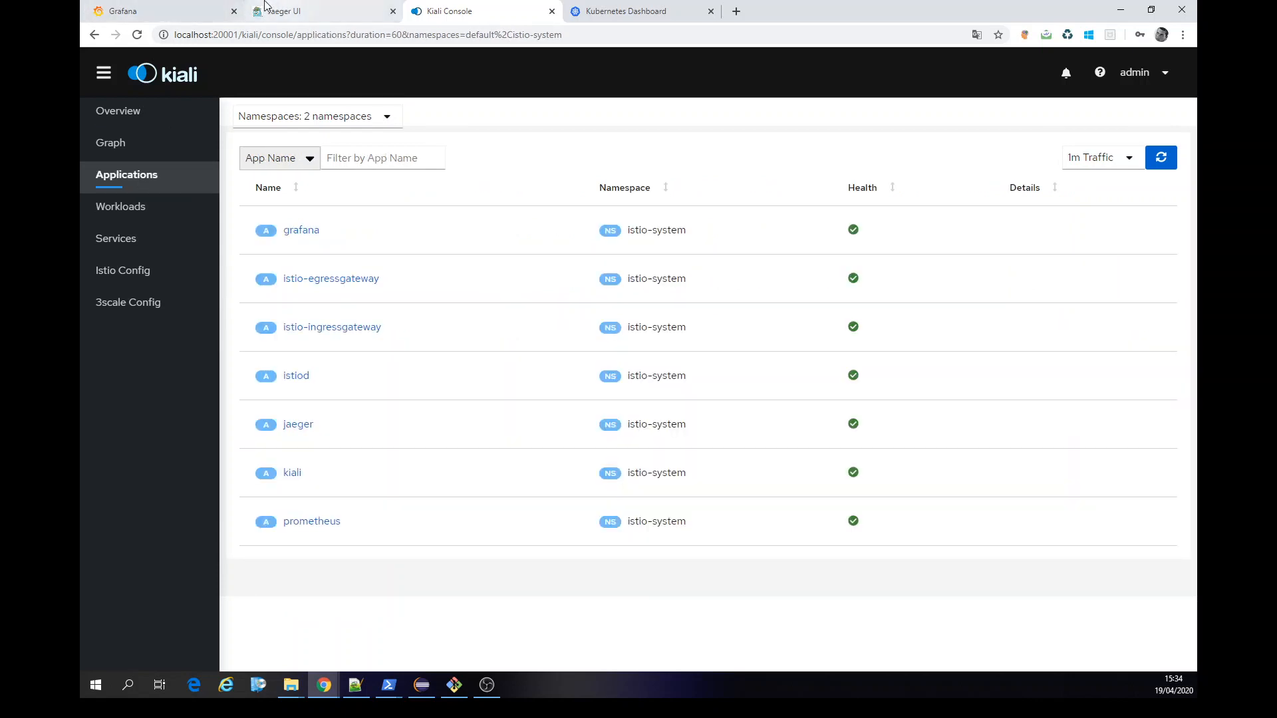
pyautogui.moveTo(122, 11)
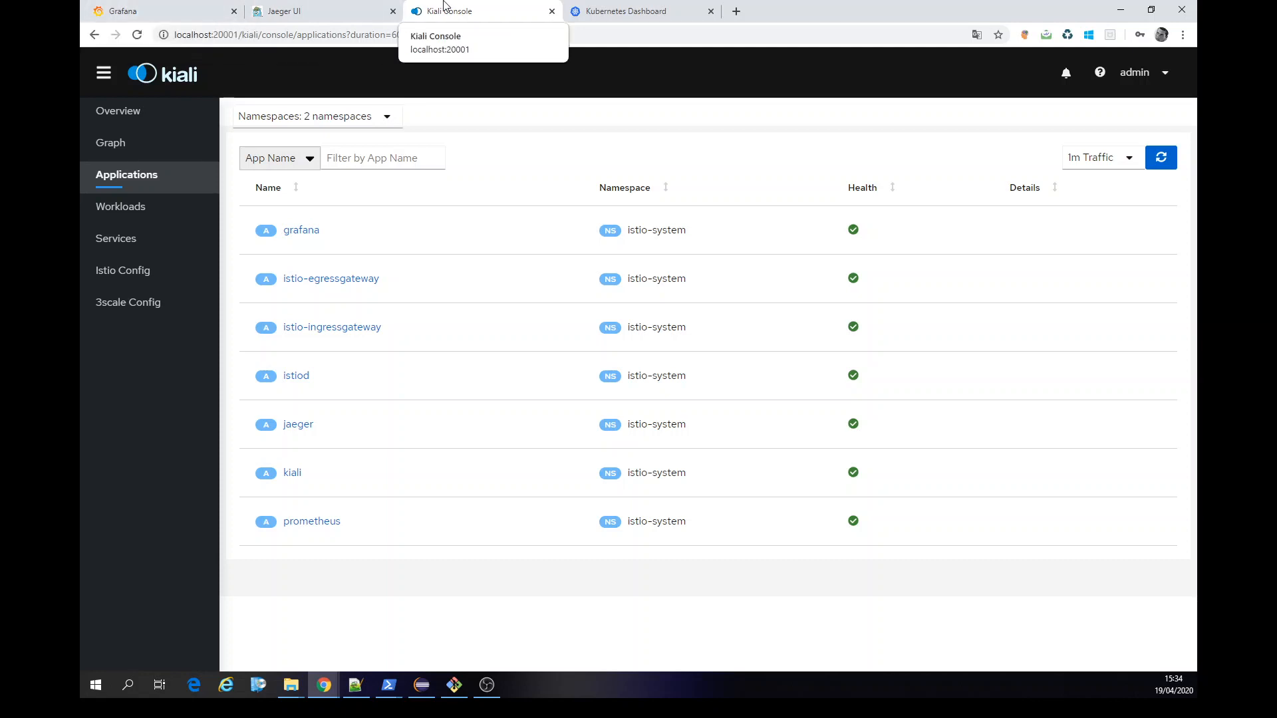
pyautogui.click(111, 142)
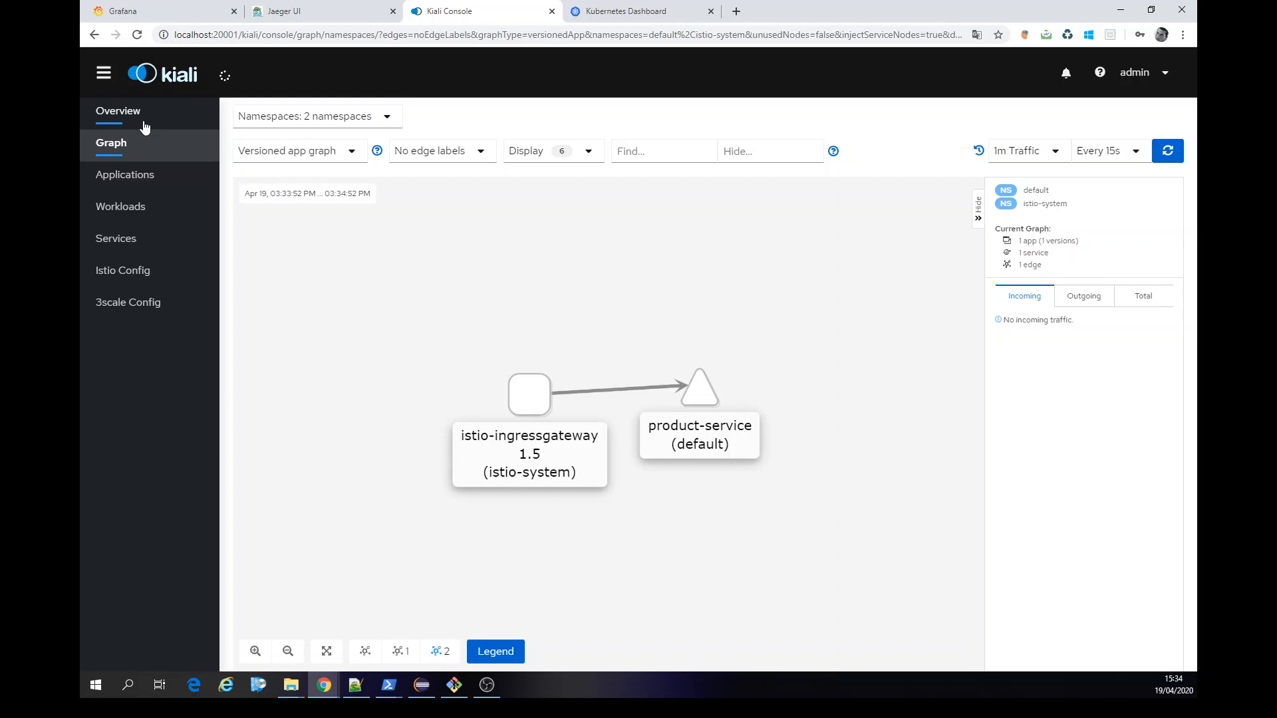
pyautogui.click(119, 111)
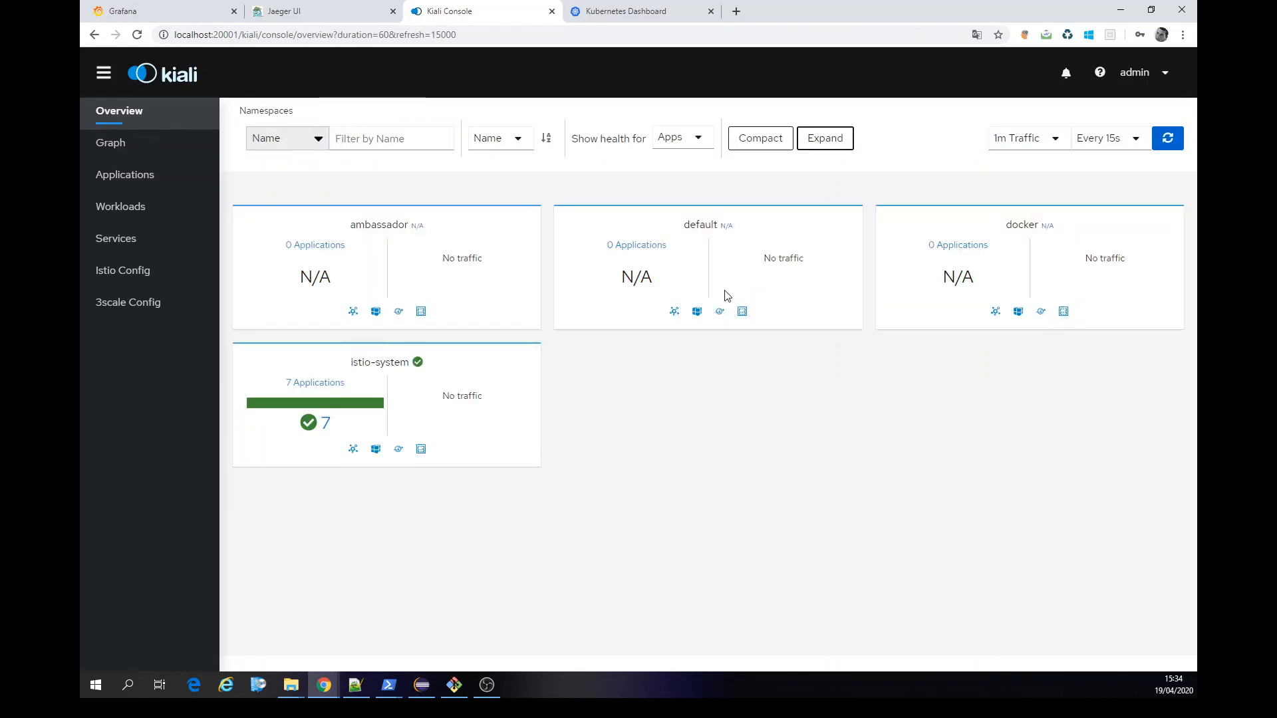
pyautogui.moveTo(637, 275)
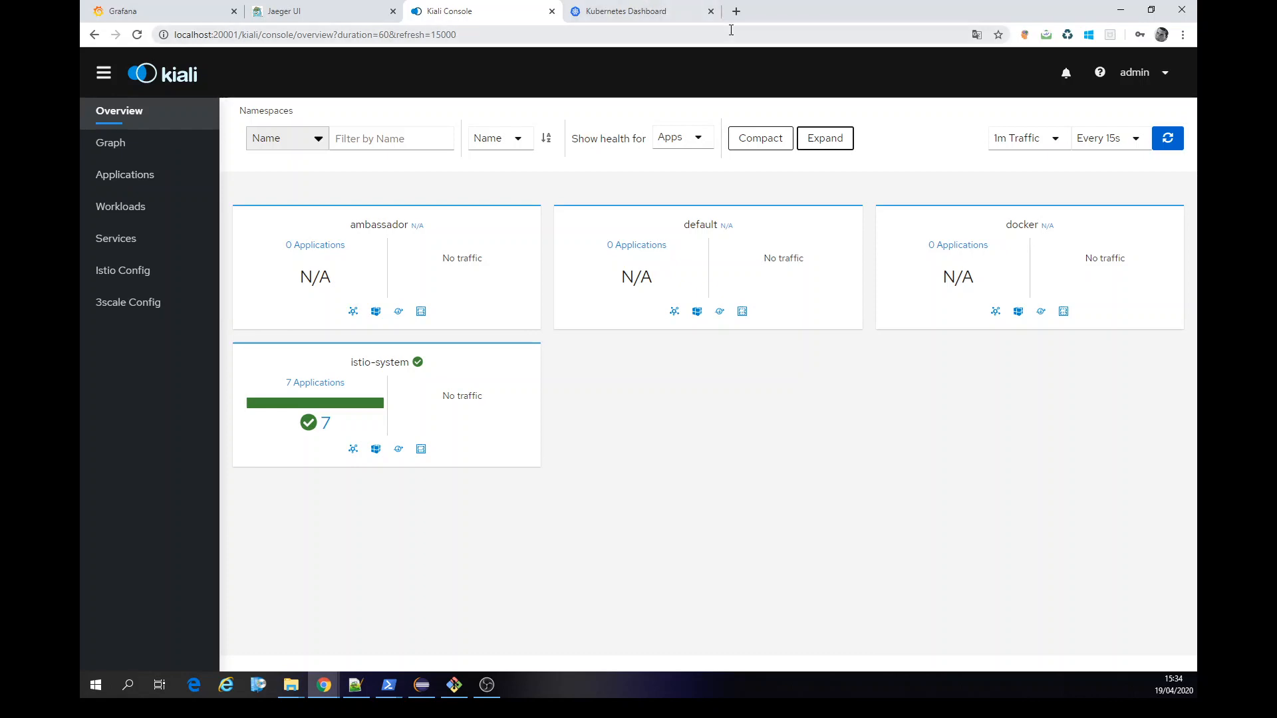
# Enter github.com in a new tab's address bar and switch away to another tab.
pyautogui.write('github.com')
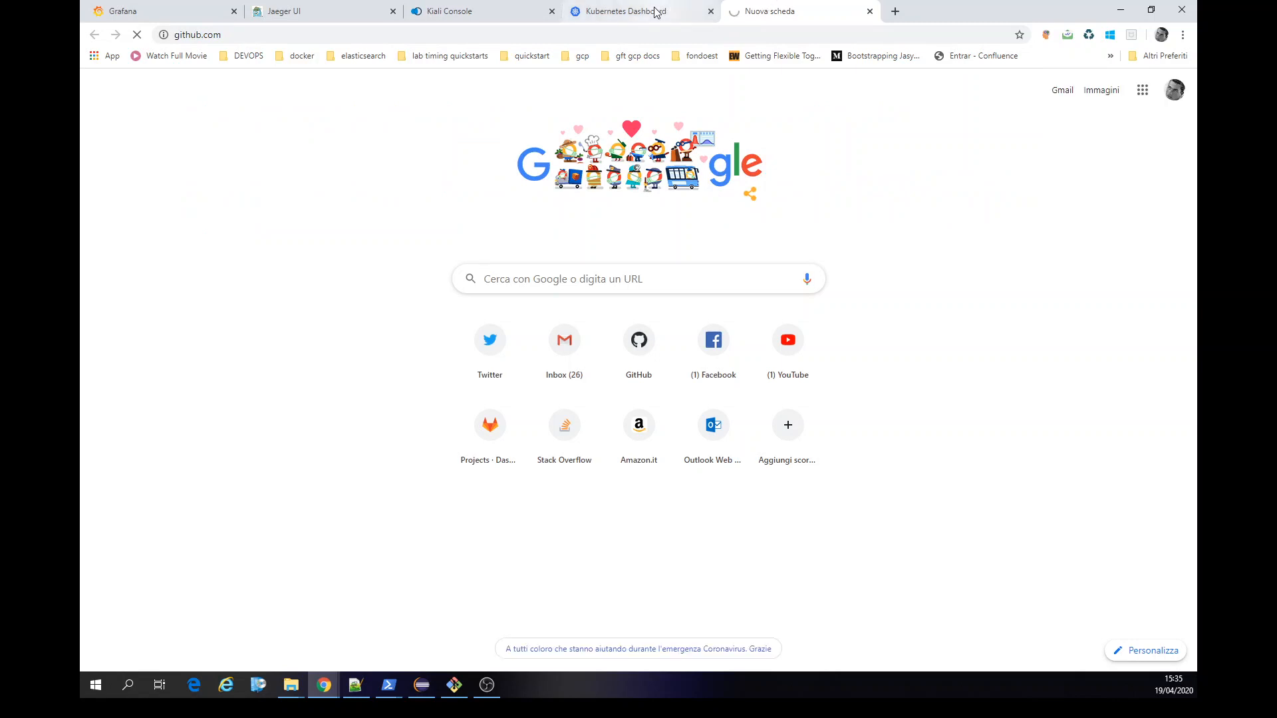
pyautogui.click(623, 11)
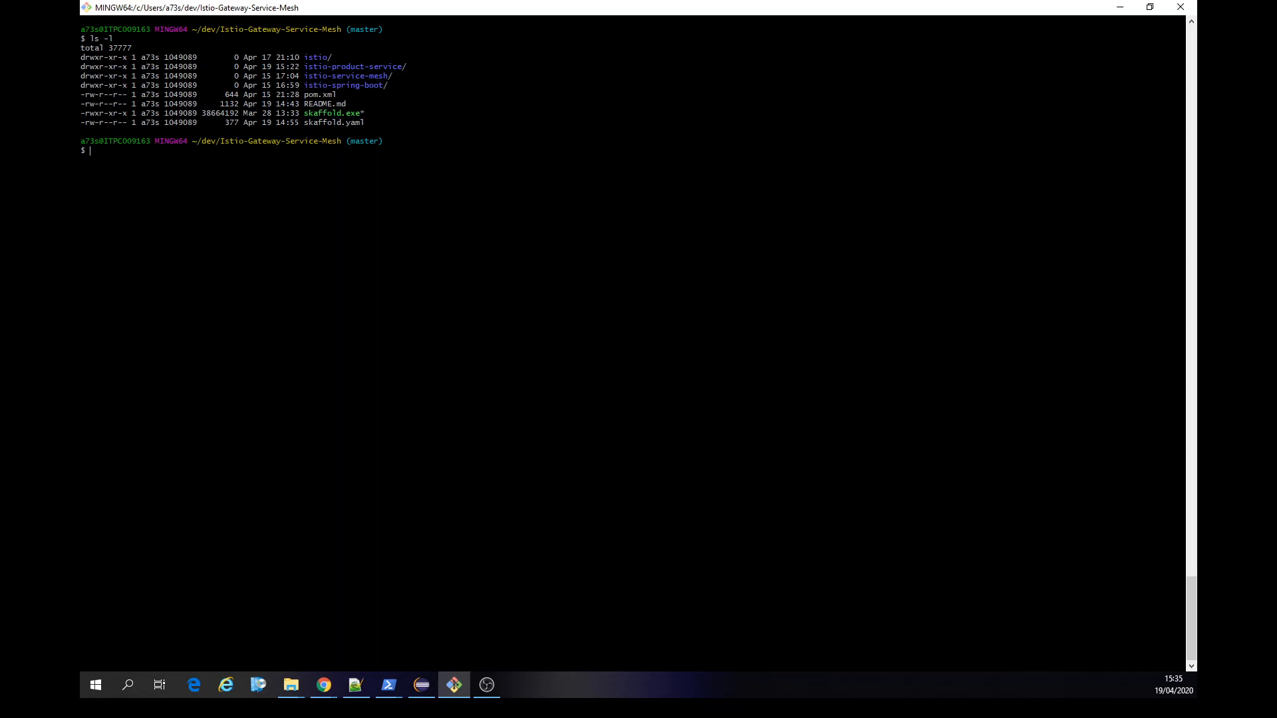
# Run git status and mvn clean install in the Istio-Gateway-Service-Mesh repository.
pyautogui.write('git status')
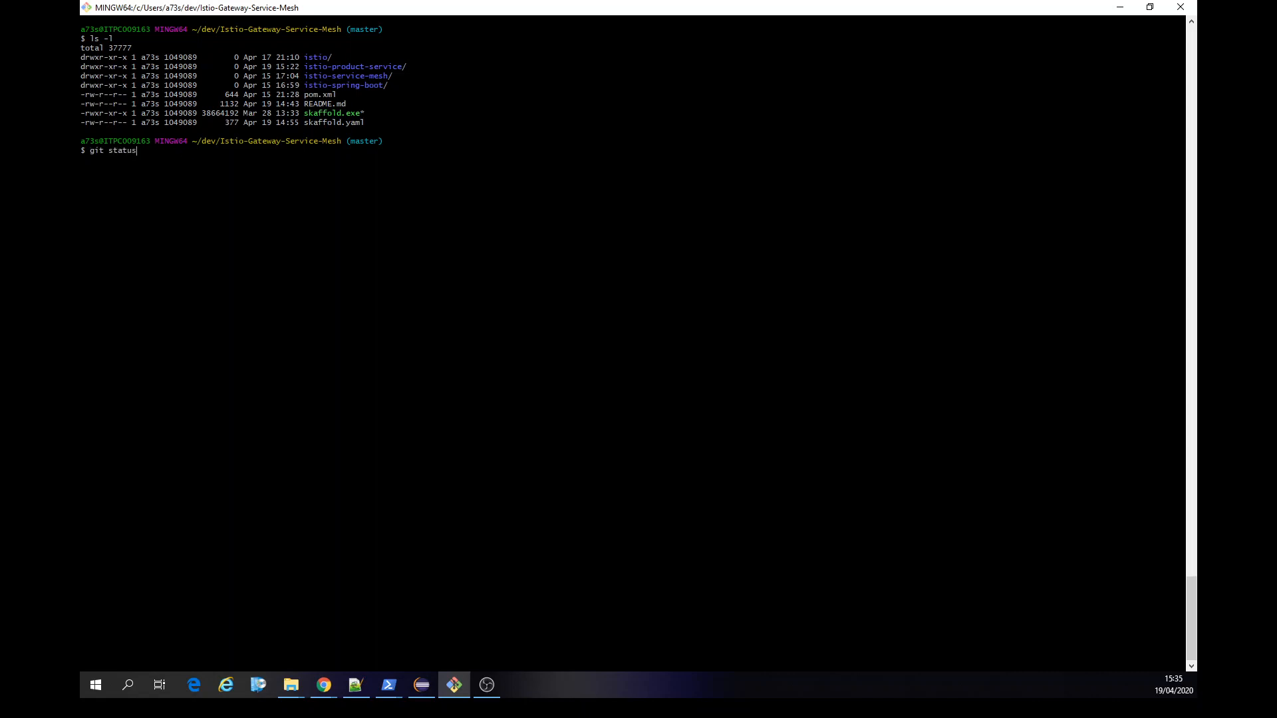
pyautogui.write('mvn clean install')
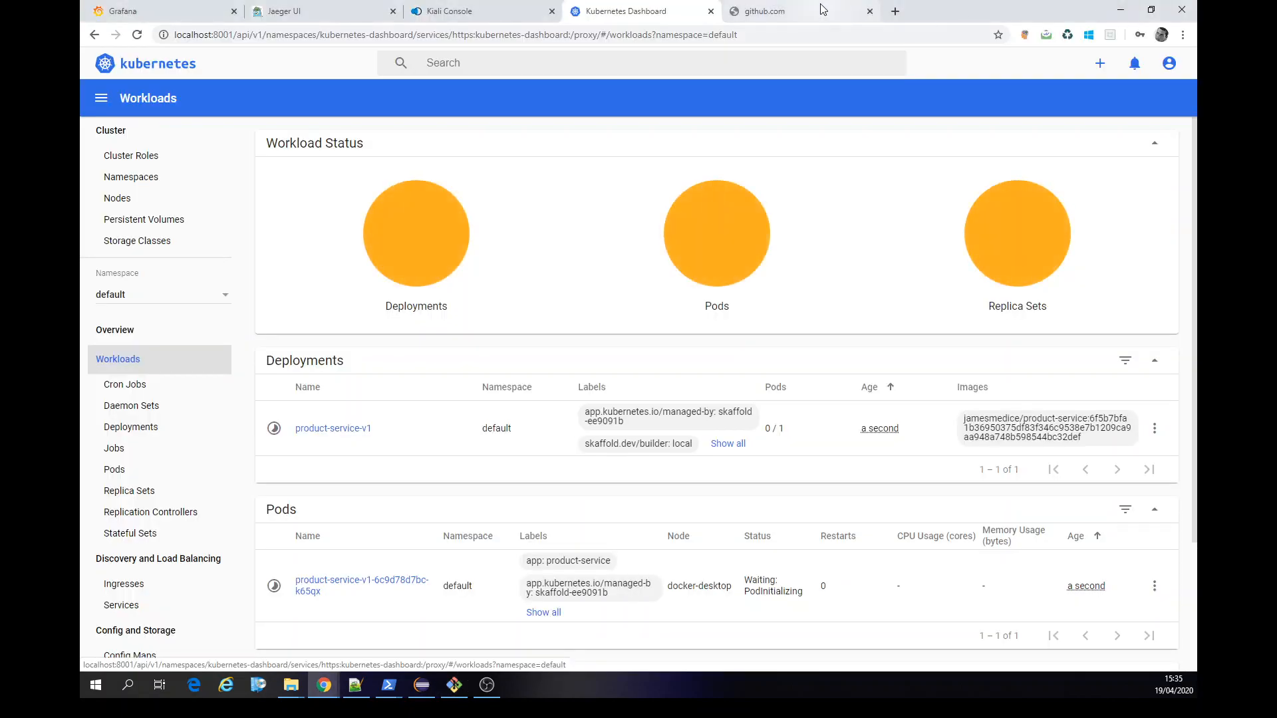
# Check product-service's failing health in Kiali and its deployment status in the Dashboard, then go to the github.com tab.
pyautogui.click(444, 11)
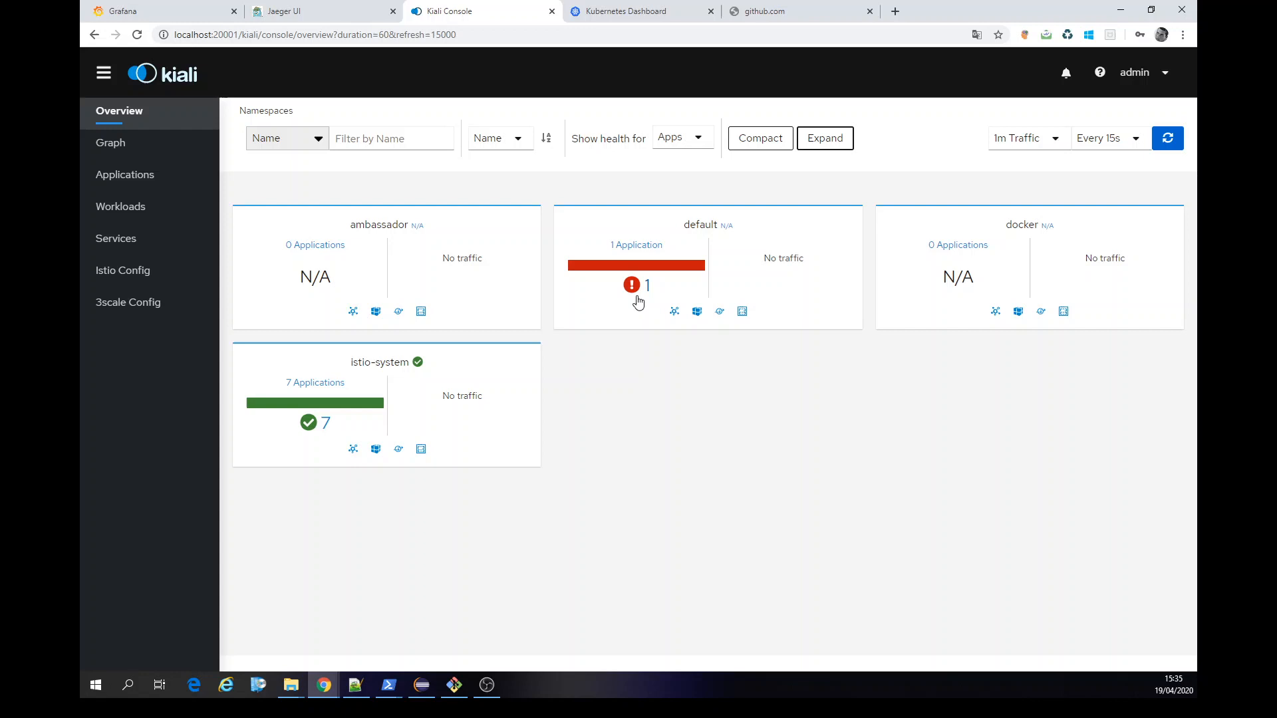
pyautogui.moveTo(630, 285)
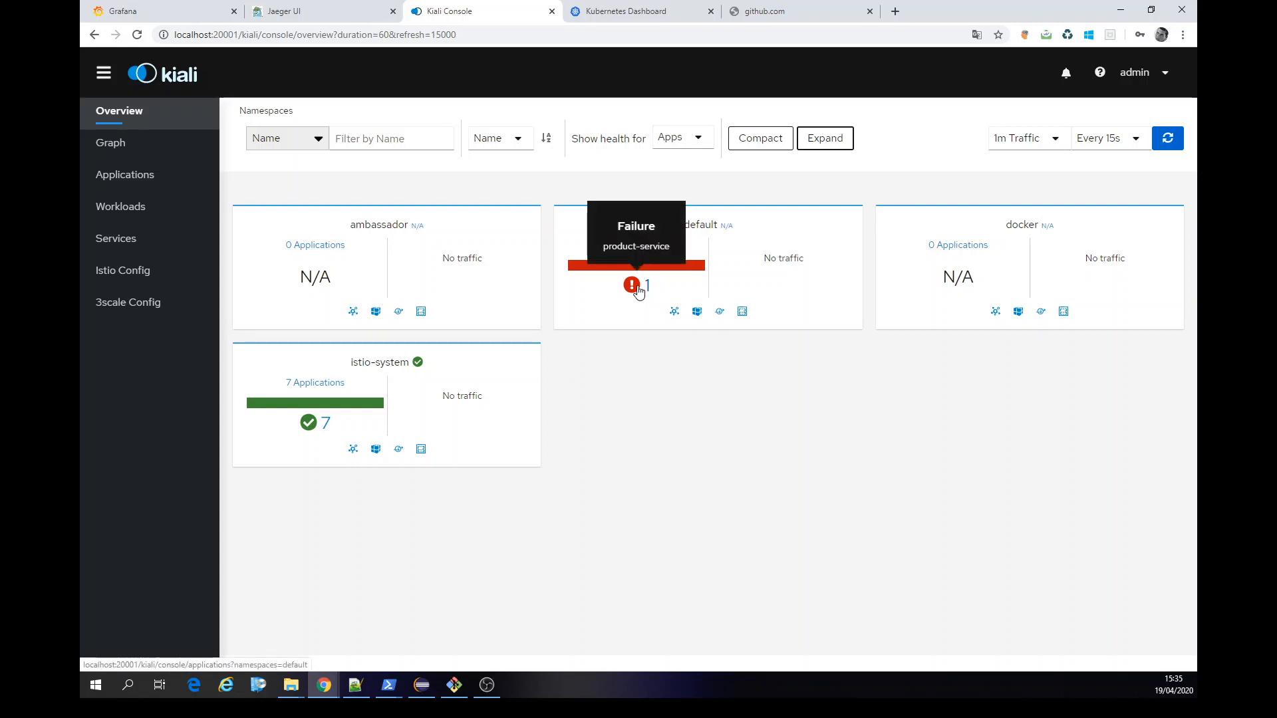
pyautogui.click(640, 11)
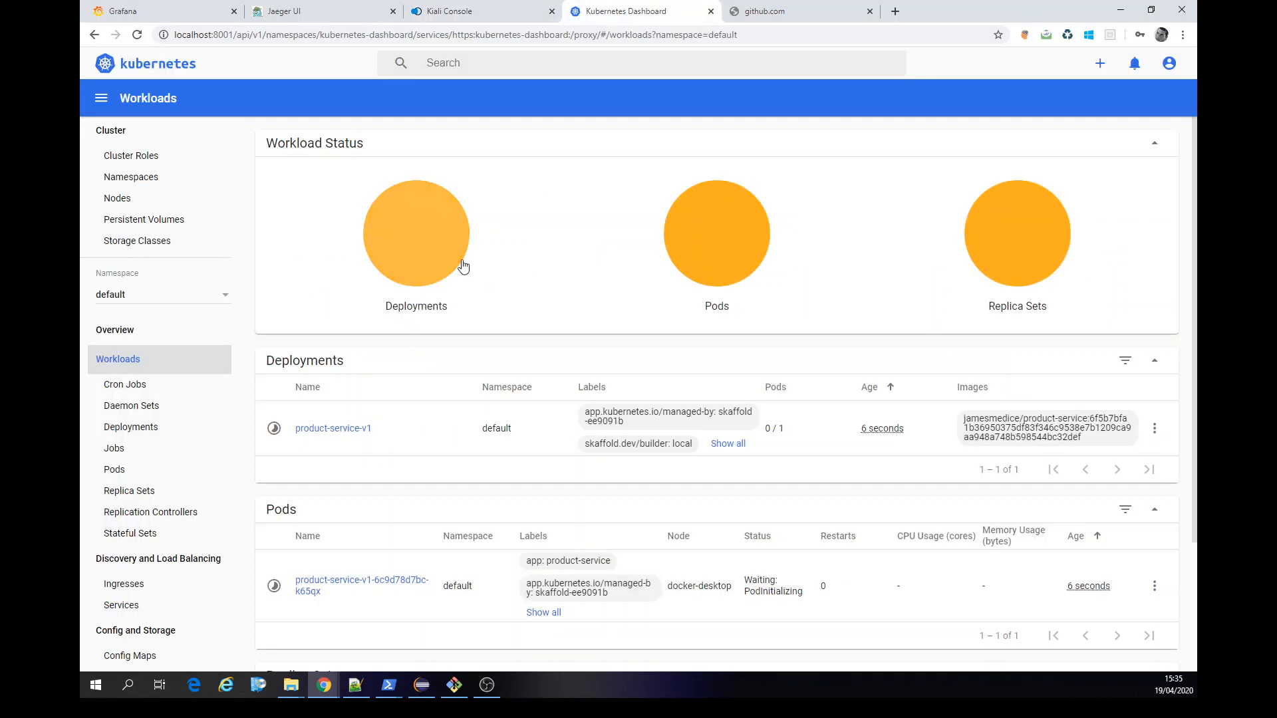
pyautogui.click(459, 10)
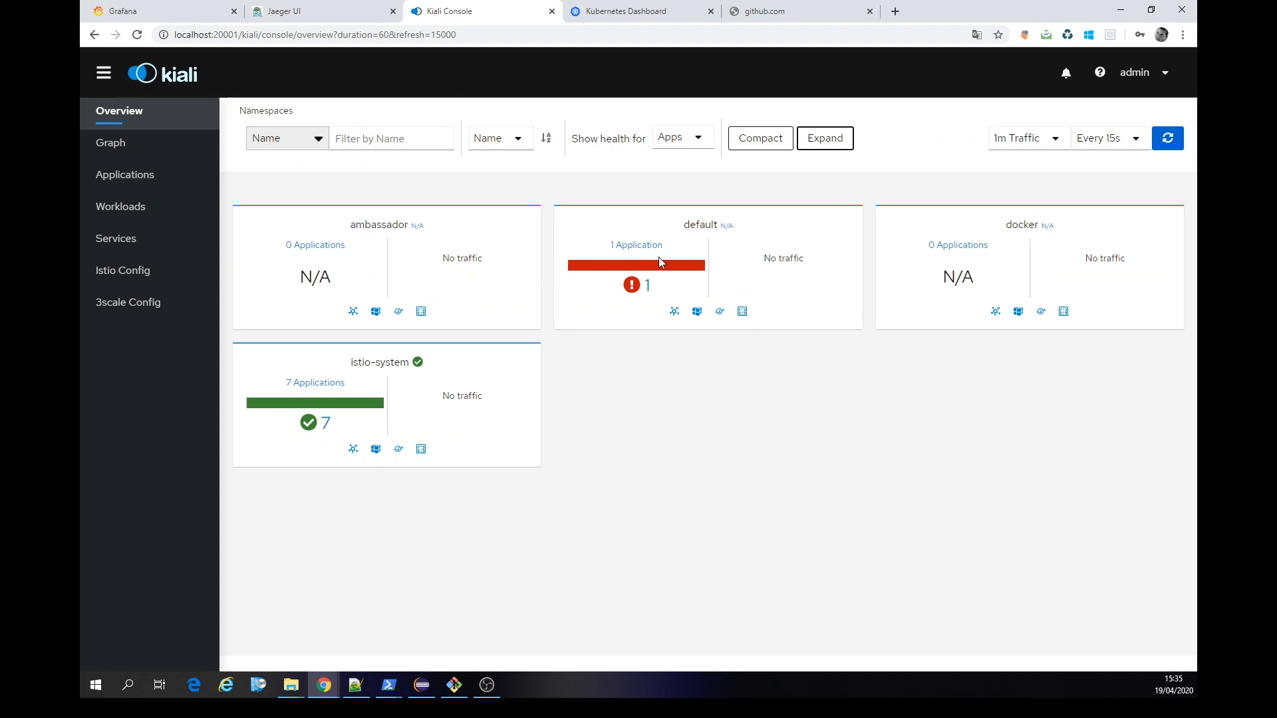
pyautogui.click(798, 11)
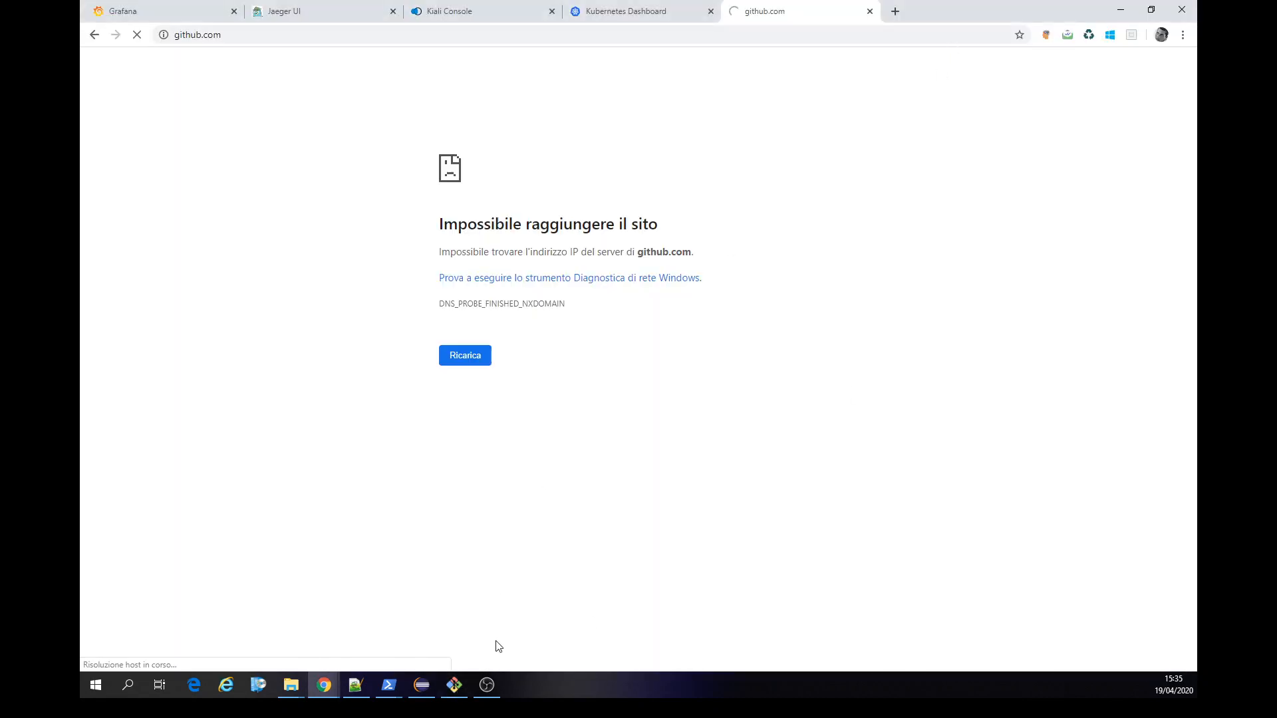
# Reload github.com and filter the repository list with 'isti' to find Istio-Gateway-Service-Mesh.
pyautogui.click(452, 684)
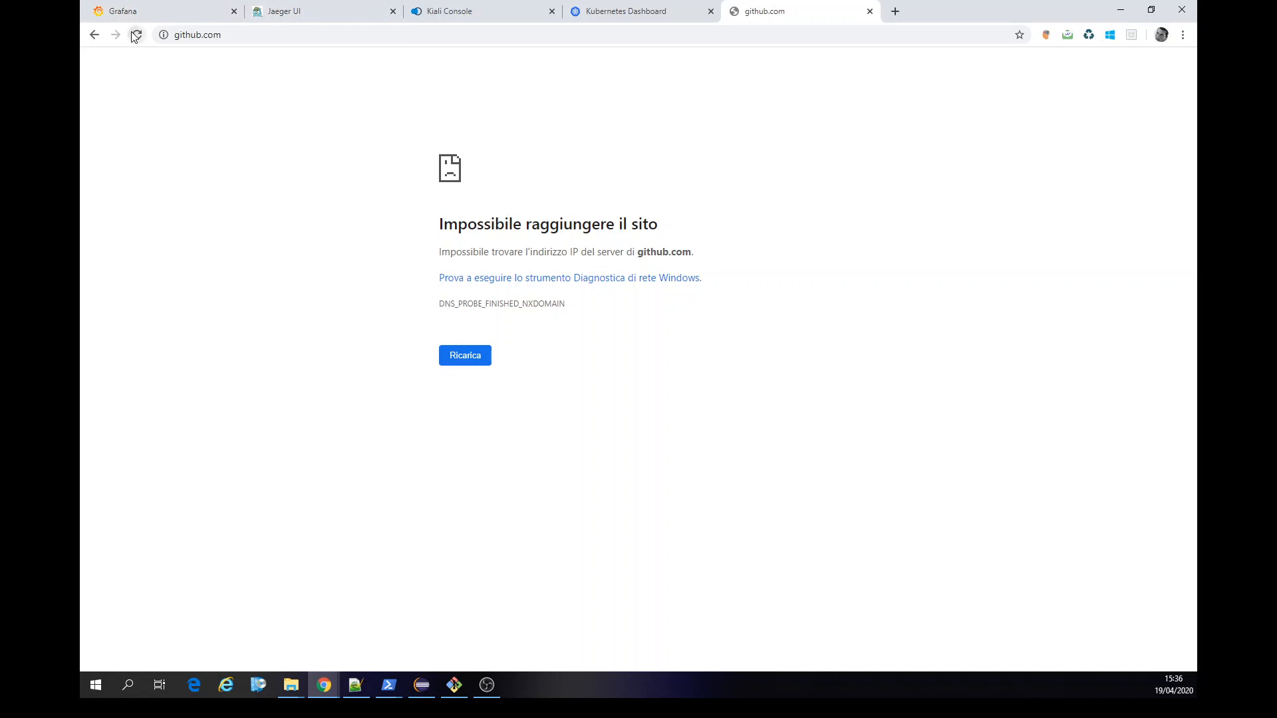
pyautogui.click(136, 34)
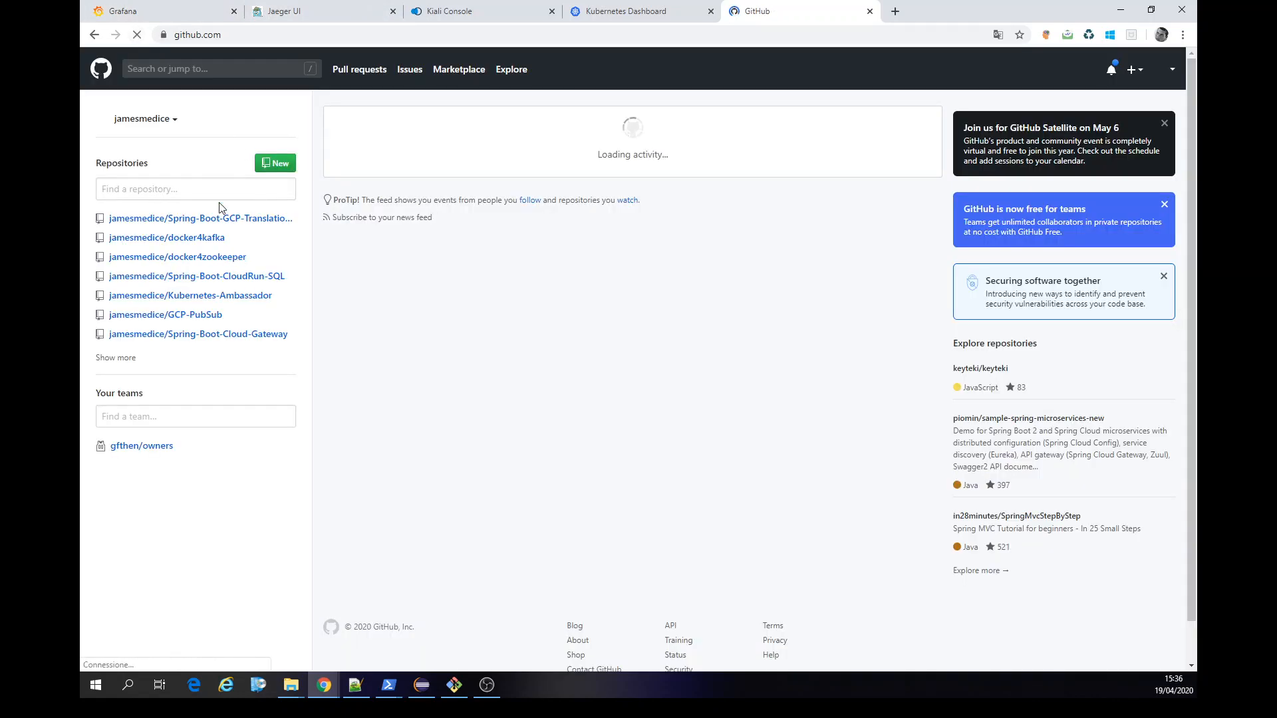
pyautogui.write('istio')
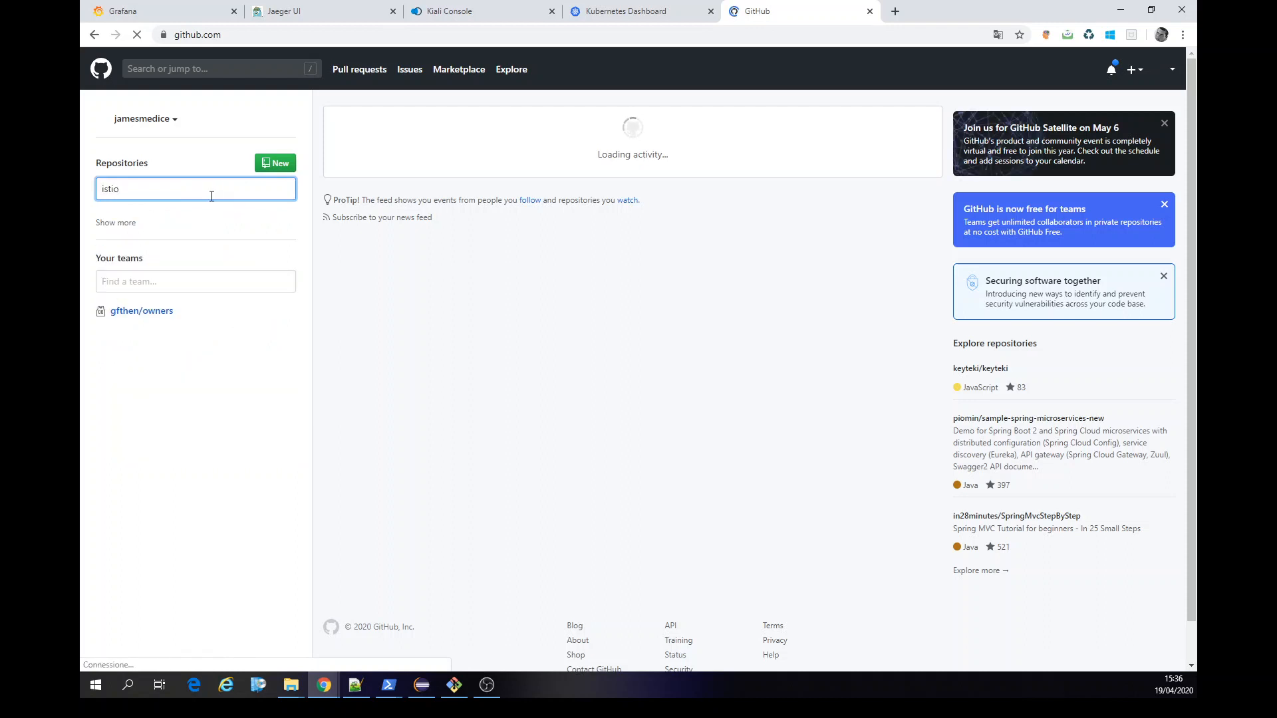
pyautogui.press('Backspace')
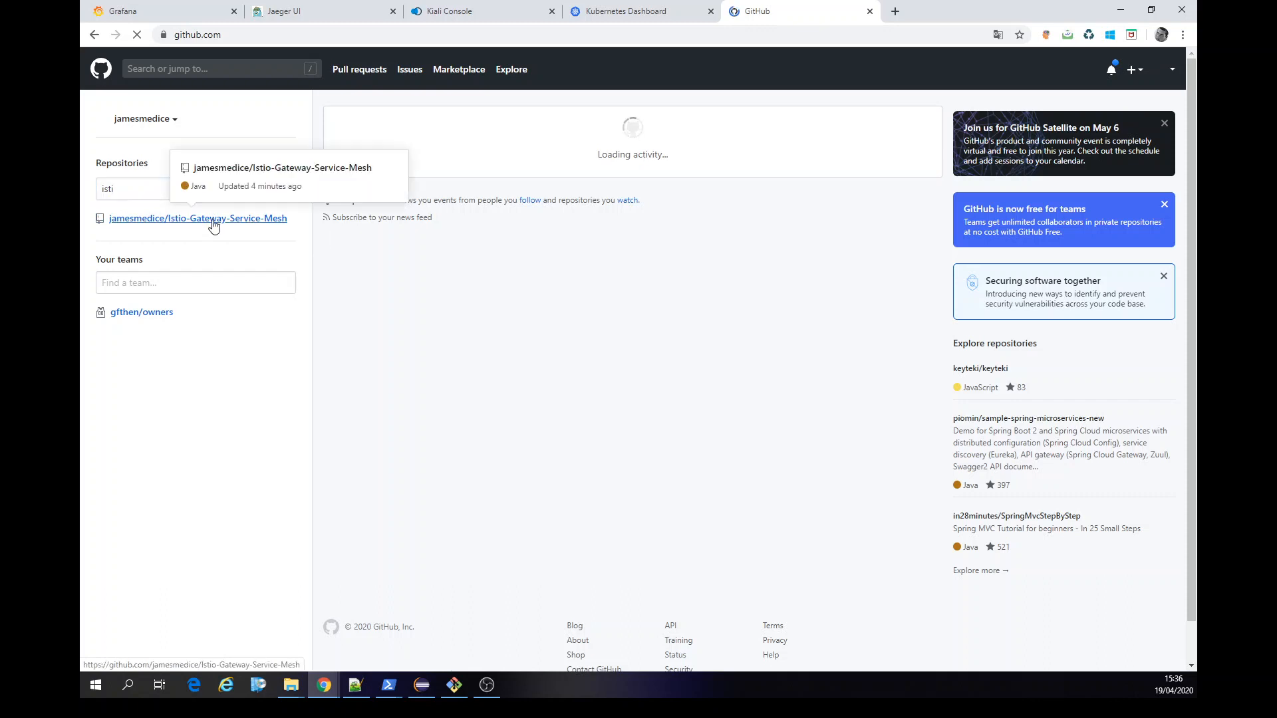
# Browse into the repository's istio folder and open virtual-service.yaml in a new tab.
pyautogui.click(197, 218)
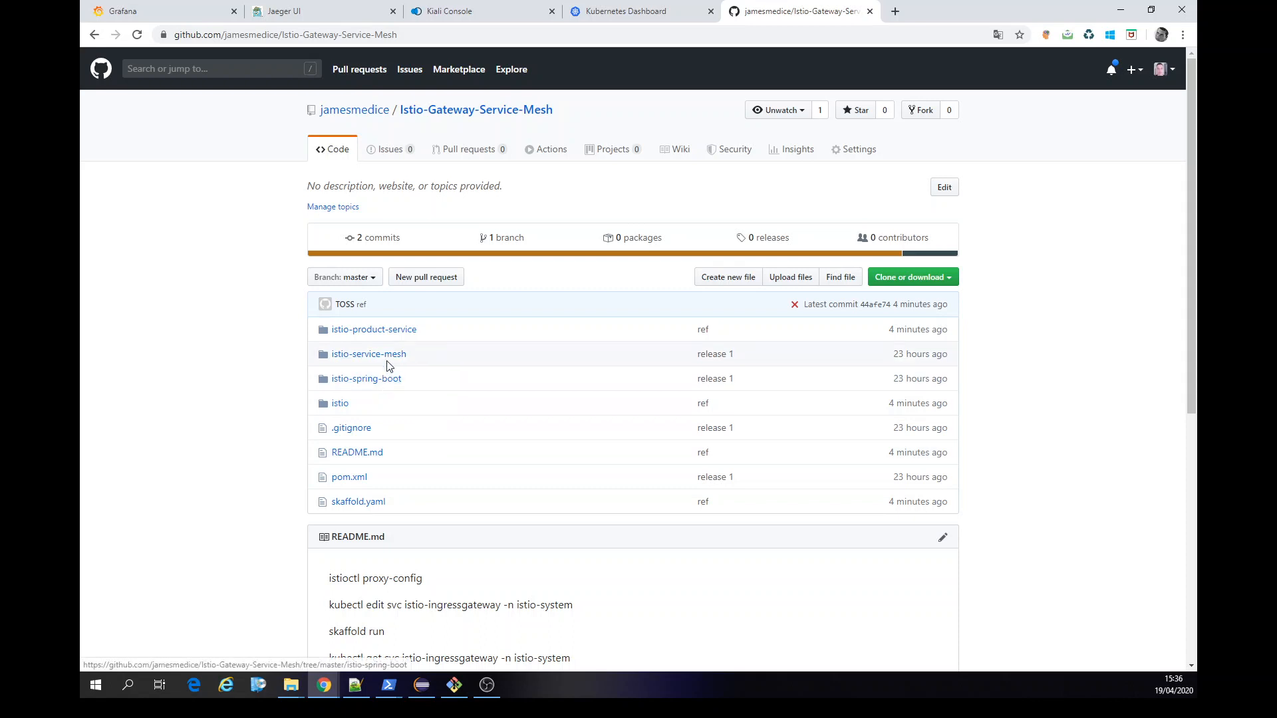
pyautogui.moveTo(390, 379)
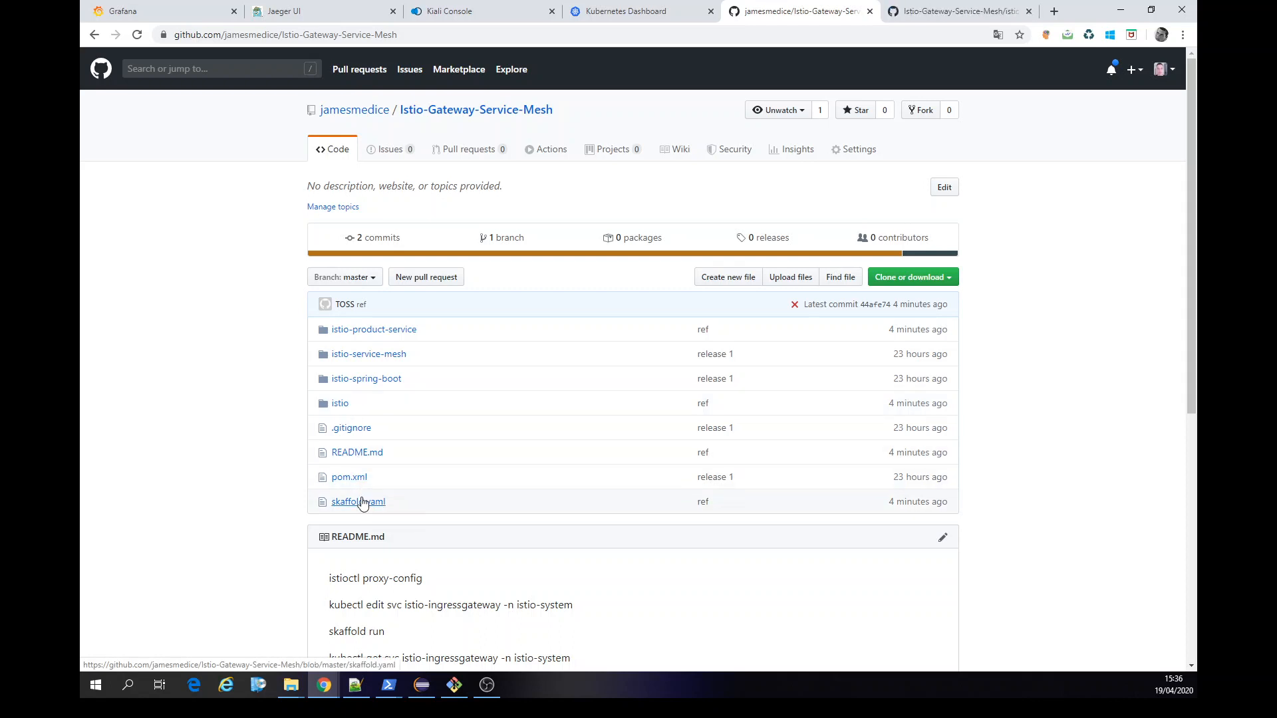
pyautogui.click(339, 403)
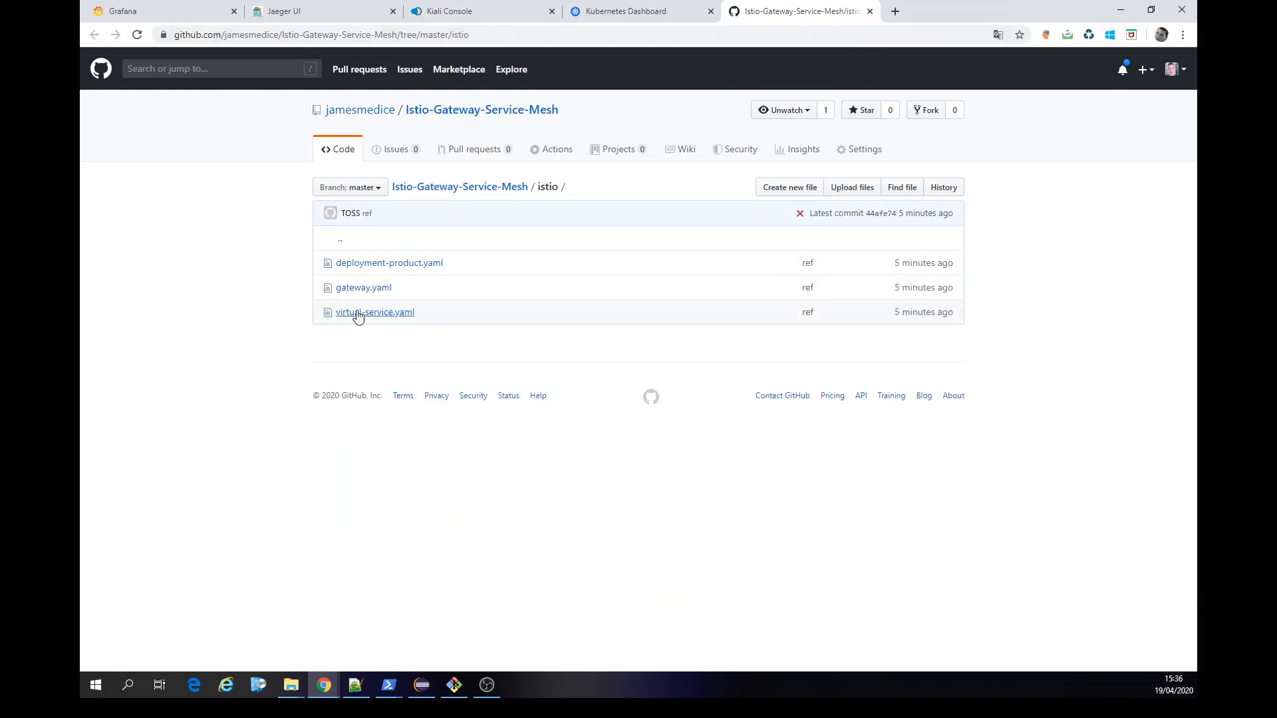
pyautogui.click(375, 312)
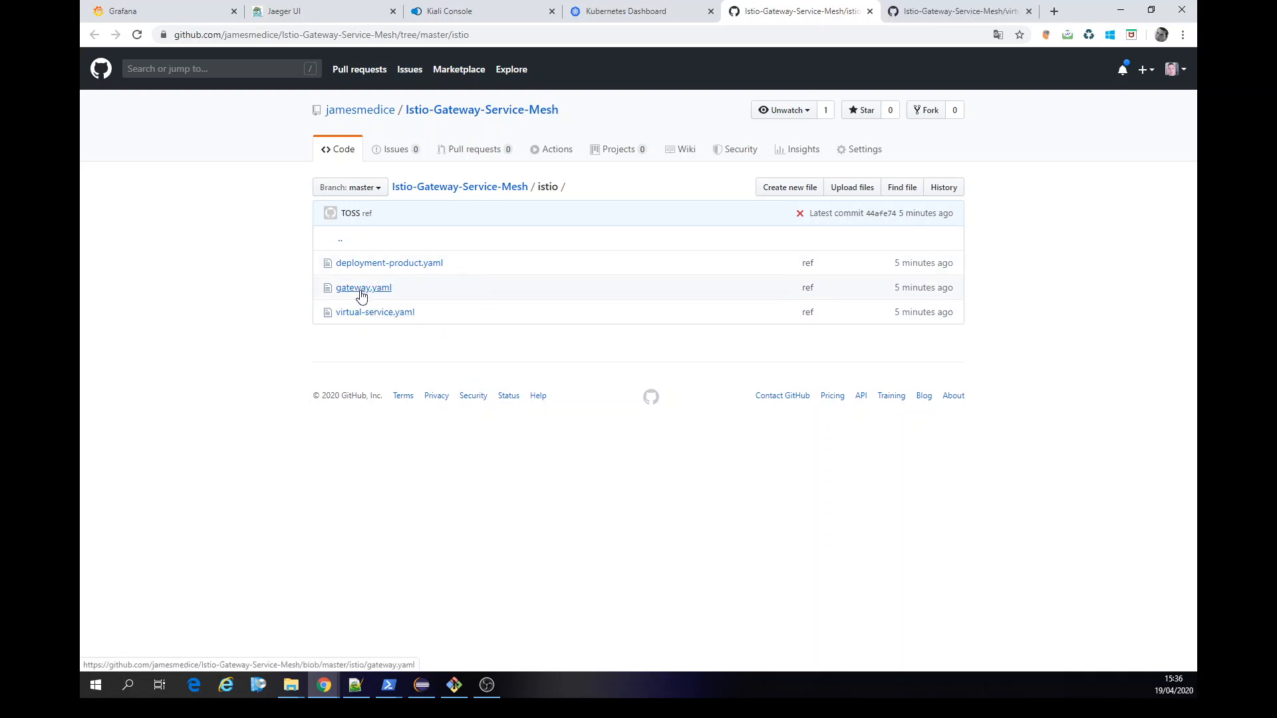
pyautogui.moveTo(485, 28)
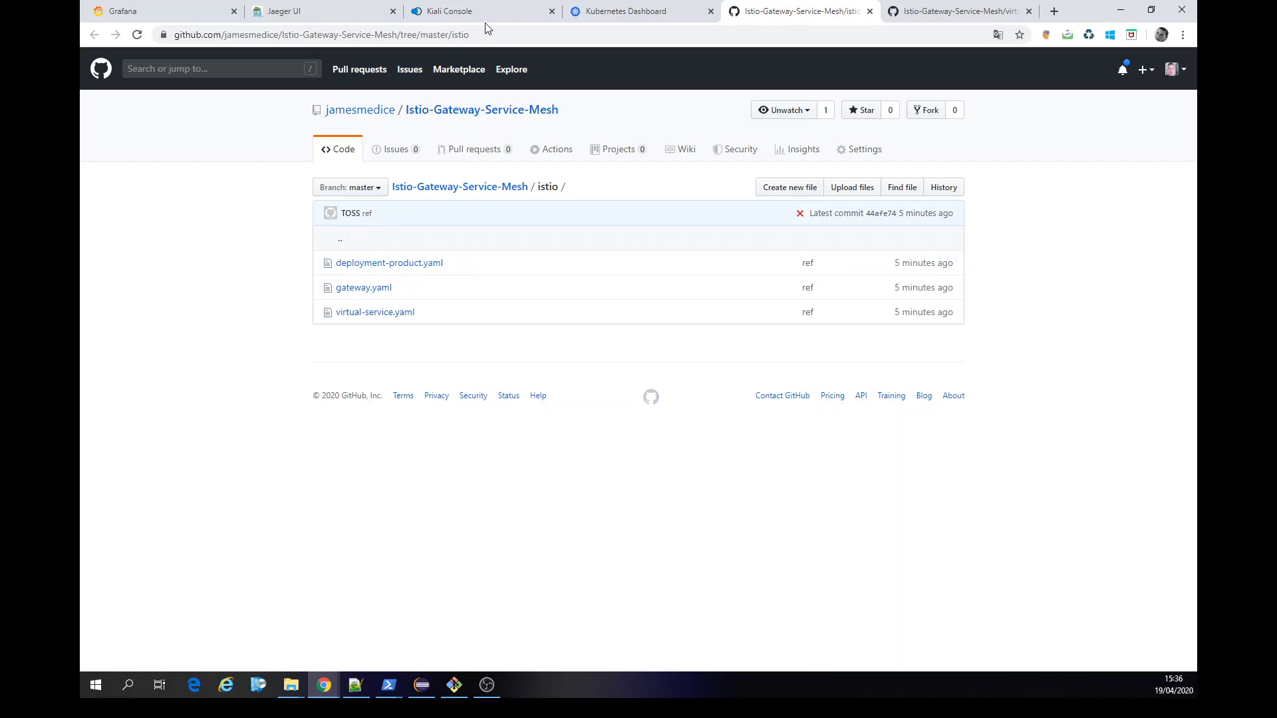
# Inspect the ingressgateway Gateway's YAML in Kiali, highlighting its port 80 HTTP server spec, without saving.
pyautogui.click(448, 11)
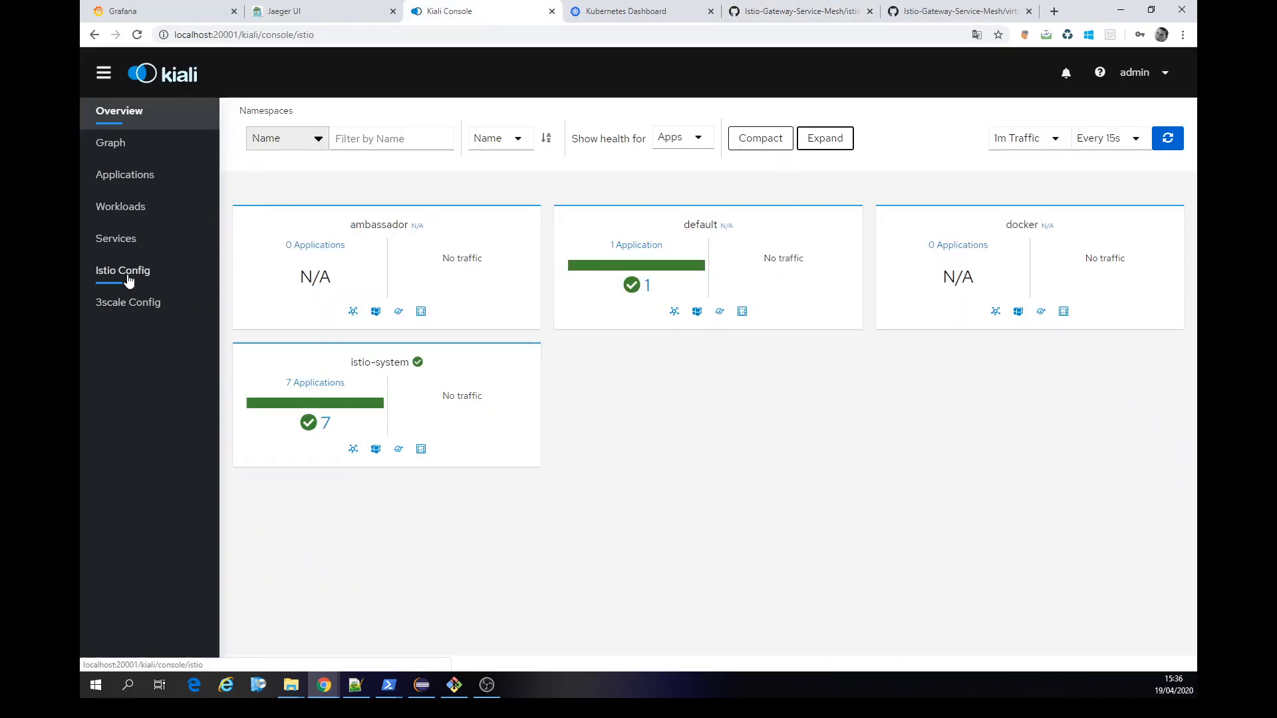
pyautogui.click(122, 270)
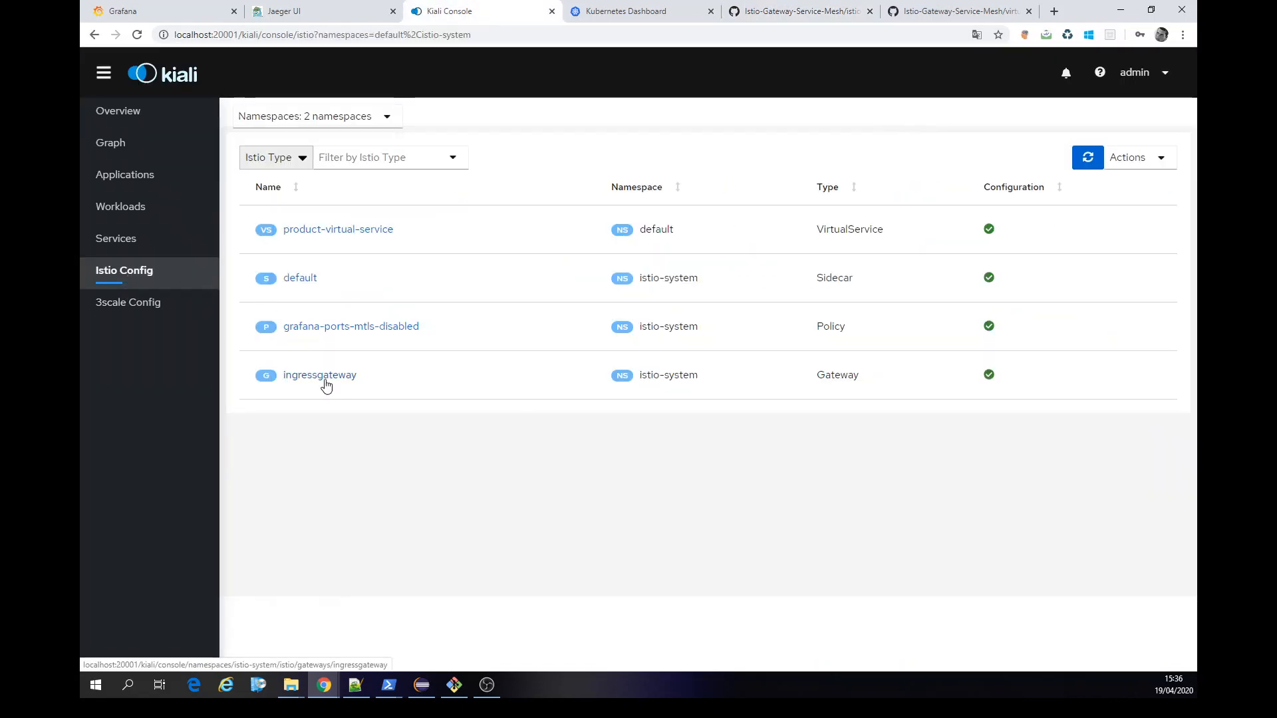
pyautogui.click(318, 375)
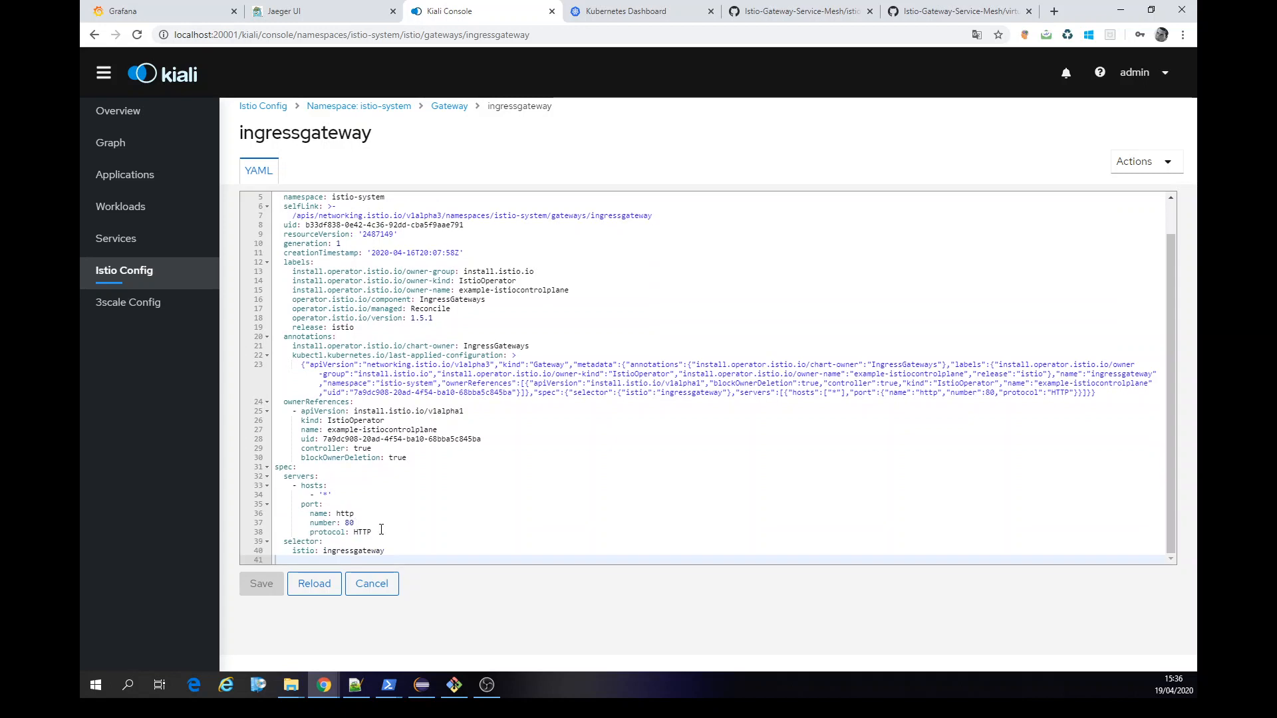
pyautogui.moveTo(295, 467); pyautogui.dragTo(371, 532)
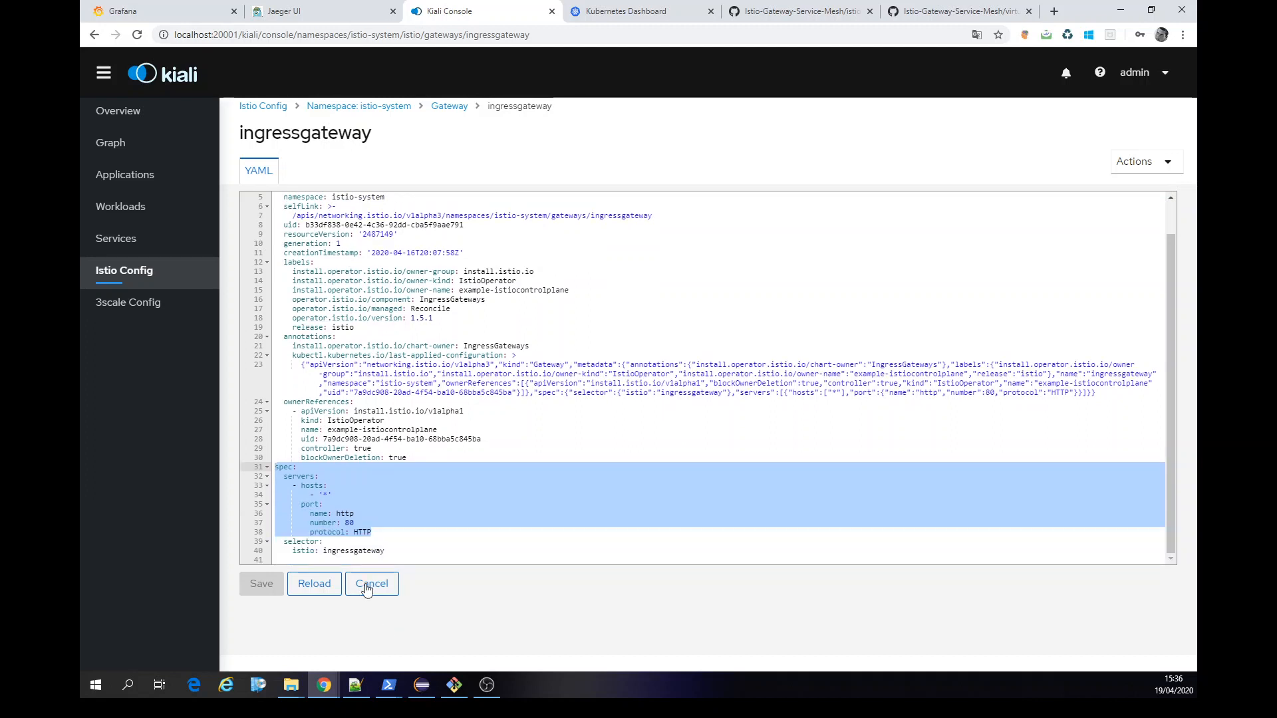
pyautogui.click(371, 584)
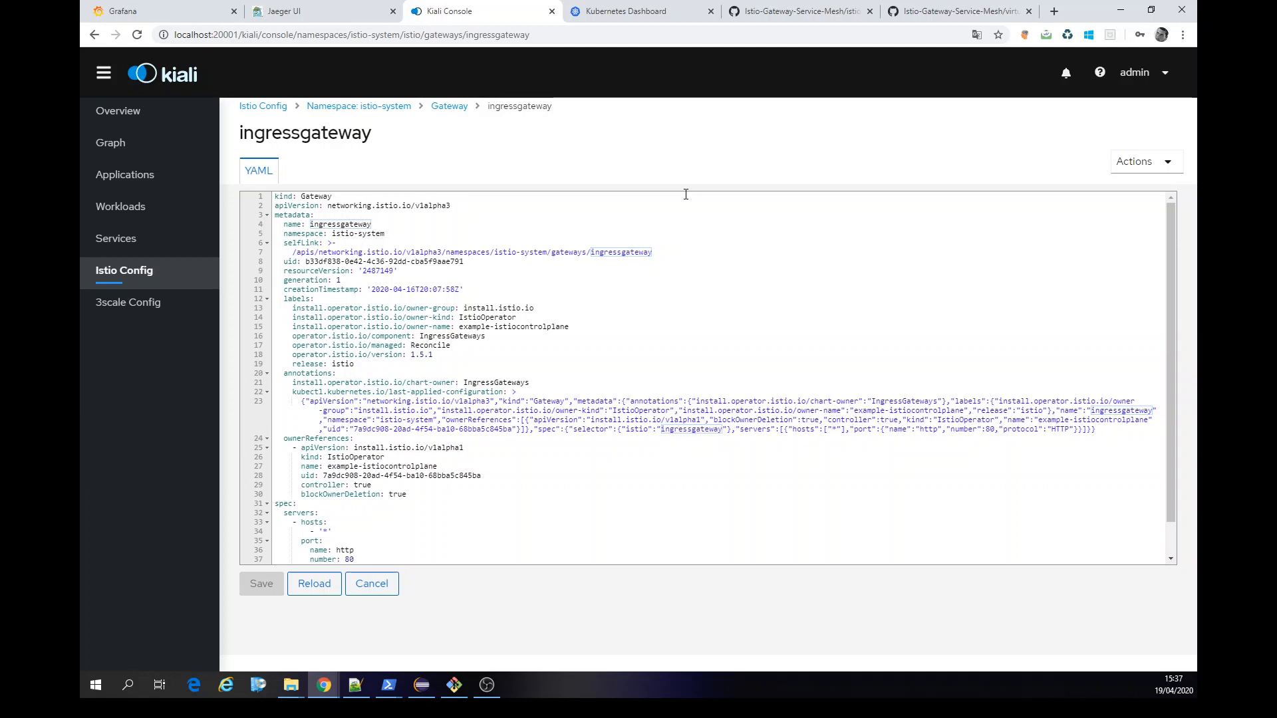
# Compare virtual-service.yaml on GitHub against the ingressgateway configuration in Kiali.
pyautogui.click(956, 11)
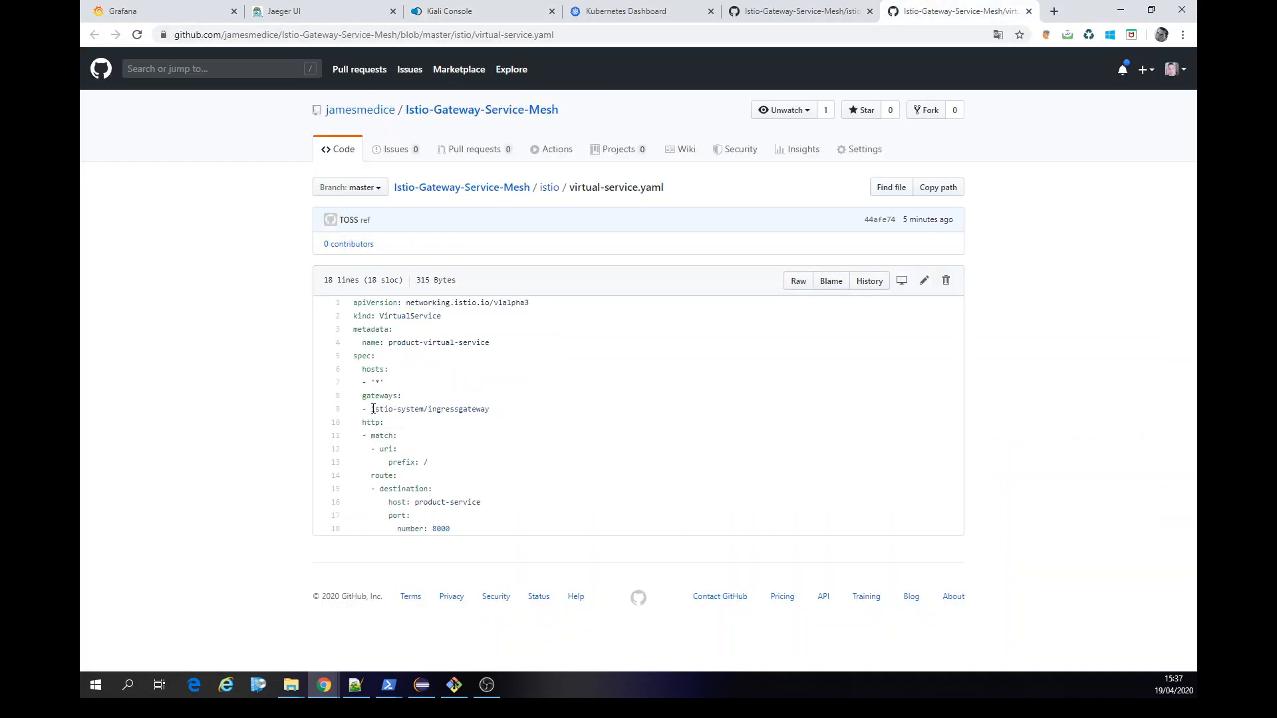
pyautogui.click(456, 10)
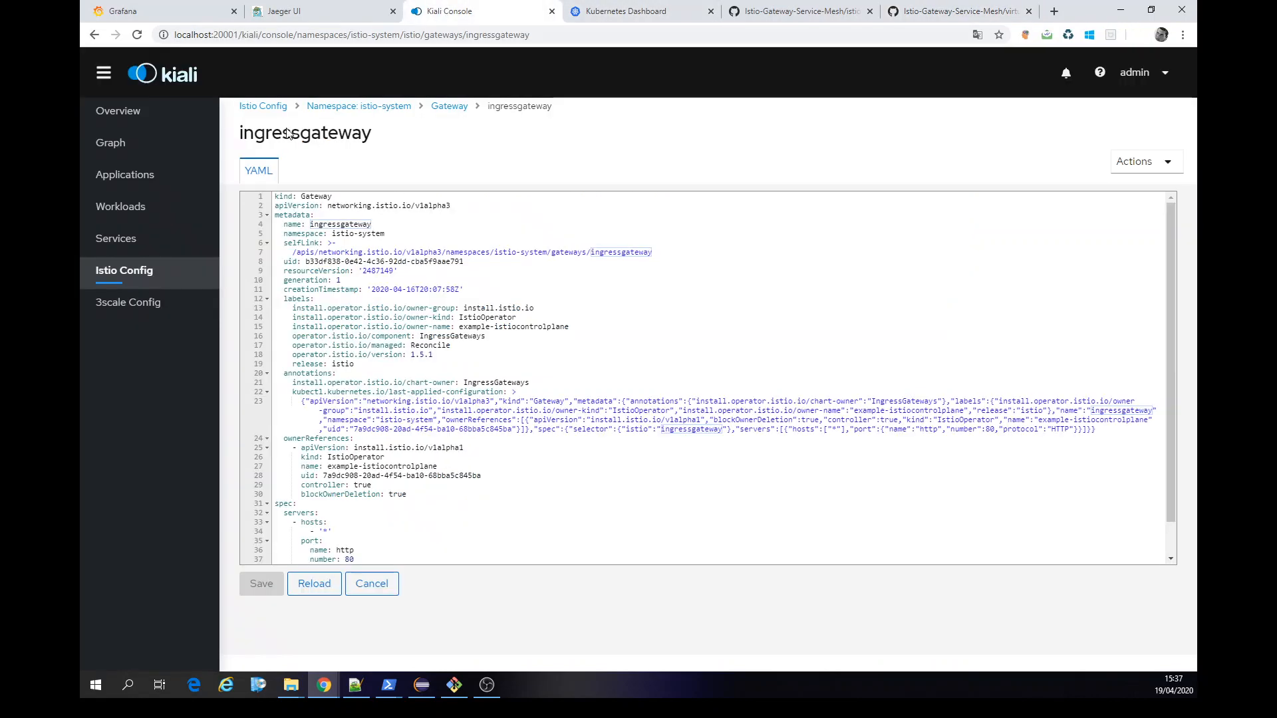
pyautogui.moveTo(378, 106)
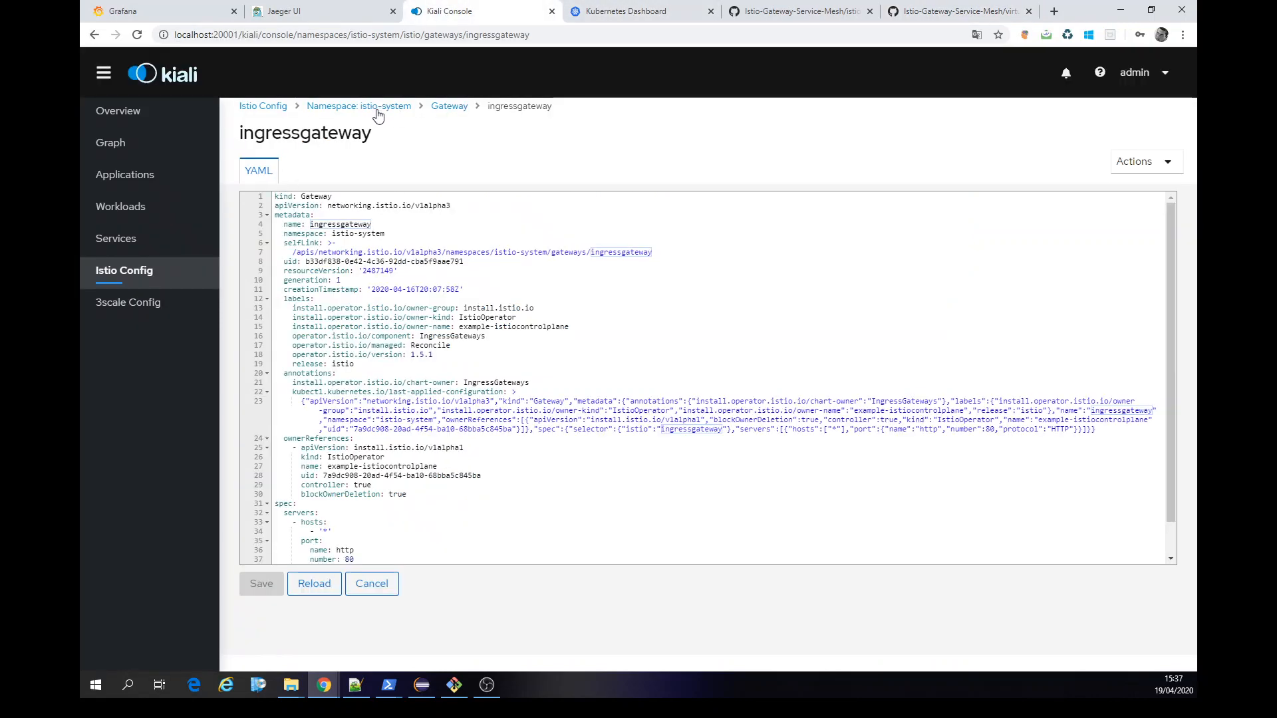
pyautogui.click(955, 11)
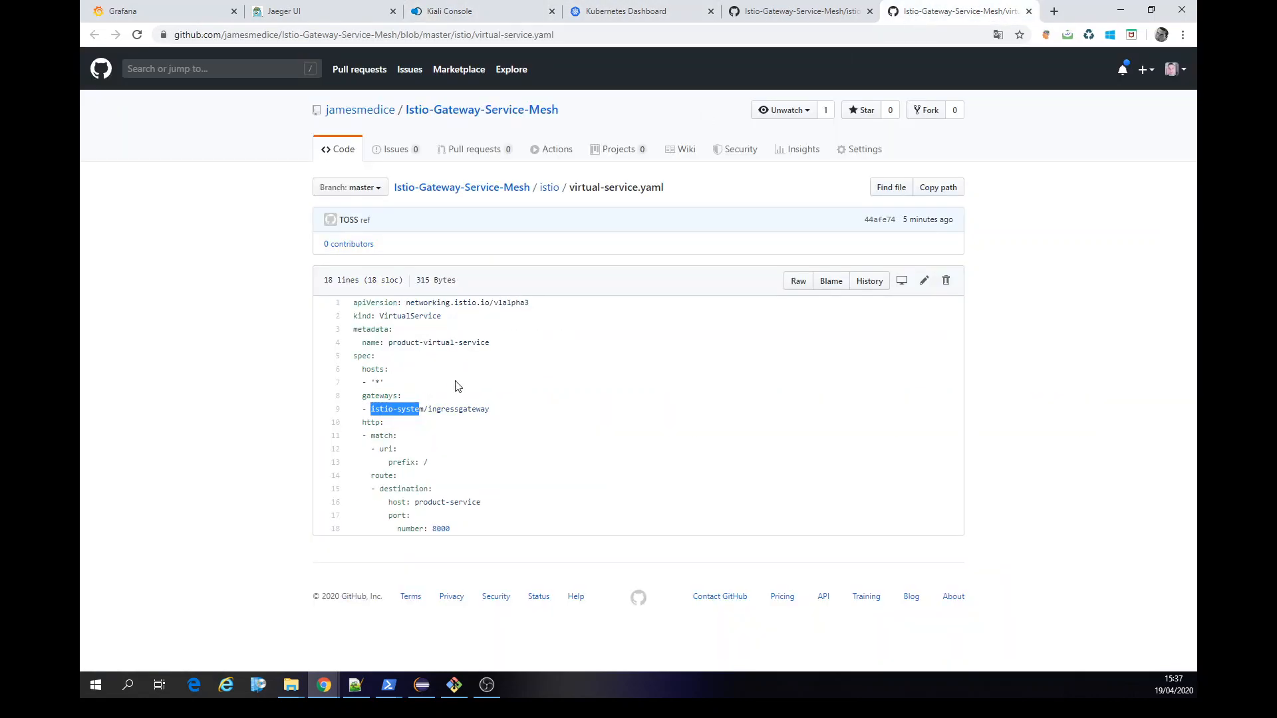
# Highlight istio-system and the product-service host in virtual-service.yaml, then go to deployment-product.yaml.
pyautogui.doubleClick(468, 501)
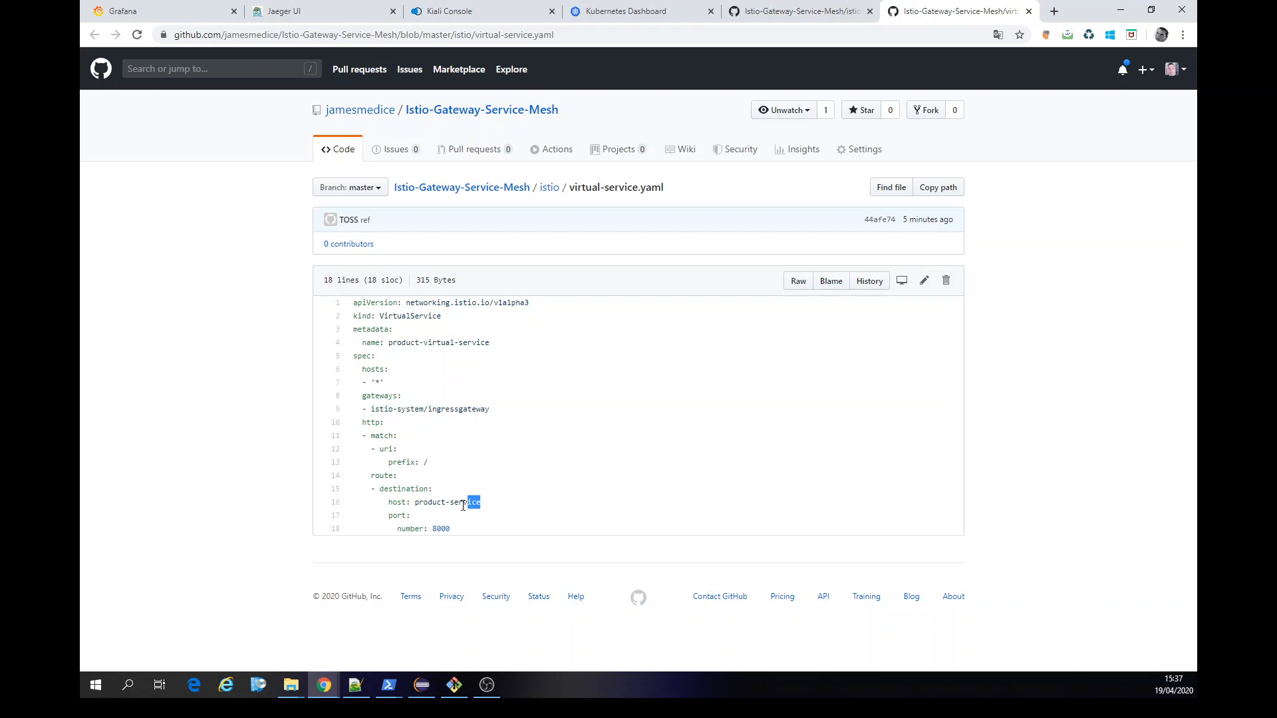
pyautogui.doubleClick(447, 501)
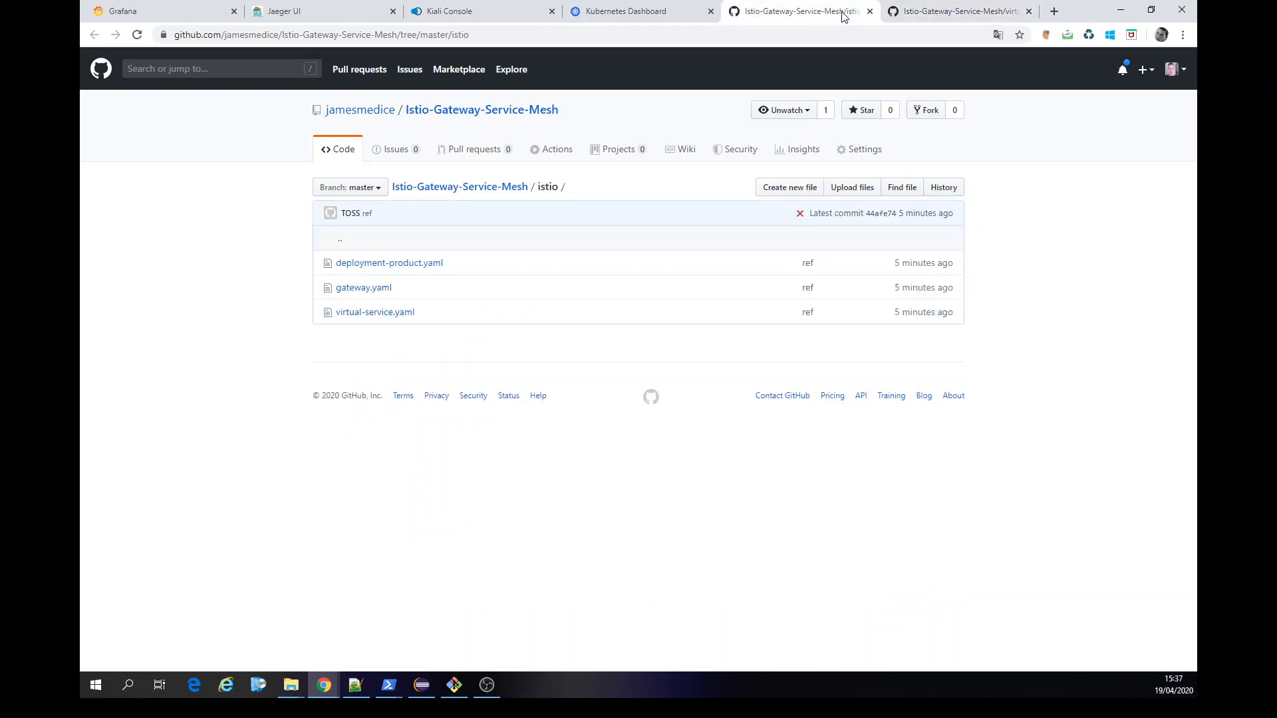
pyautogui.click(389, 262)
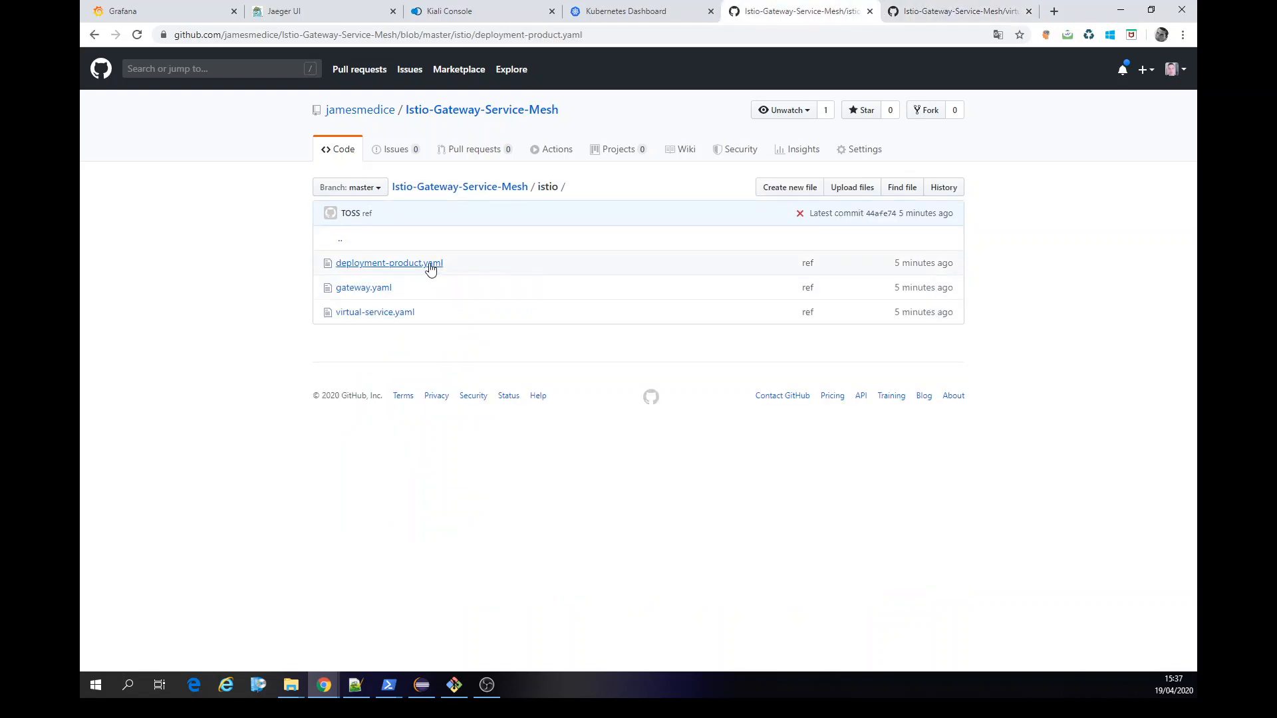
pyautogui.click(388, 262)
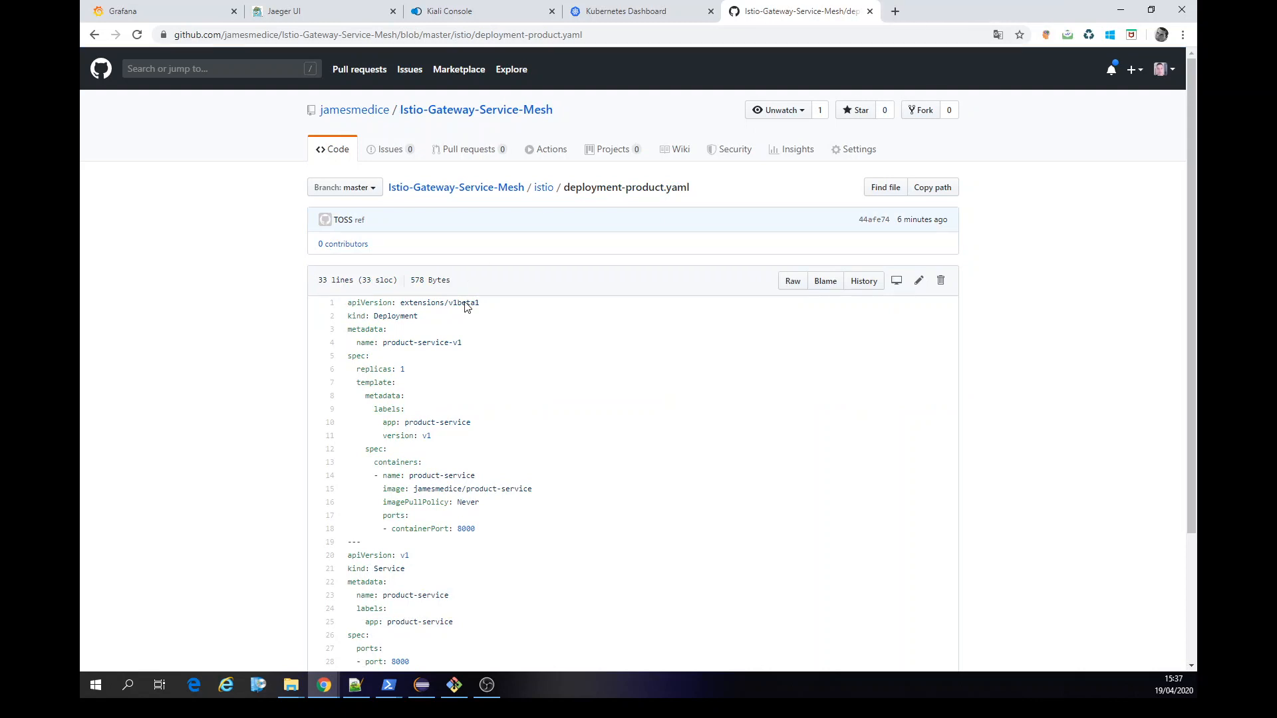
# Highlight the deployment name product-service-v1 in the manifest and close the GitHub tab.
pyautogui.scroll(-3)
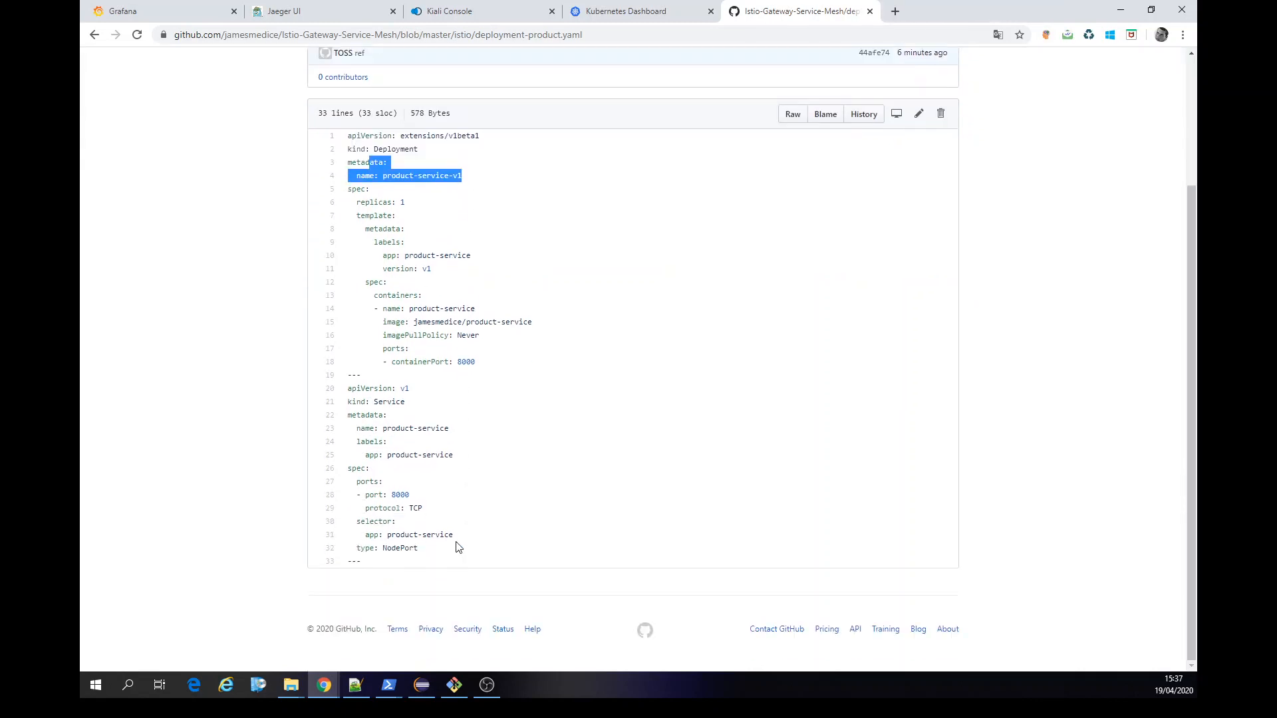
pyautogui.moveTo(347, 387); pyautogui.dragTo(390, 415)
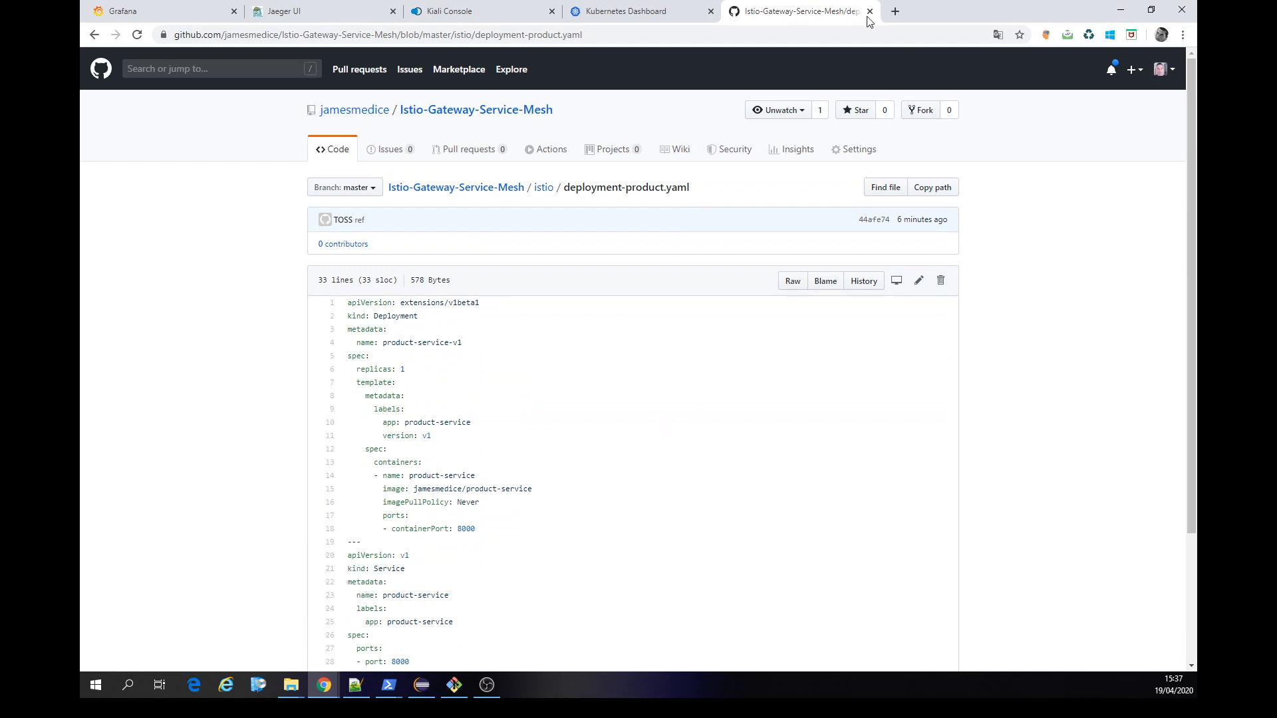
pyautogui.click(640, 11)
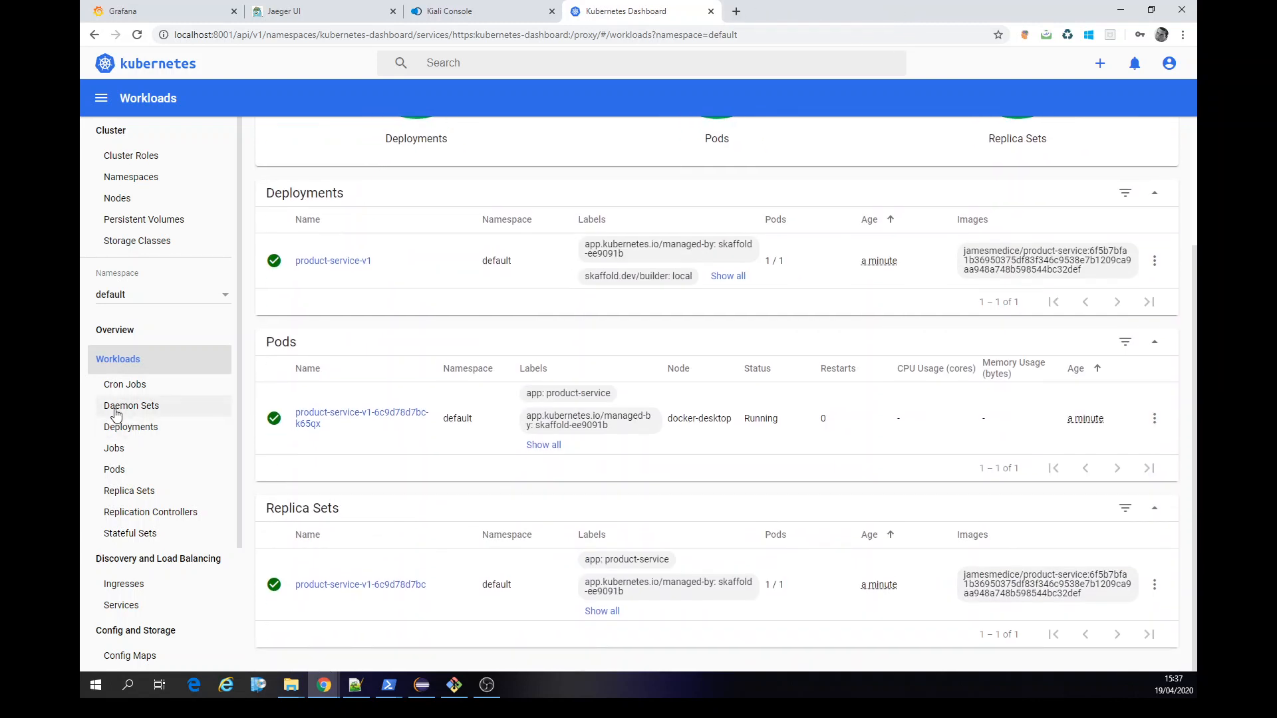
# Show the default namespace's Deployments then Services, selecting product-service's node port 32214.
pyautogui.click(131, 426)
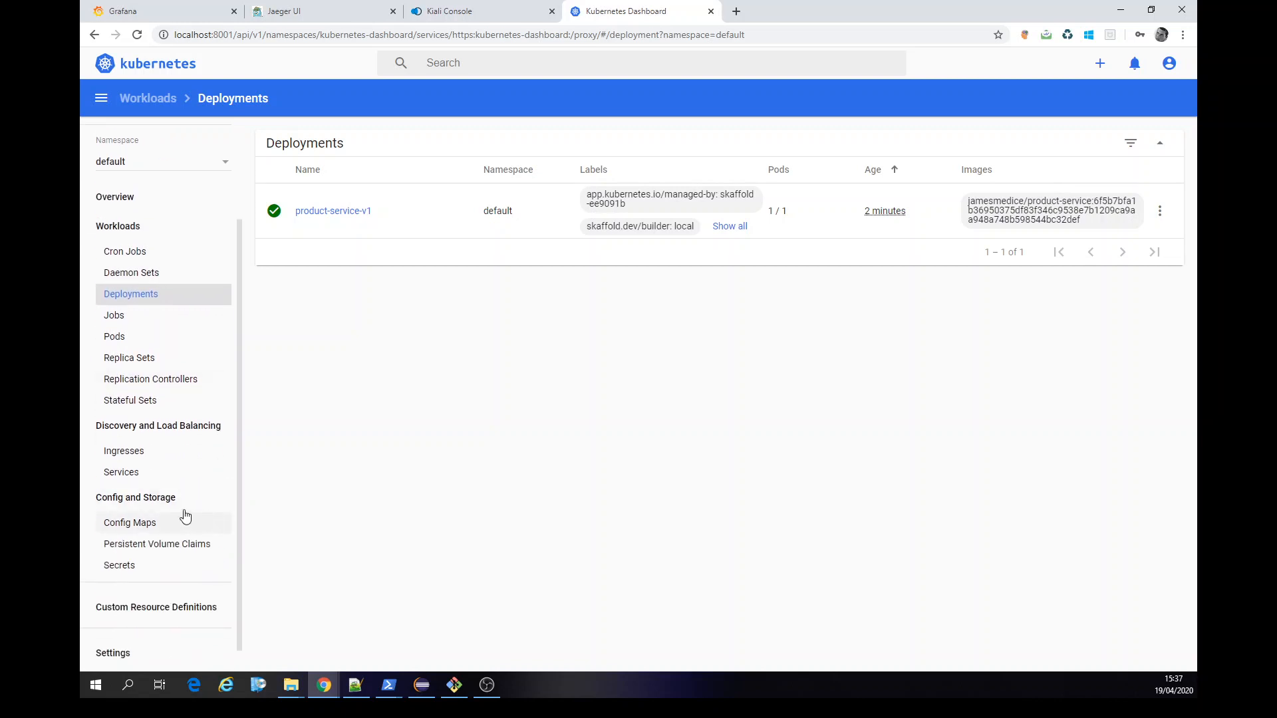
pyautogui.click(121, 472)
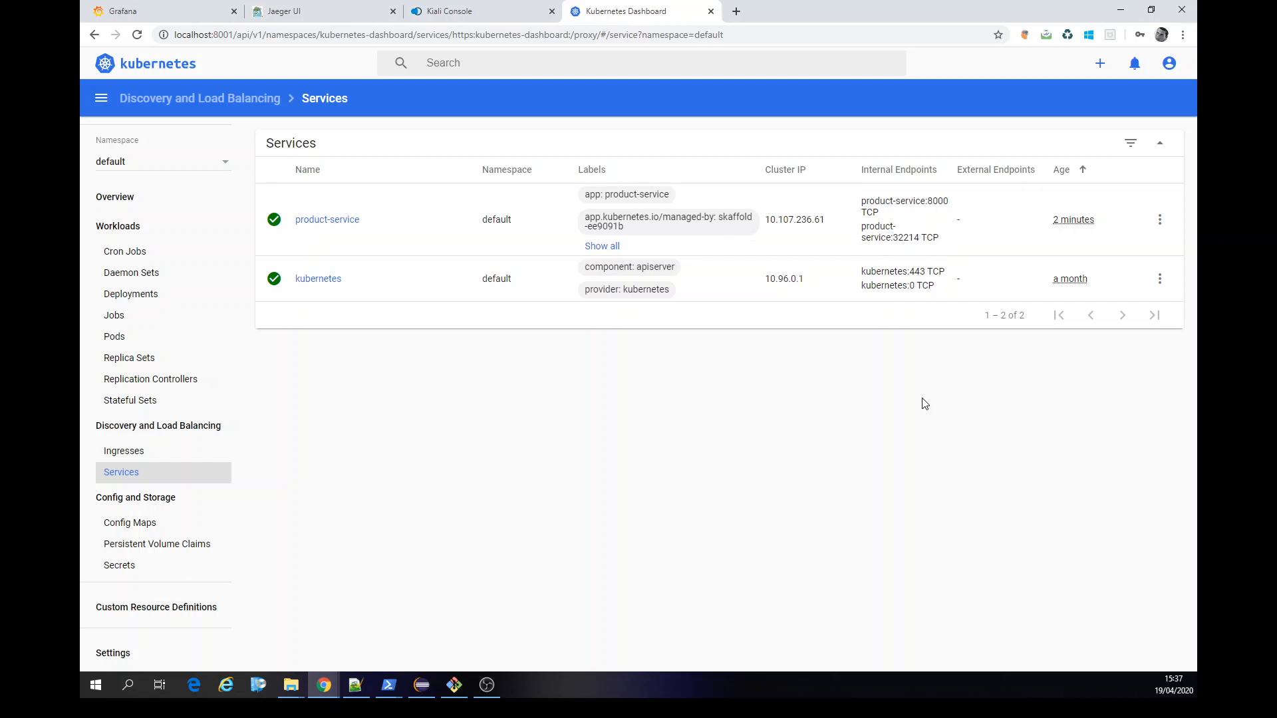
pyautogui.doubleClick(904, 239)
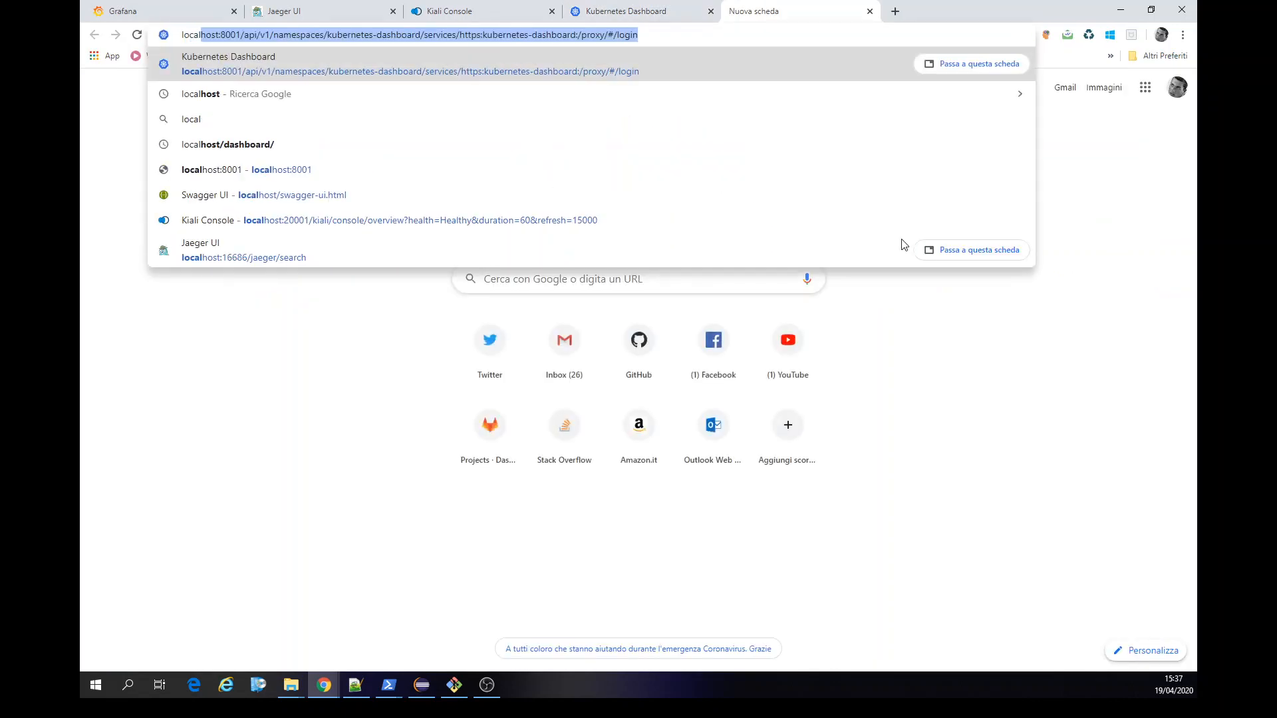
# Enter the Swagger UI address localhost:32214/swagger-ui.html in a new Chrome tab.
pyautogui.write('localhost:32214')
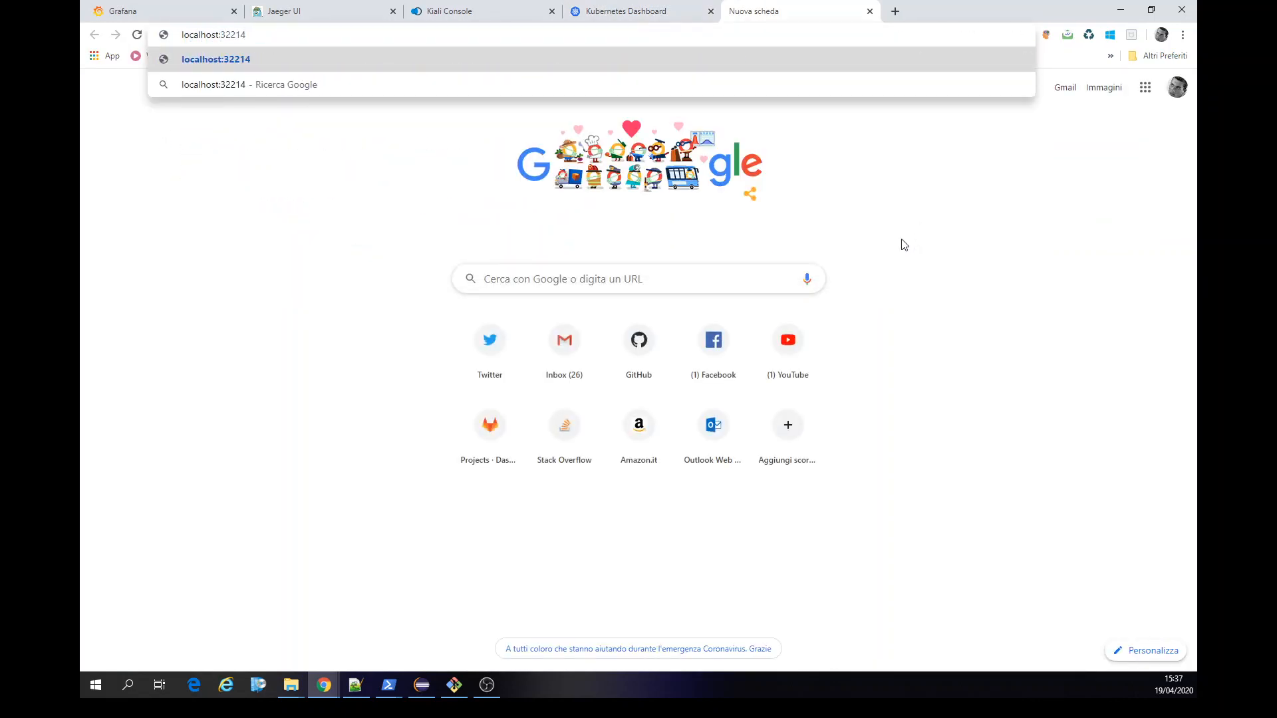
pyautogui.write('/swagger')
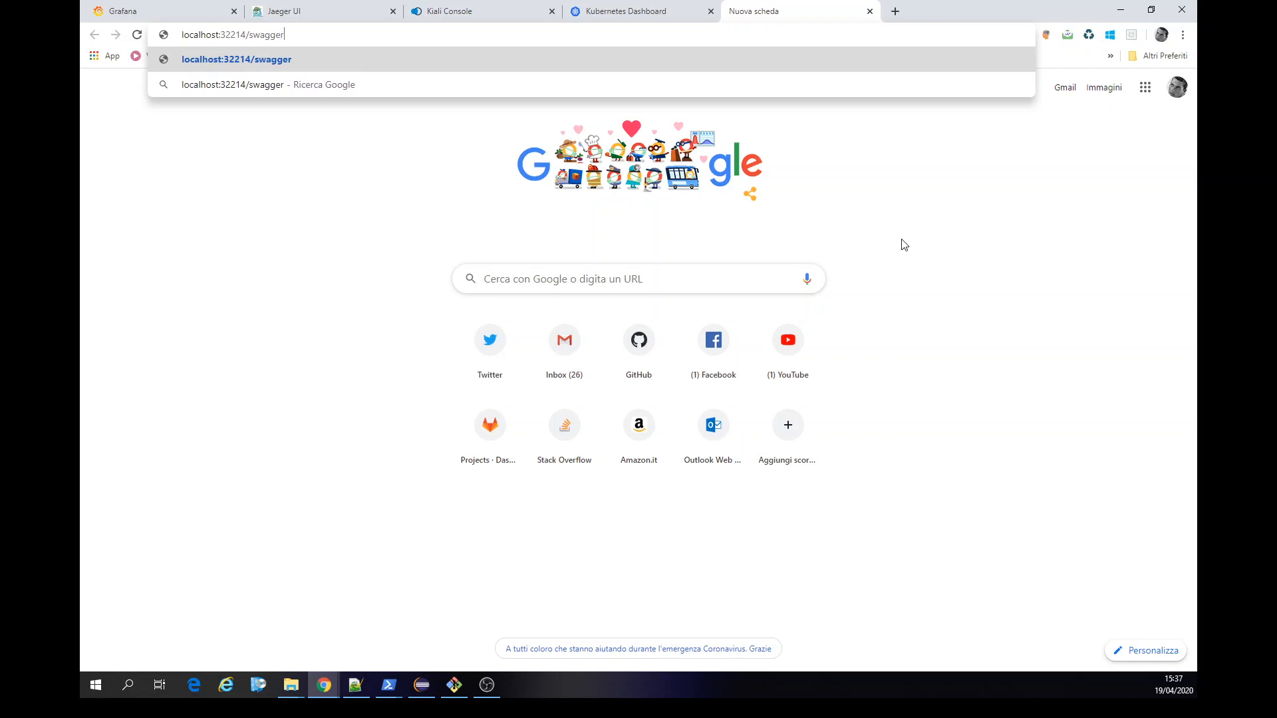
pyautogui.write('-ui.html')
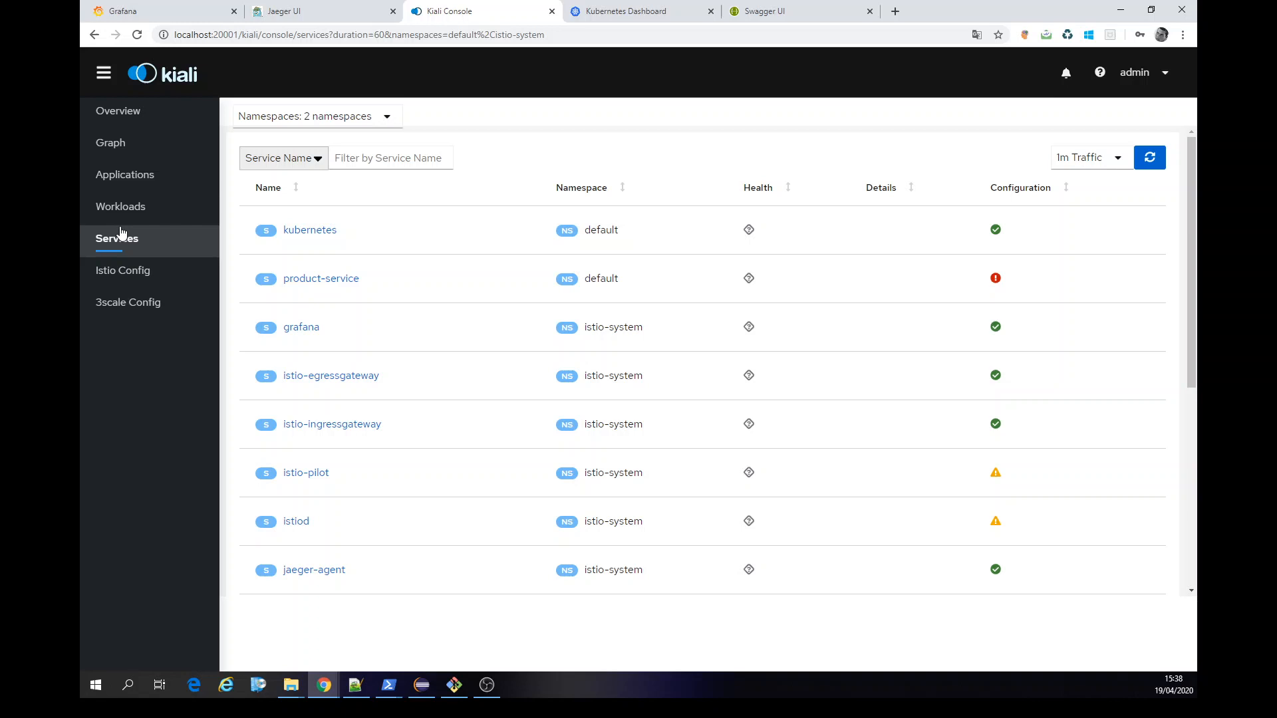
# Show Kiali Applications with istio-system added, glance at the Kubernetes Dashboard workloads, and return to Kiali.
pyautogui.click(127, 174)
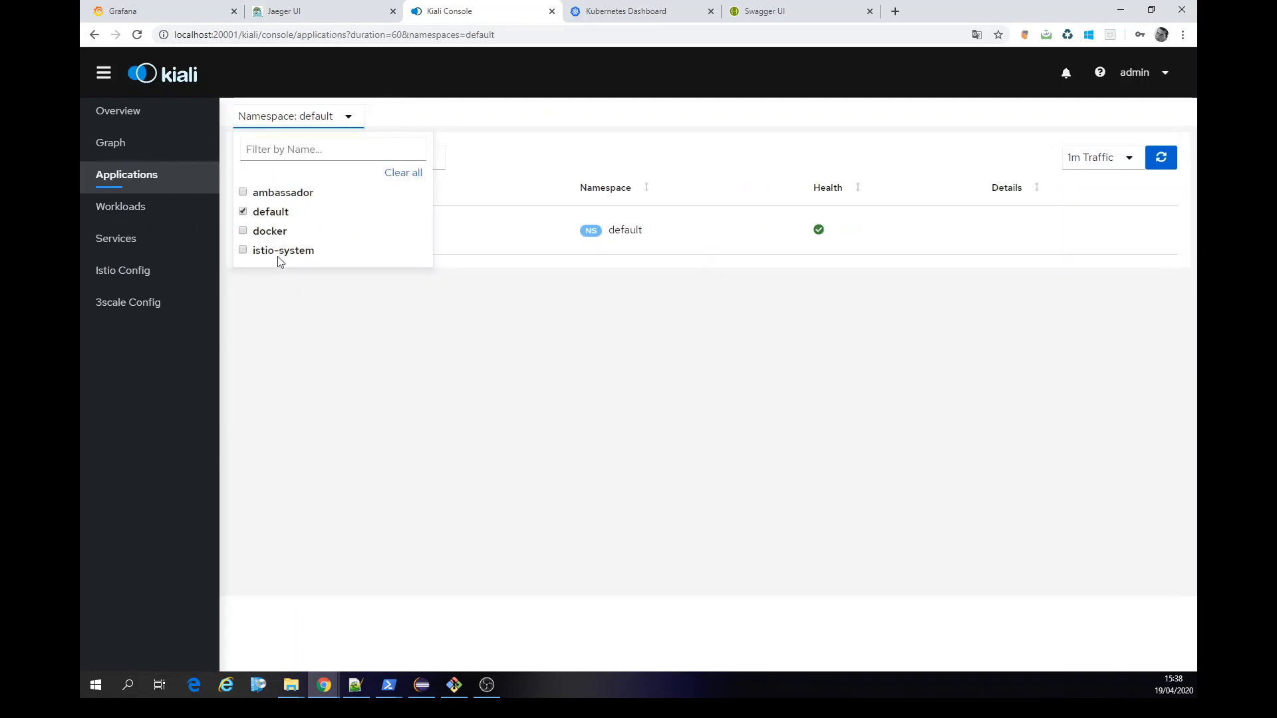
pyautogui.click(625, 230)
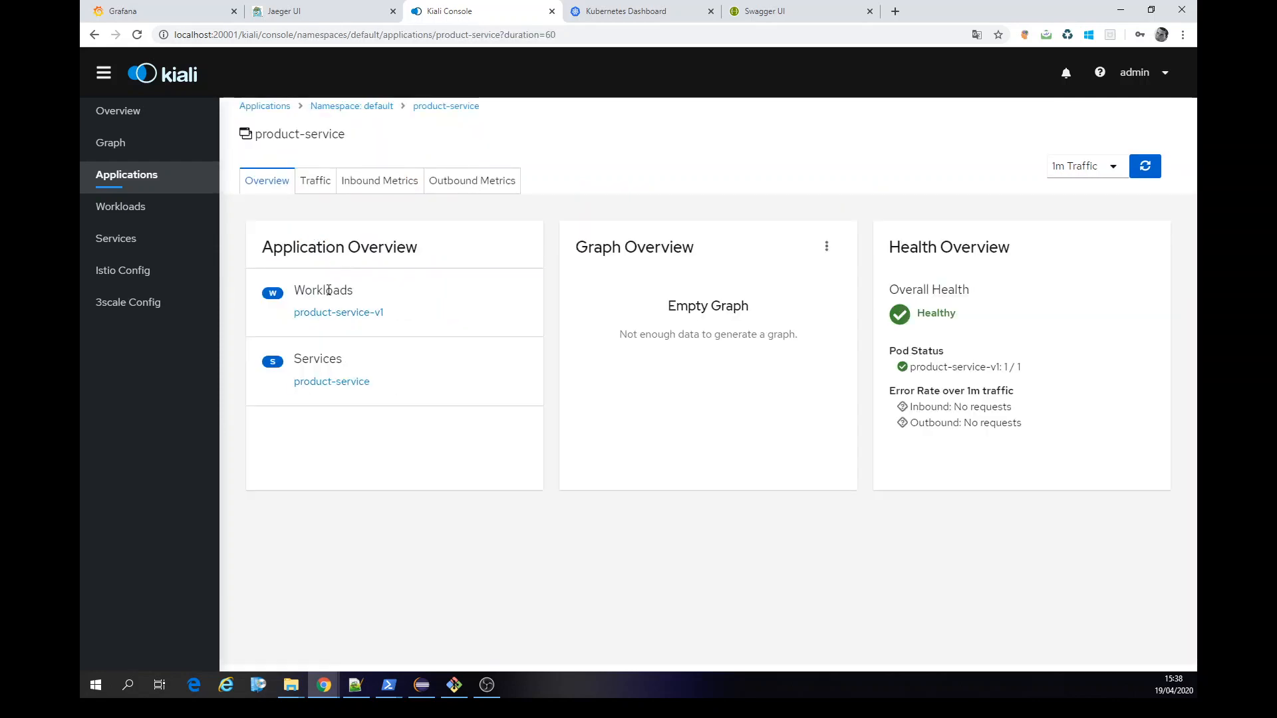
pyautogui.click(635, 11)
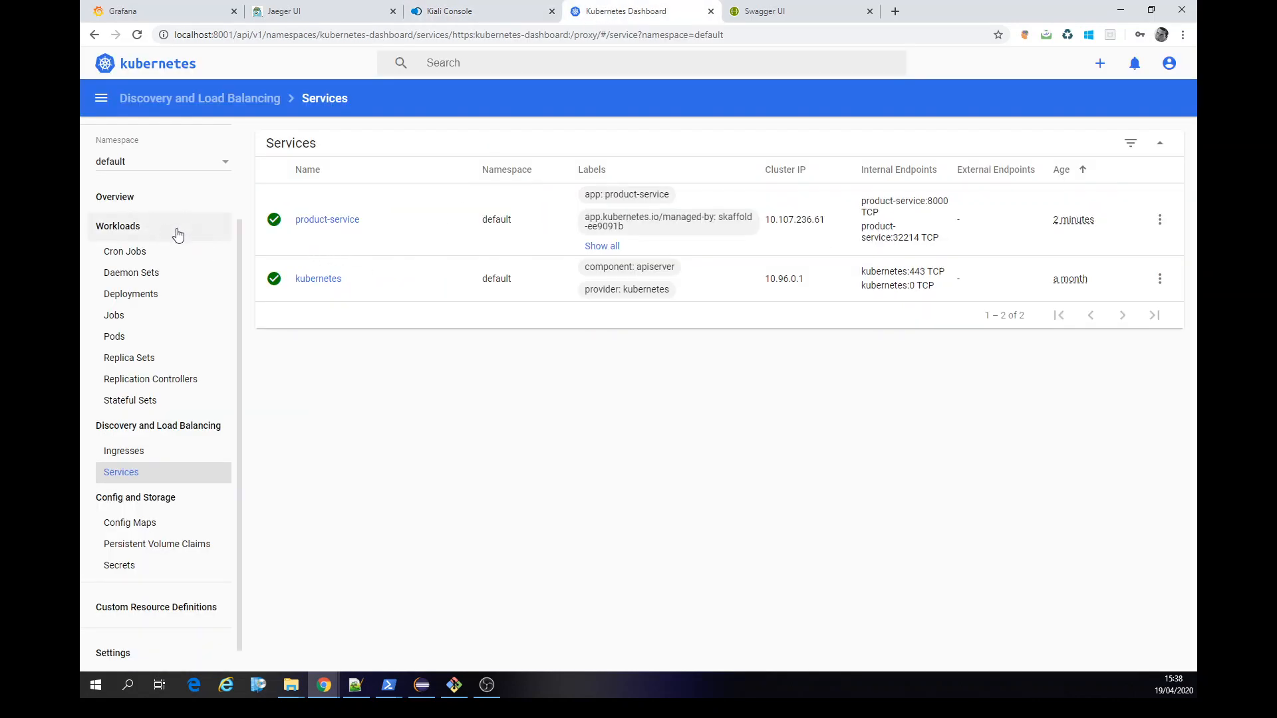
pyautogui.click(119, 227)
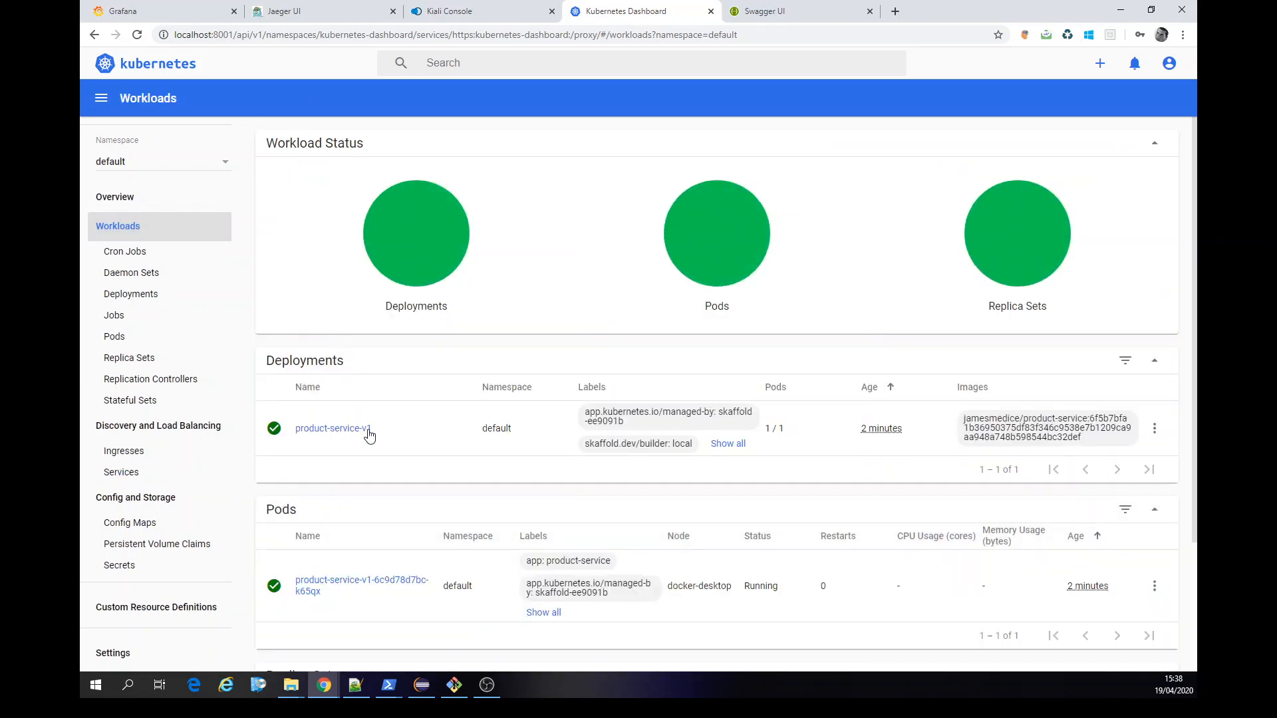
pyautogui.click(456, 10)
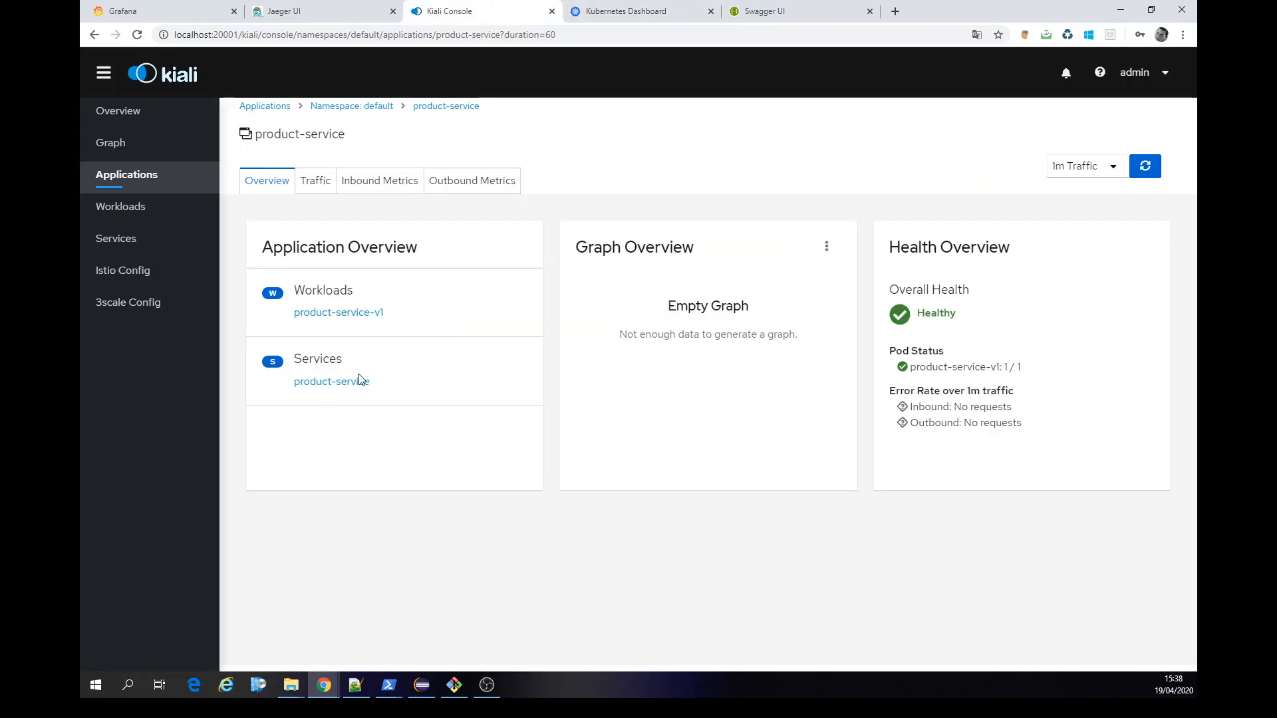
# Navigate from product-service's details to its attached product-virtual-service routing to port 8000.
pyautogui.click(331, 382)
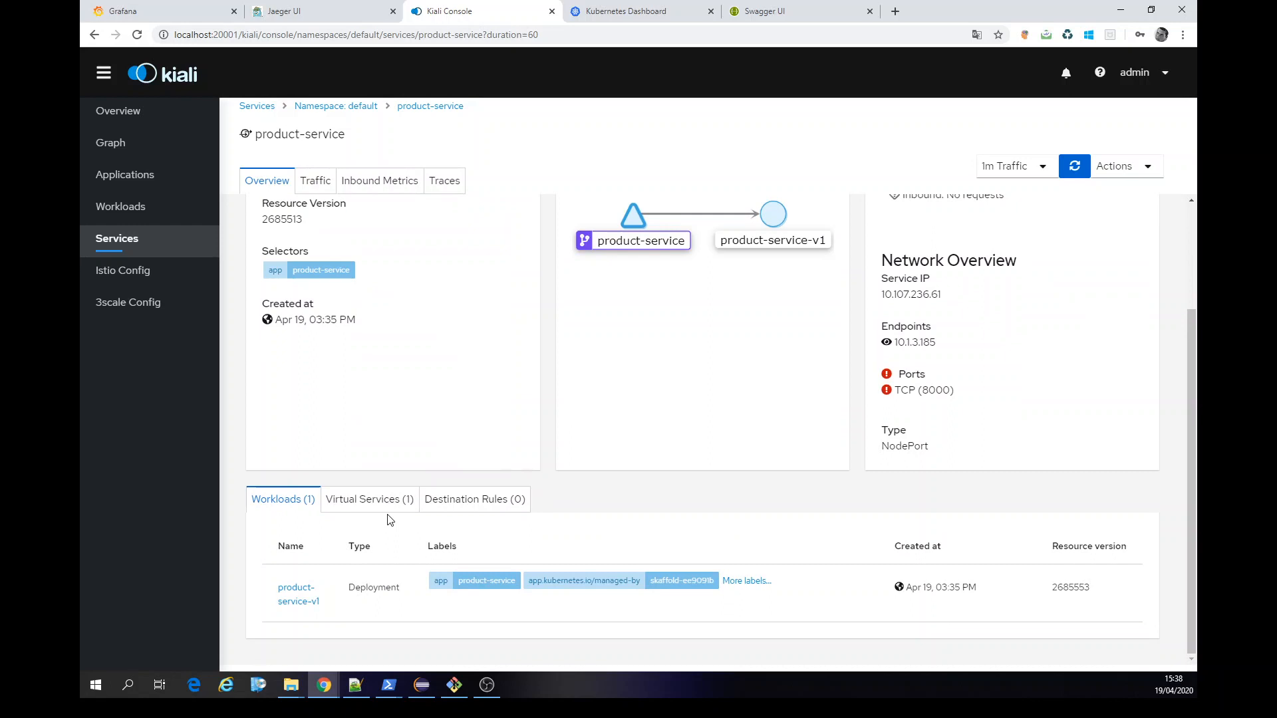
pyautogui.moveTo(644, 241)
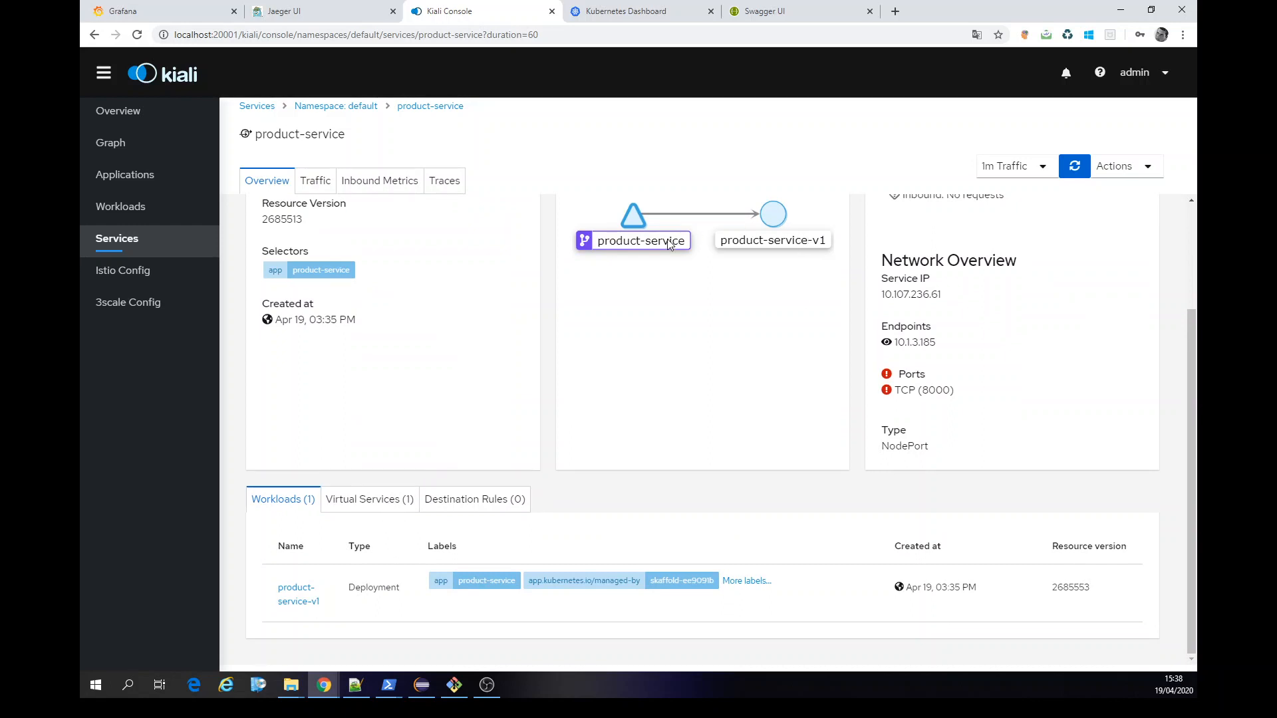
pyautogui.click(369, 499)
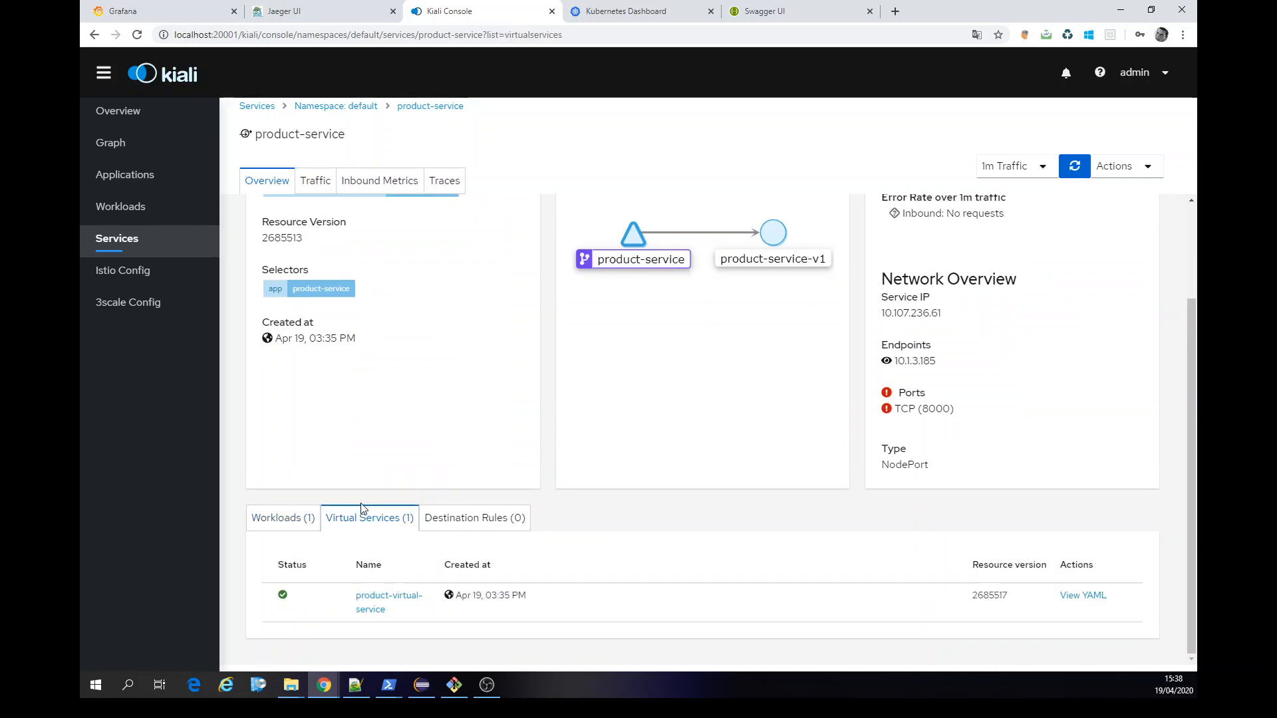
pyautogui.click(388, 595)
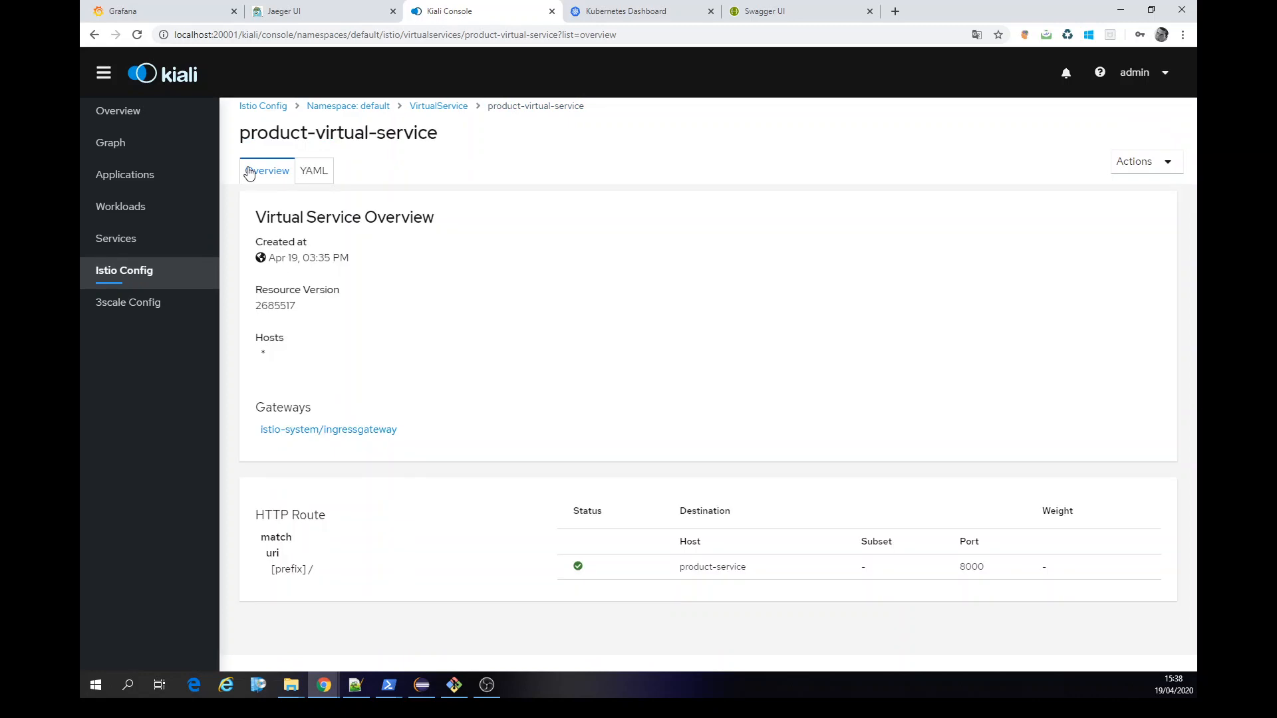
pyautogui.moveTo(507, 440)
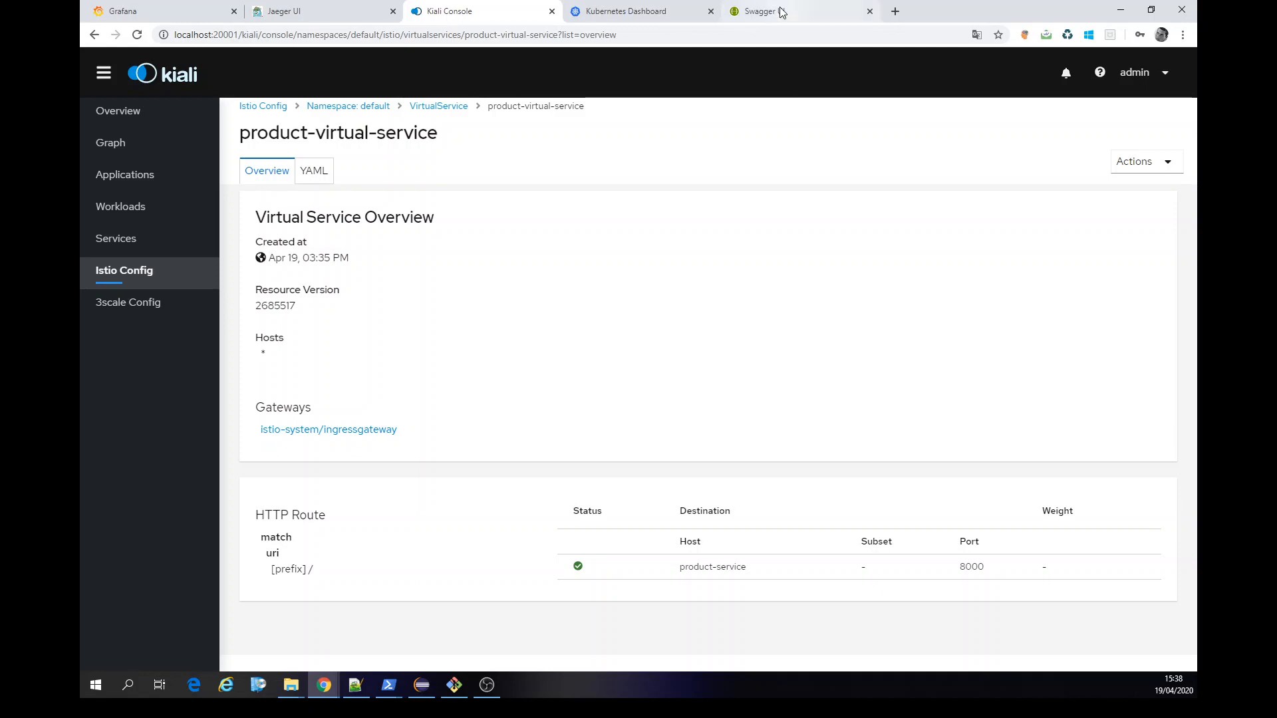
pyautogui.click(761, 10)
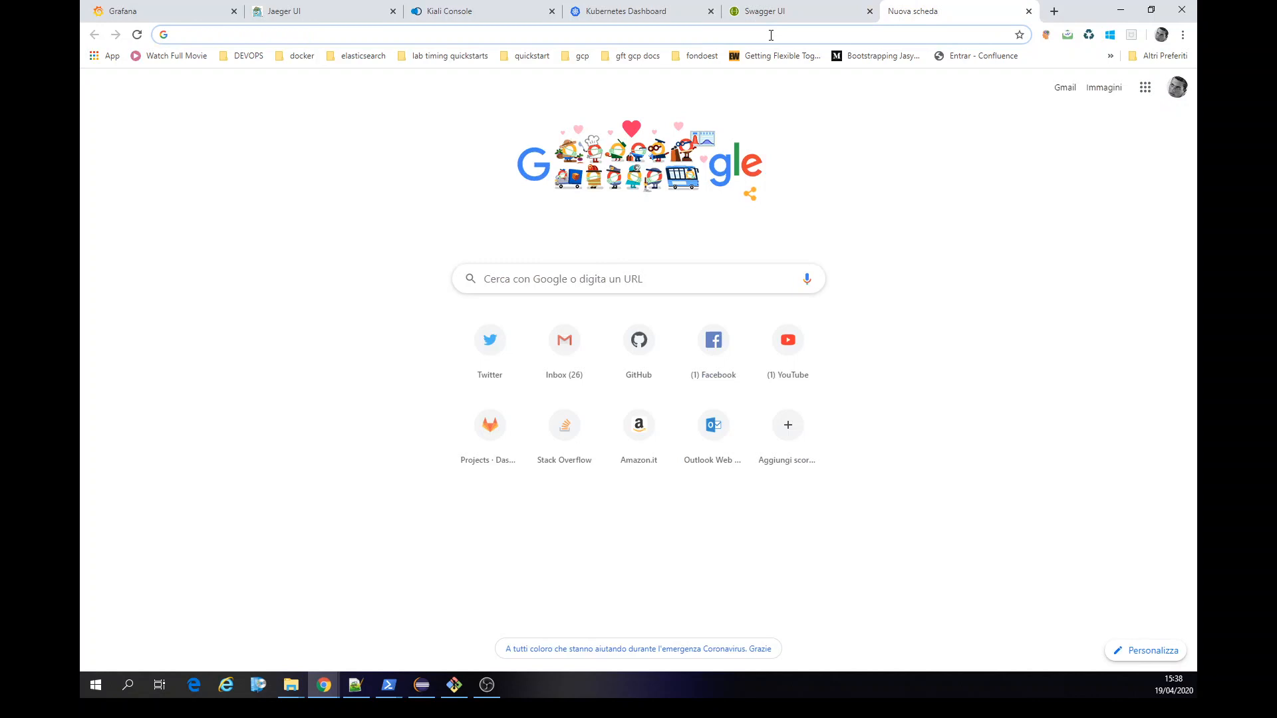
pyautogui.write('http://localhost:32214/swagger-ui.html')
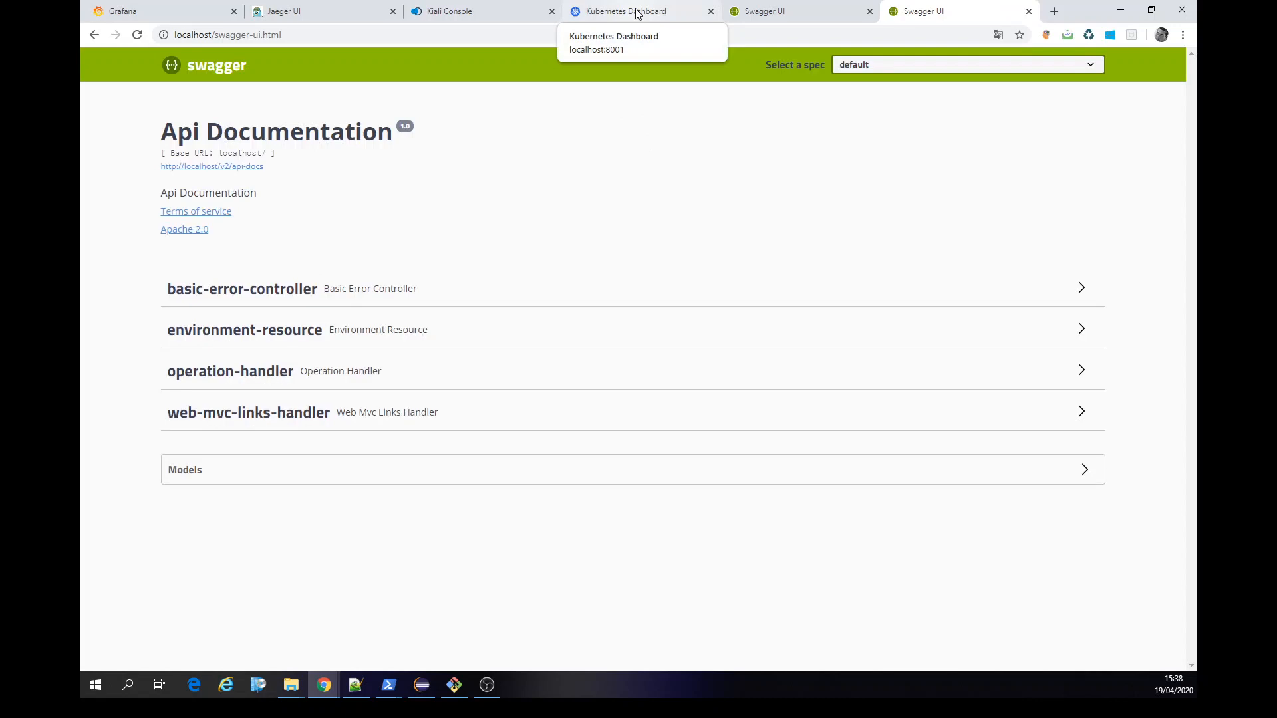
pyautogui.moveTo(454, 688)
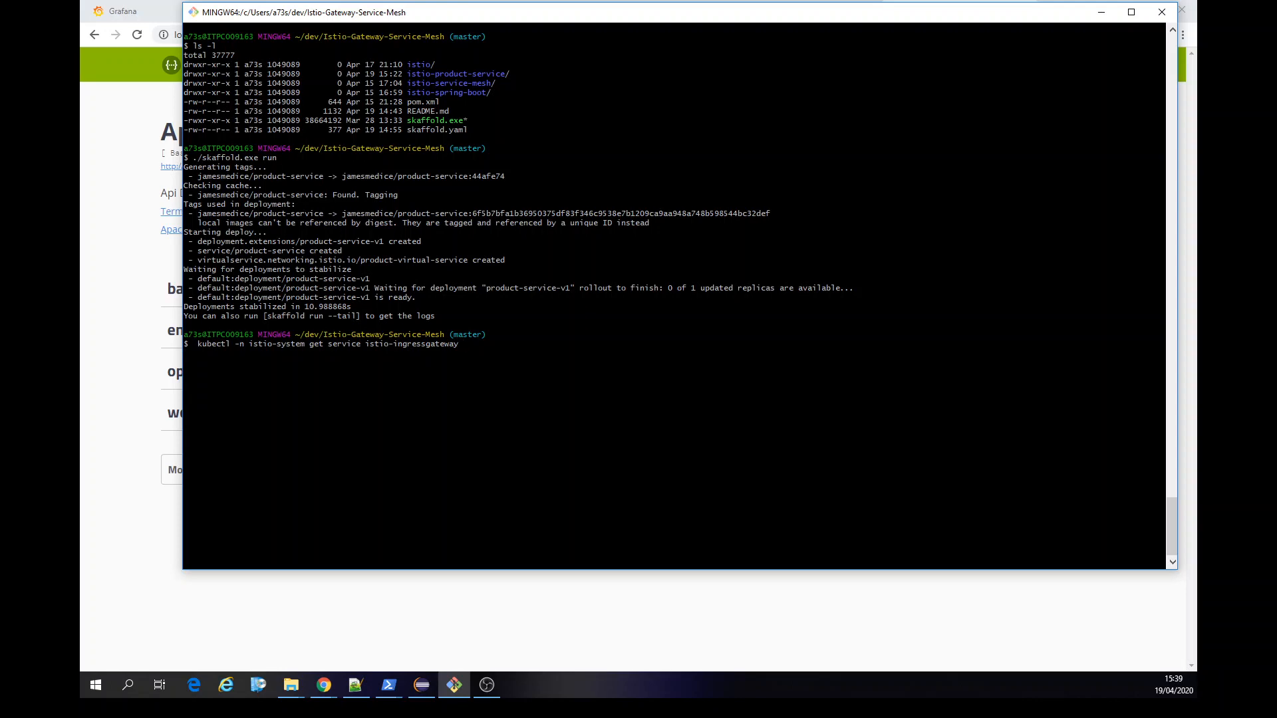
# Switch back to the Kiali product-virtual-service tab alongside the prepared kubectl query.
pyautogui.click(1131, 12)
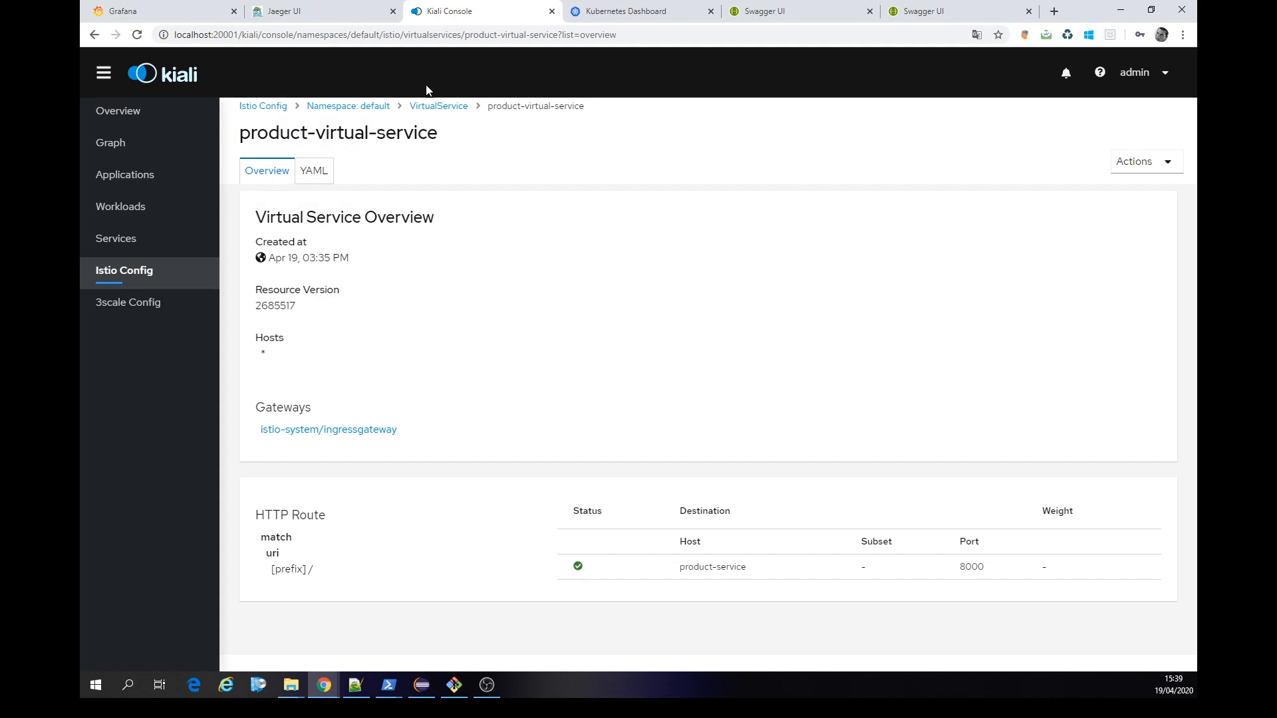
pyautogui.moveTo(124, 270)
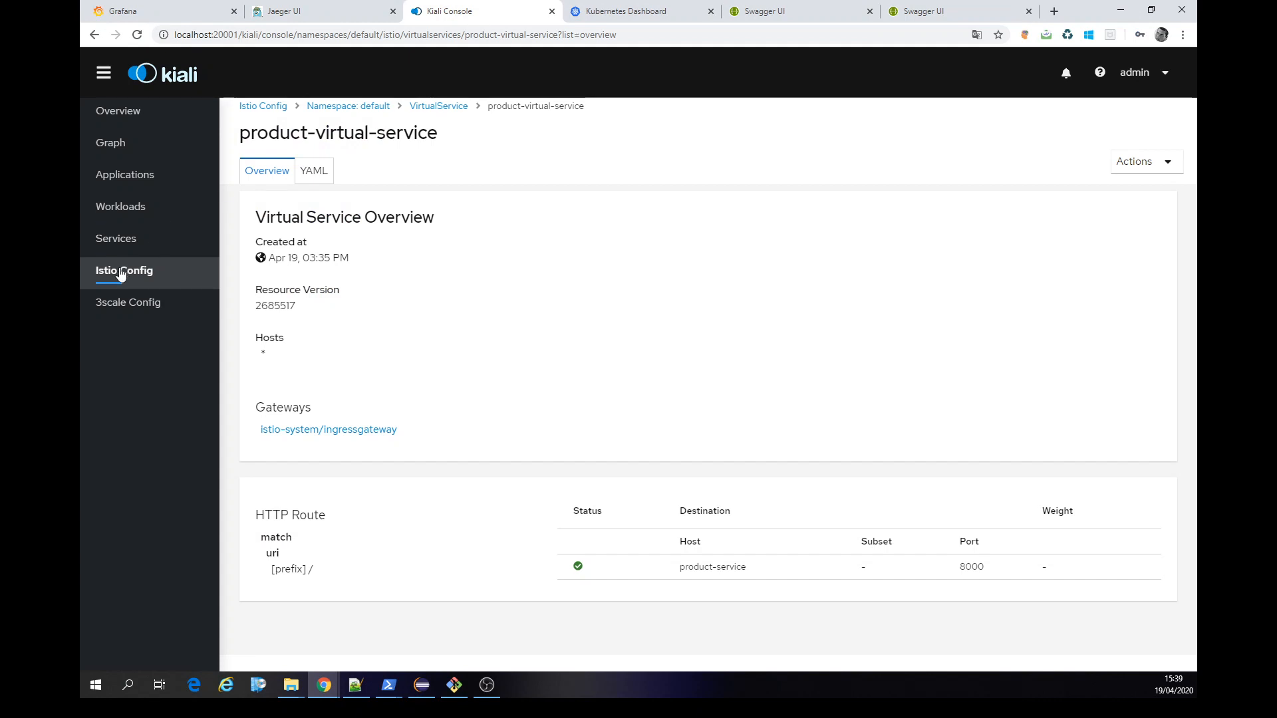
pyautogui.moveTo(372, 112)
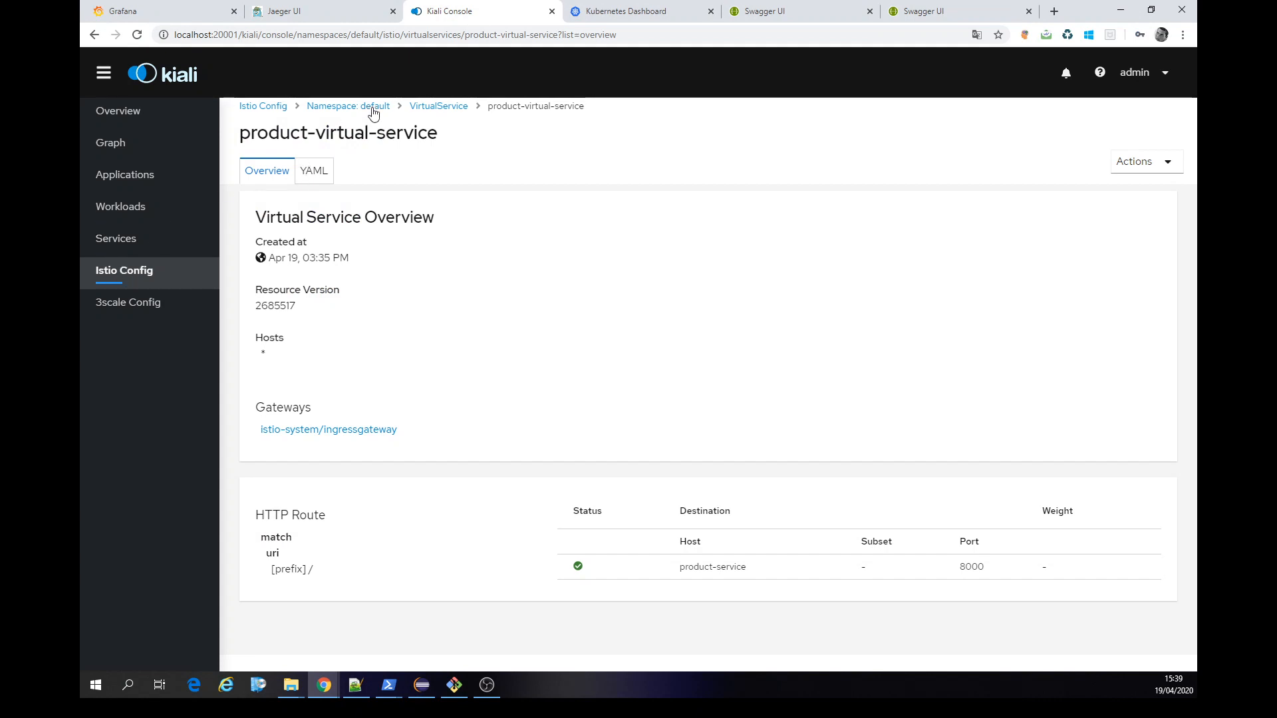
# View the ingressgateway Gateway YAML in the istio-system Istio config list, then return to Swagger UI.
pyautogui.click(262, 106)
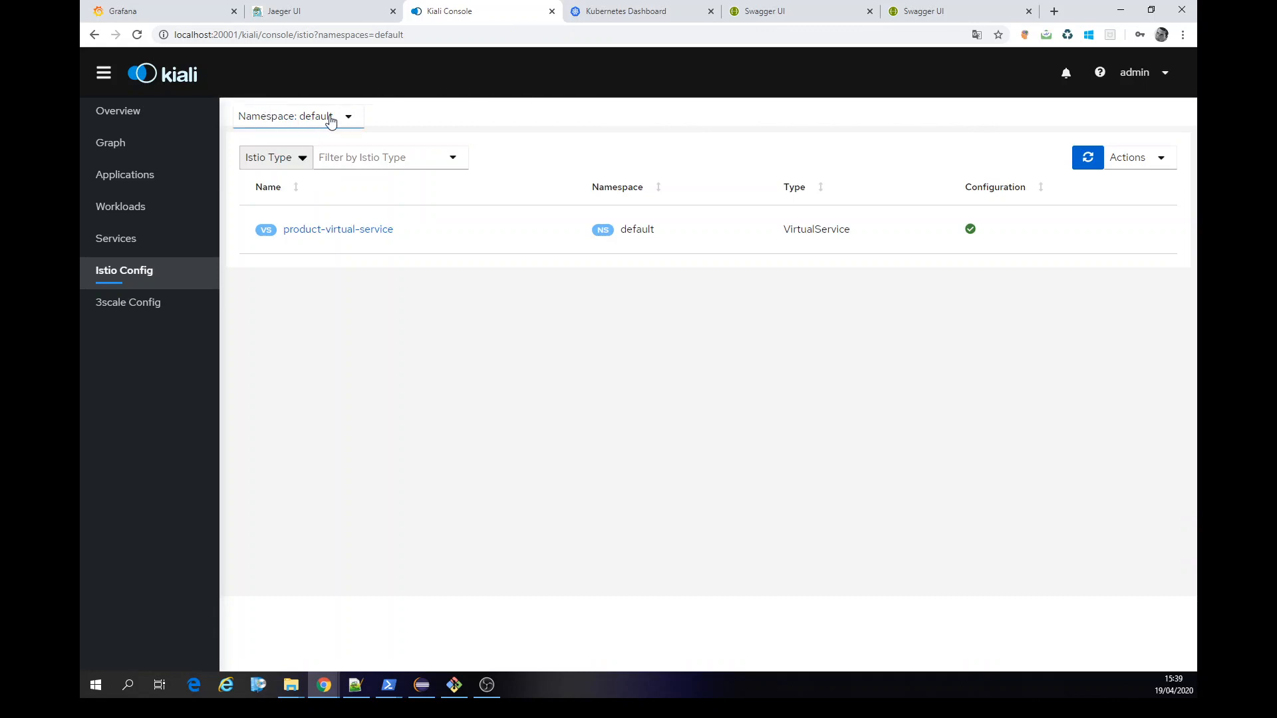
pyautogui.click(296, 115)
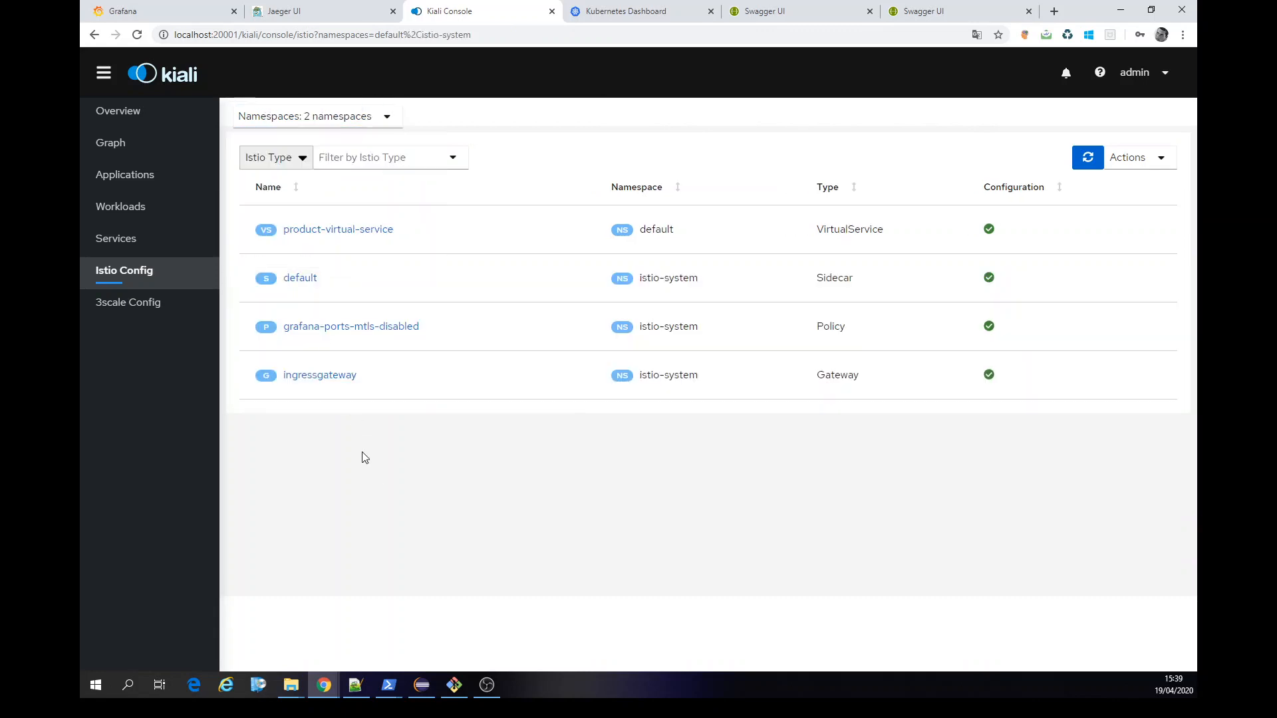
pyautogui.click(319, 375)
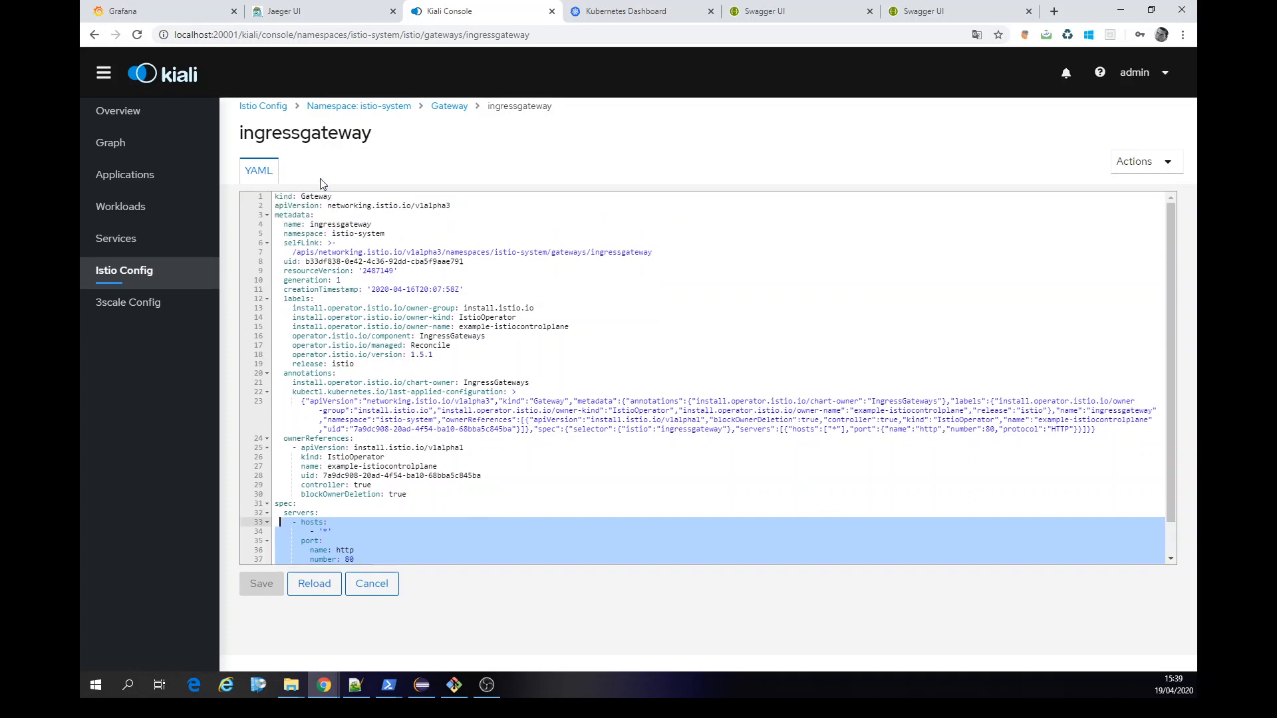
pyautogui.click(262, 106)
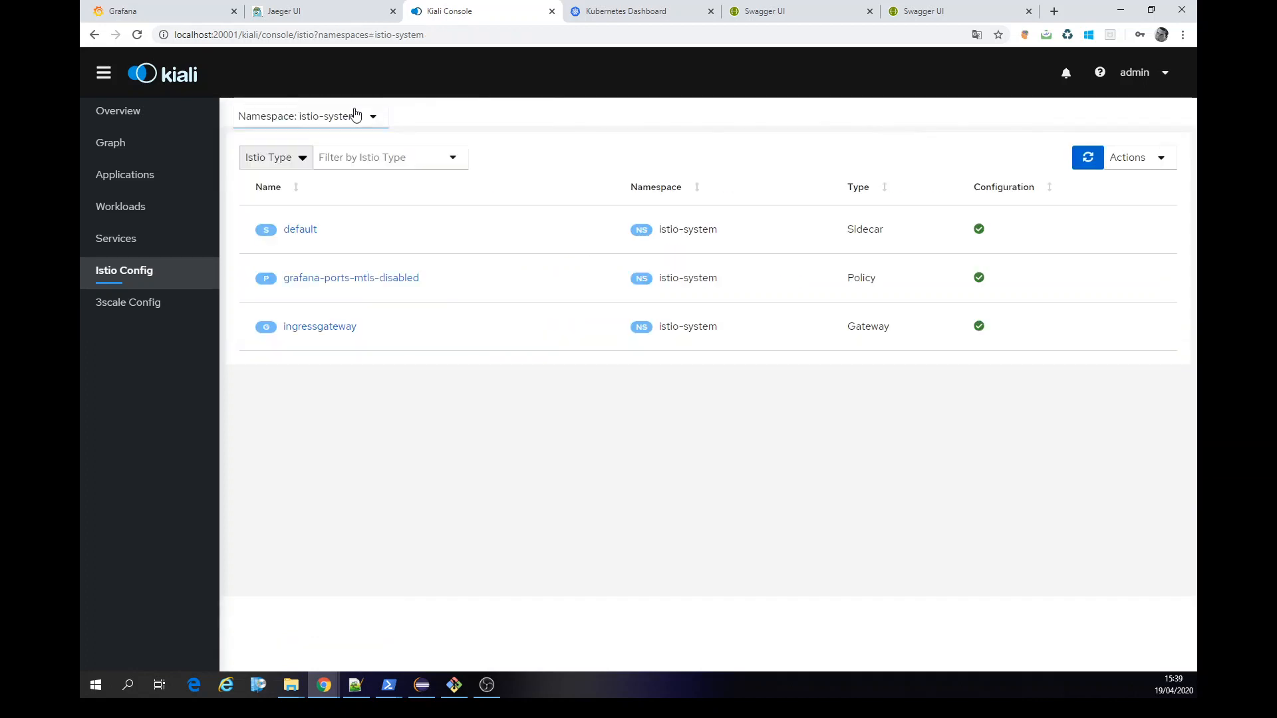
pyautogui.click(957, 11)
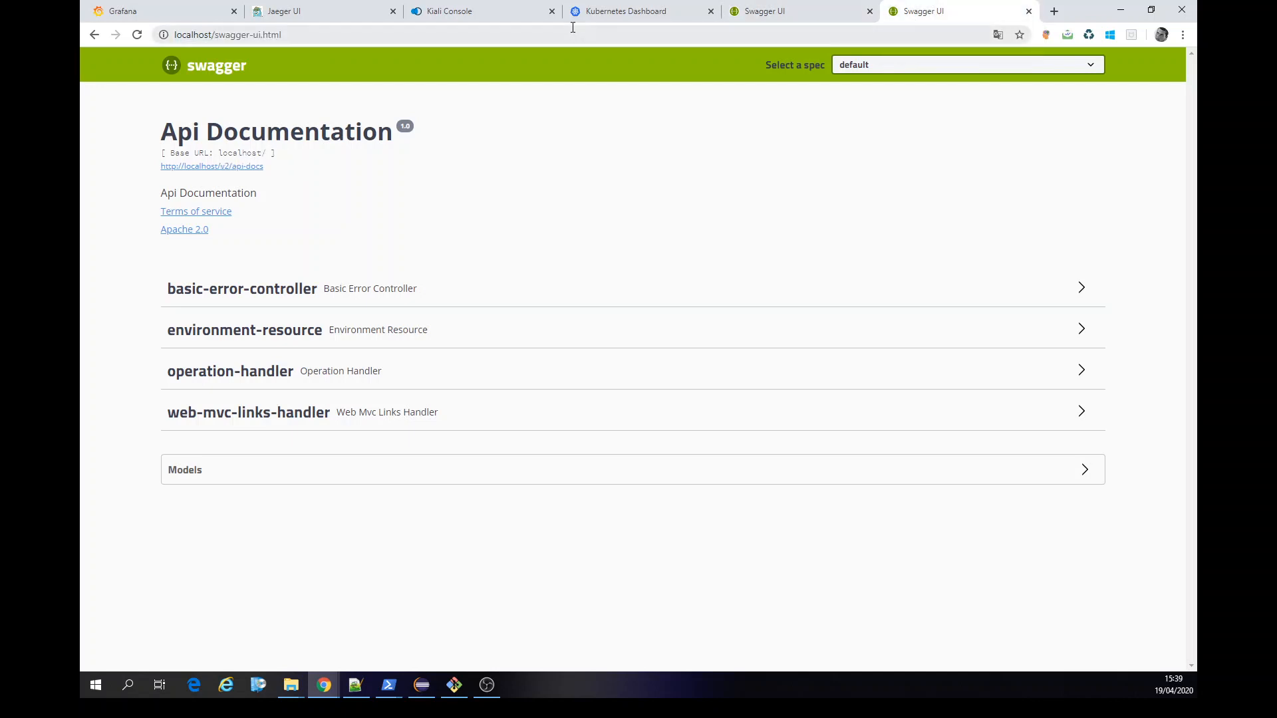
pyautogui.click(450, 11)
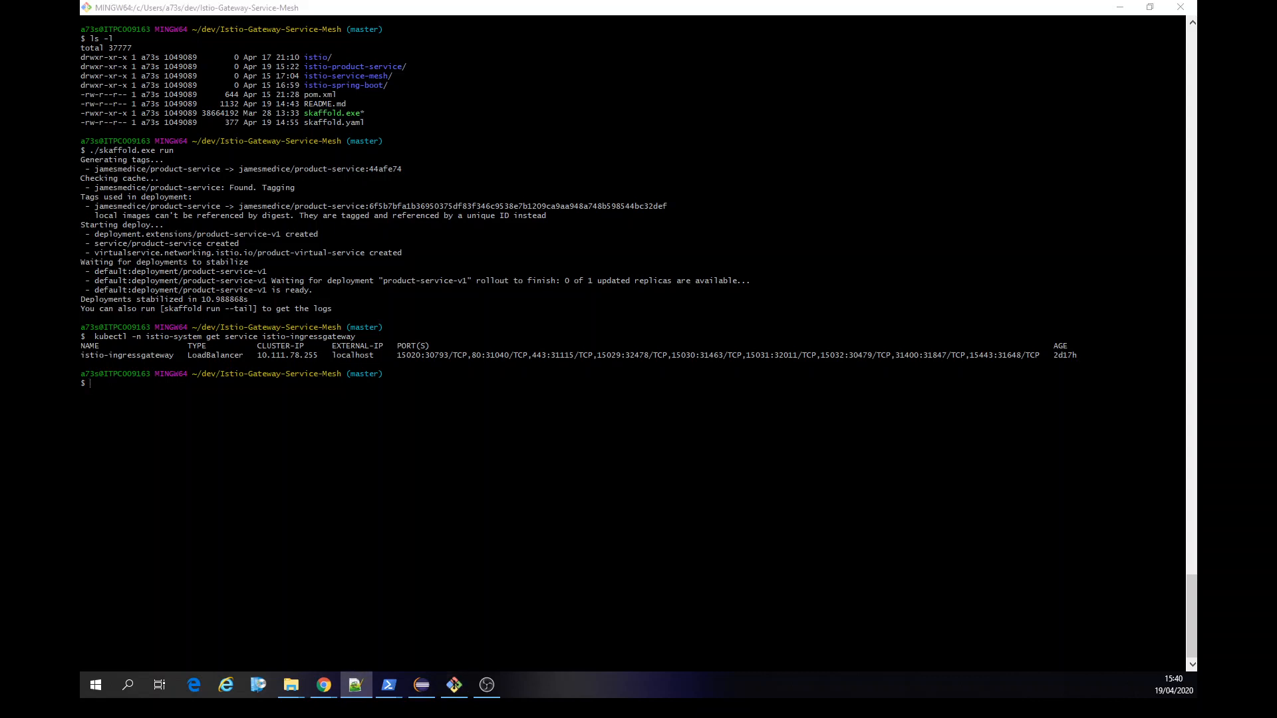
# Focus Git Bash where kubectl shows istio-ingressgateway as a LoadBalancer with port 80 mapped to 31040.
pyautogui.click(422, 684)
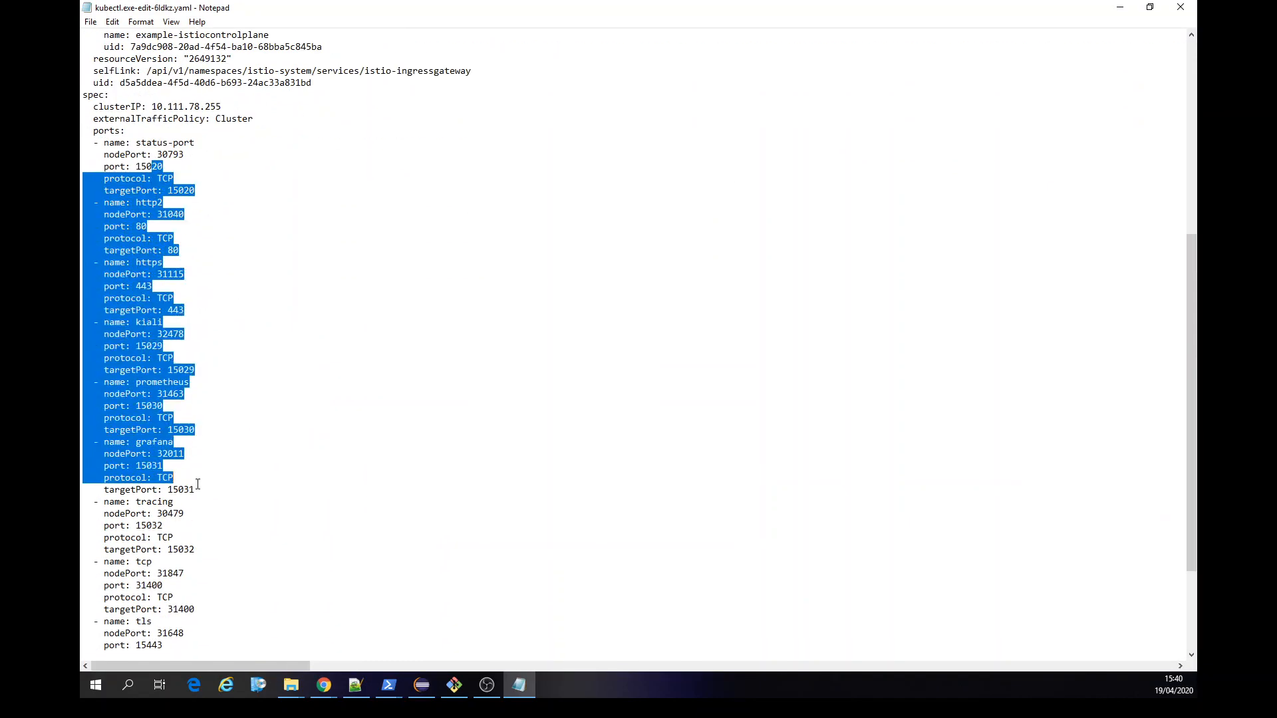
# Scroll through the istio-ingressgateway service YAML ports section in Notepad.
pyautogui.scroll(-3)
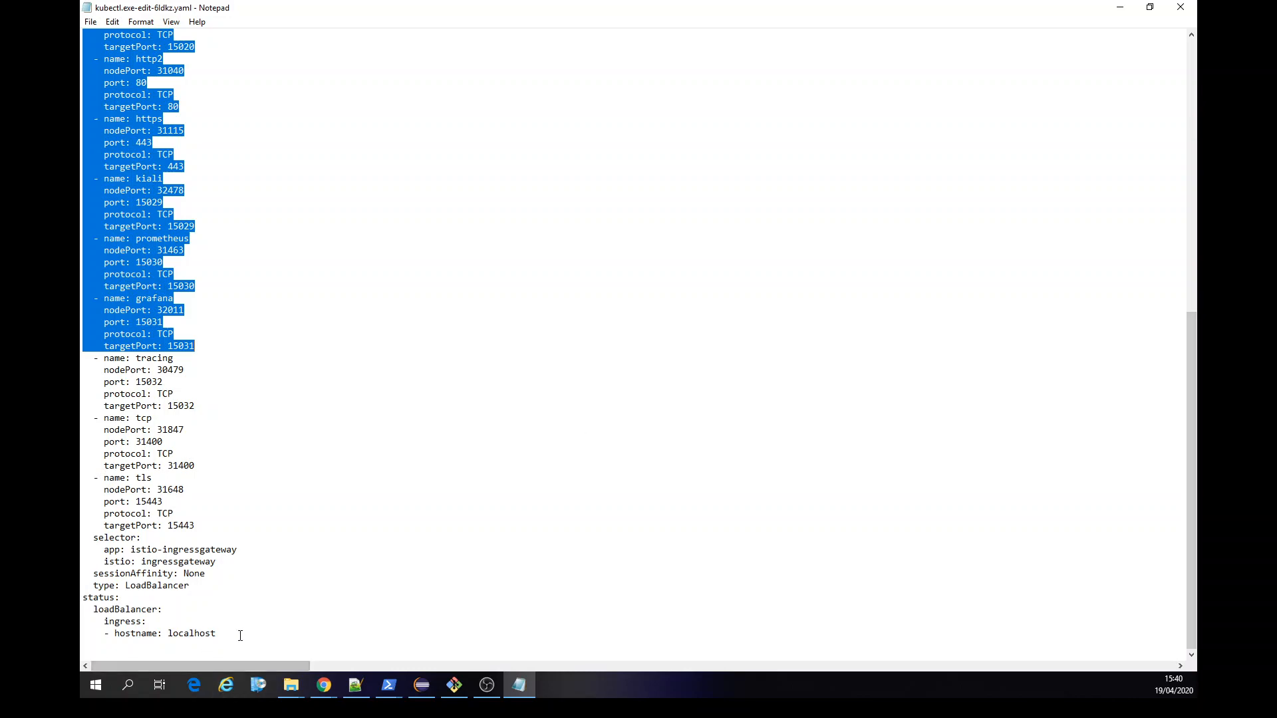
pyautogui.moveTo(184, 562)
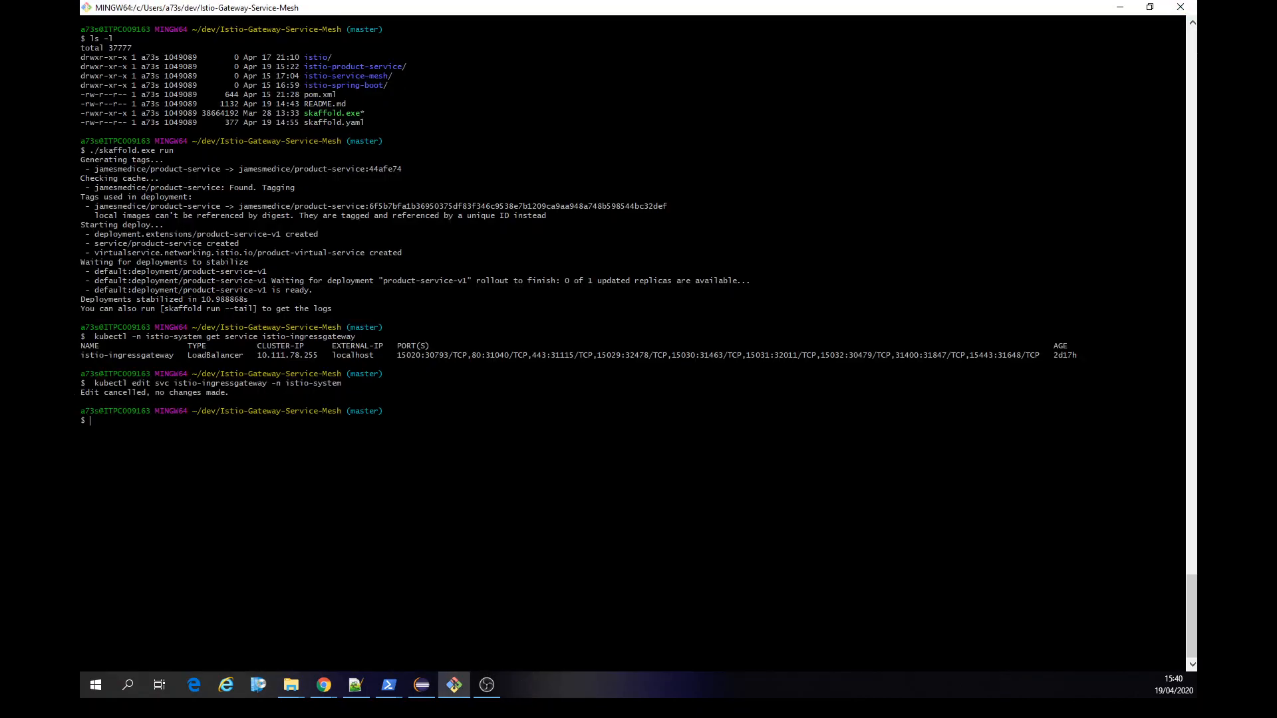
pyautogui.moveTo(1149, 14)
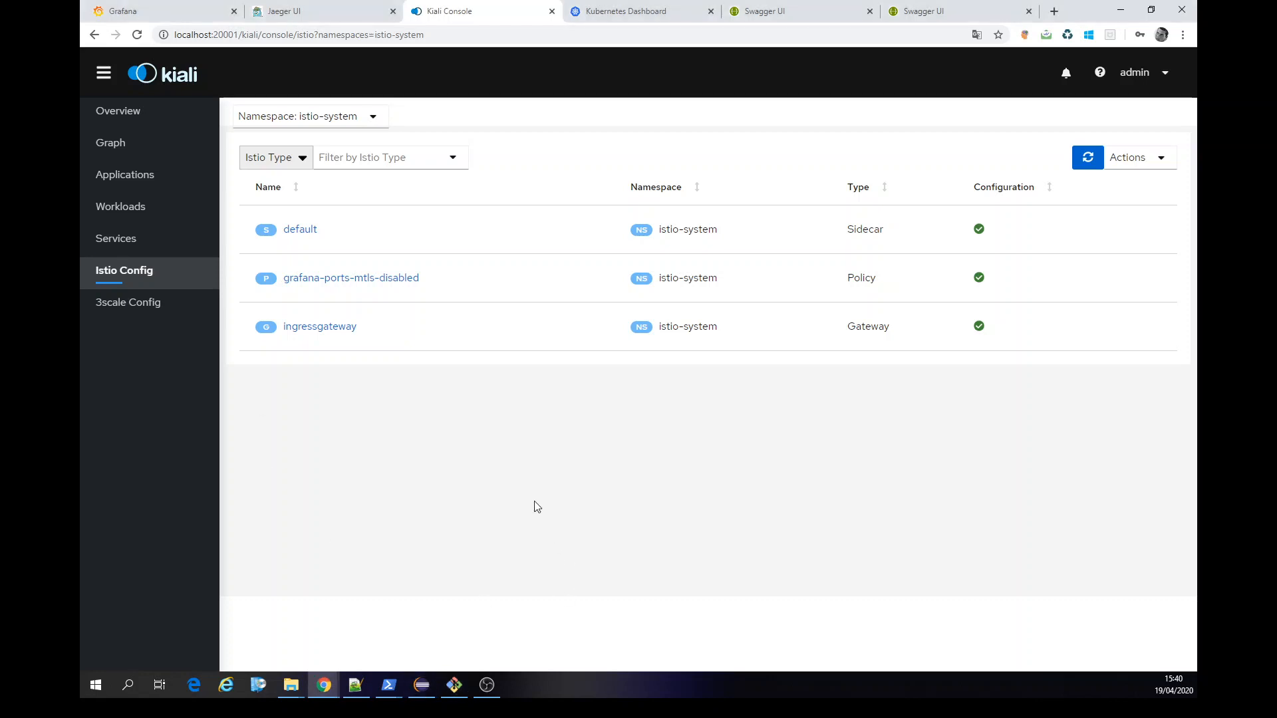
pyautogui.moveTo(528, 504)
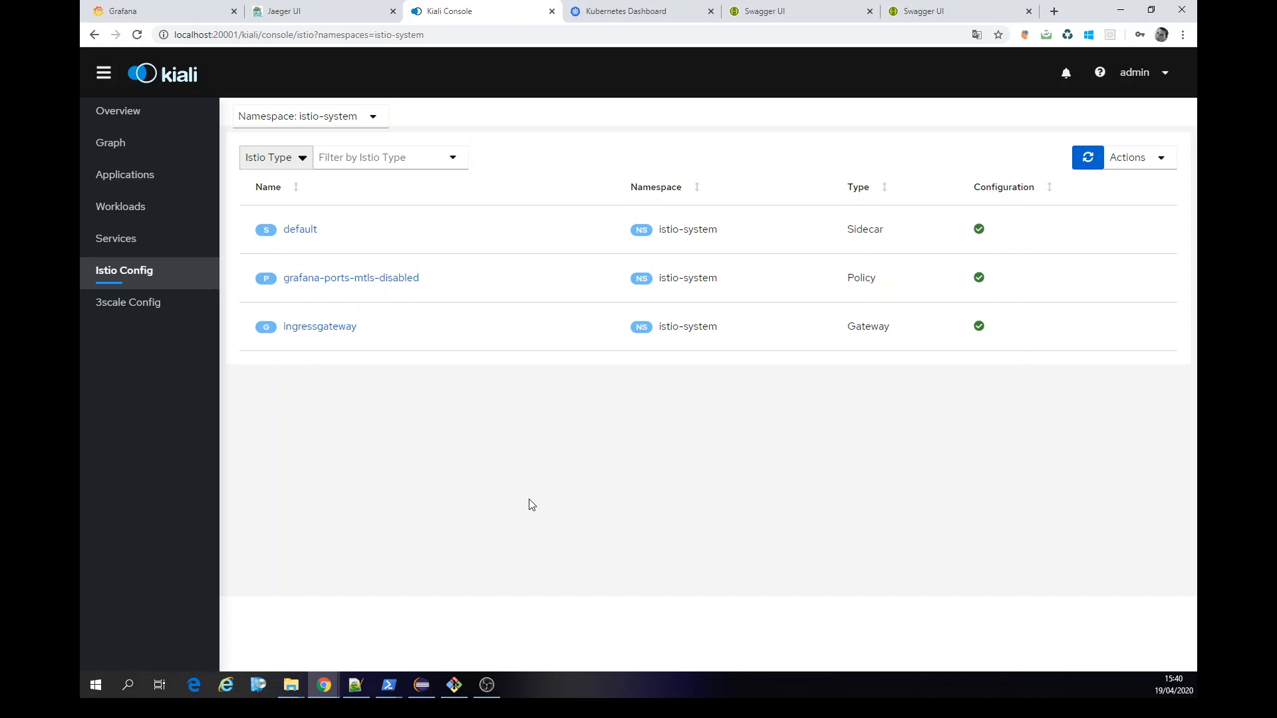
pyautogui.moveTo(199, 288)
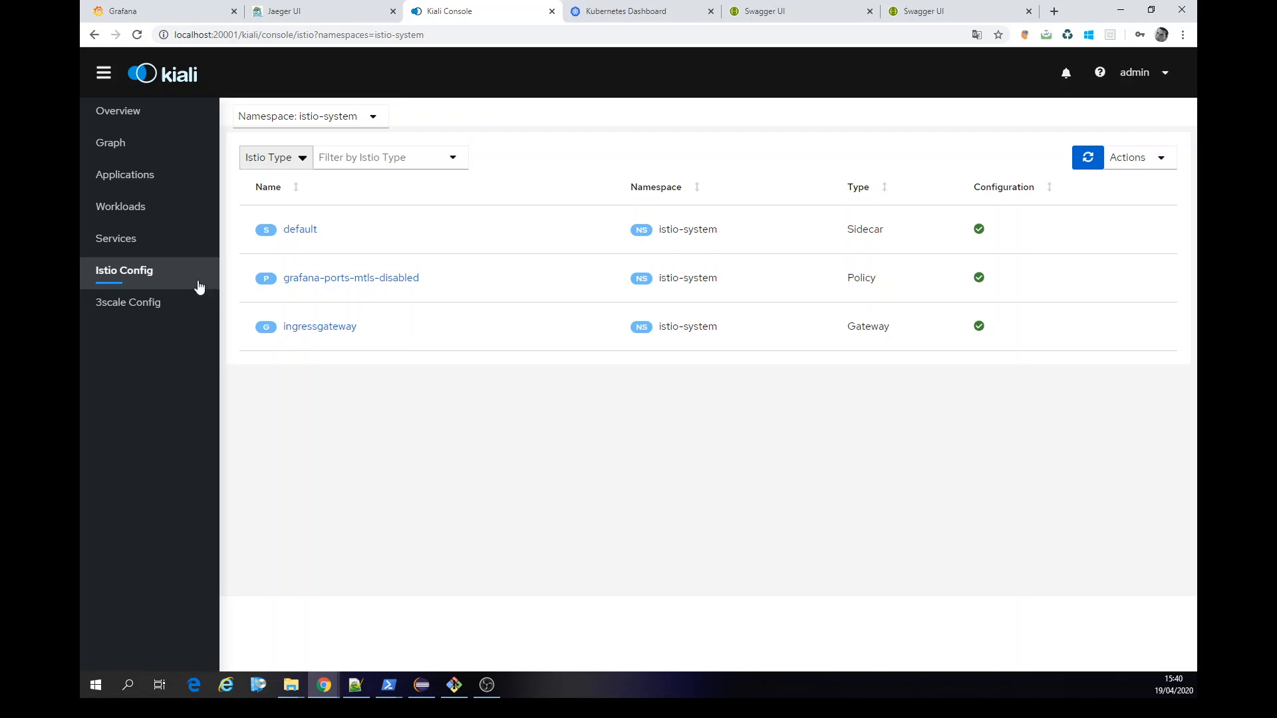
# Switch to the Kubernetes Dashboard workloads page where product-service-v1 is running.
pyautogui.click(639, 11)
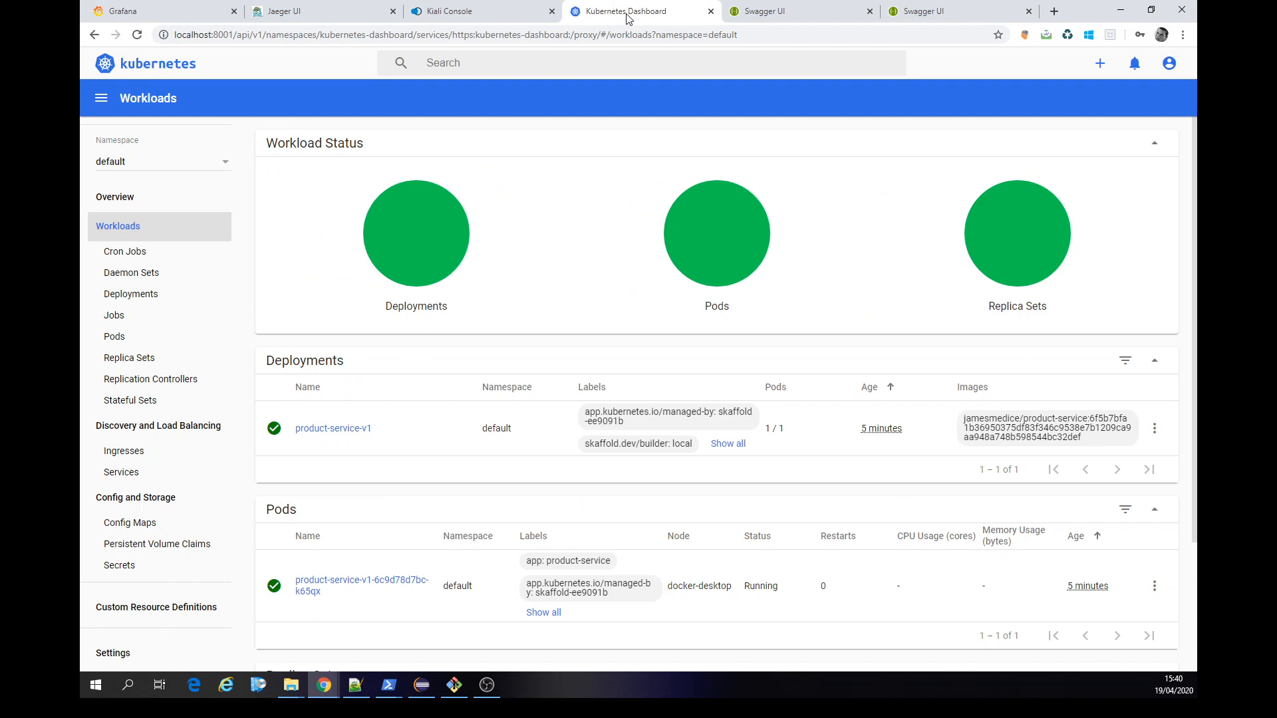